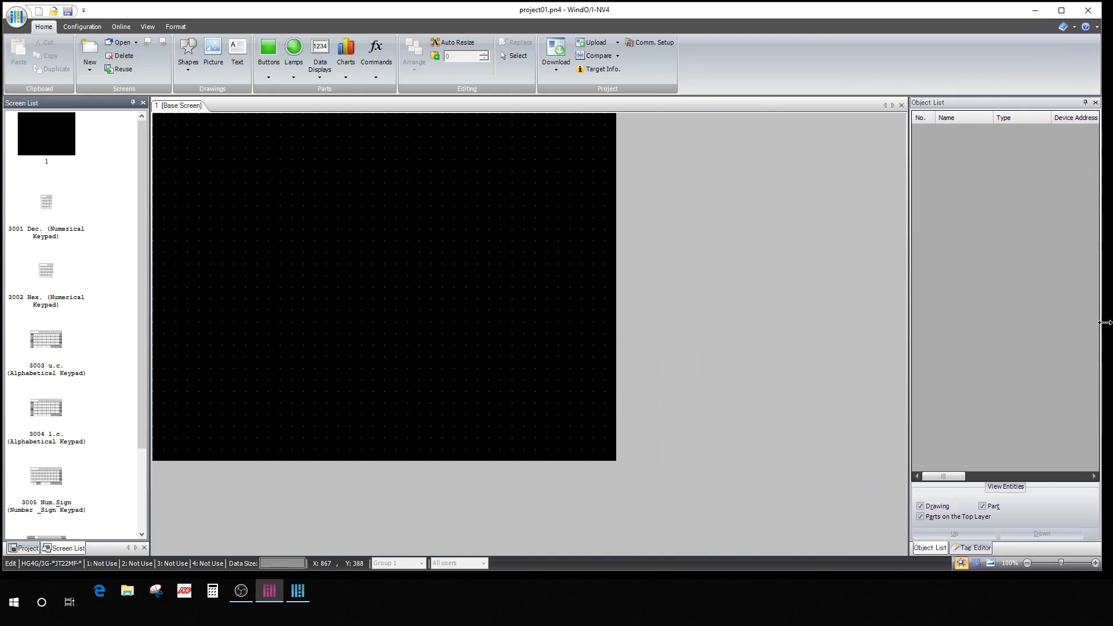
Step: Switch from the HMI project to the WindLDR project01 ladder program
click(298, 590)
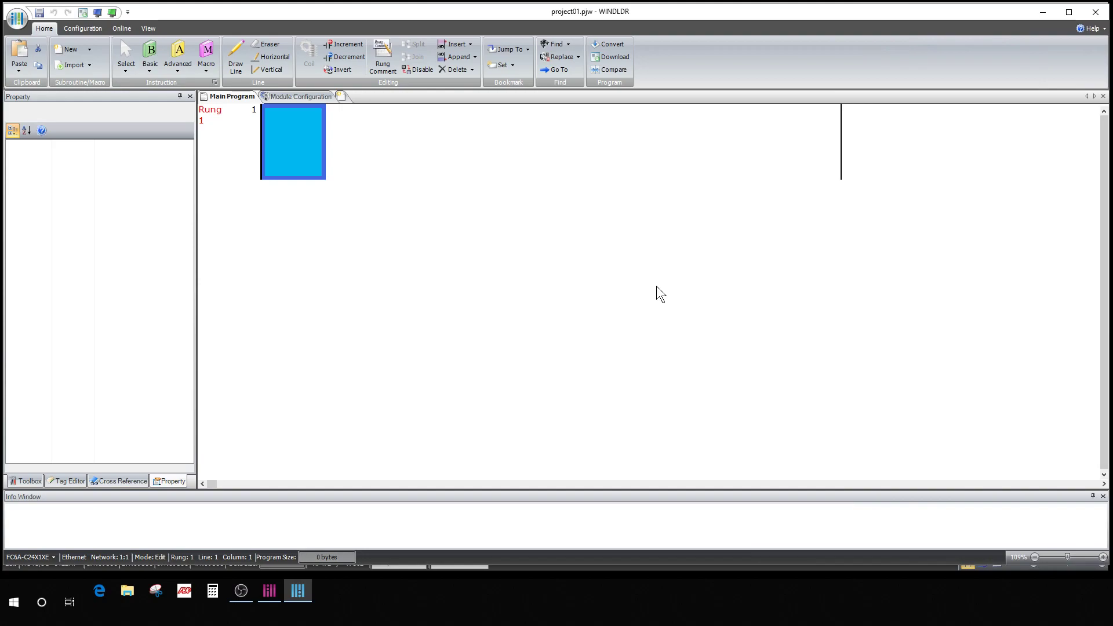
mouse_move(985, 154)
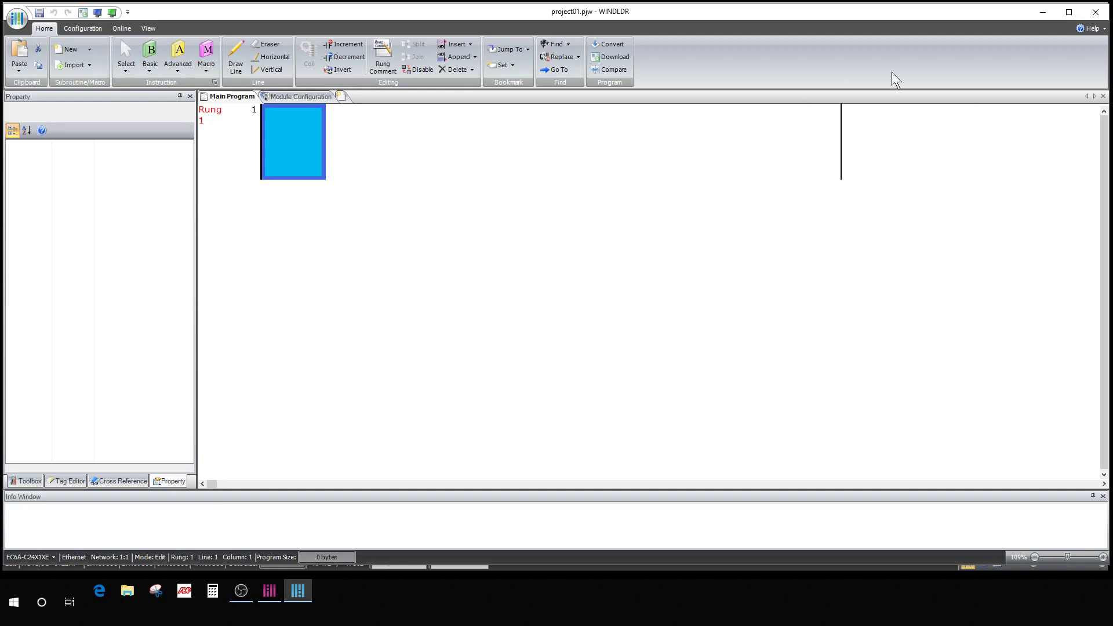
click(1096, 28)
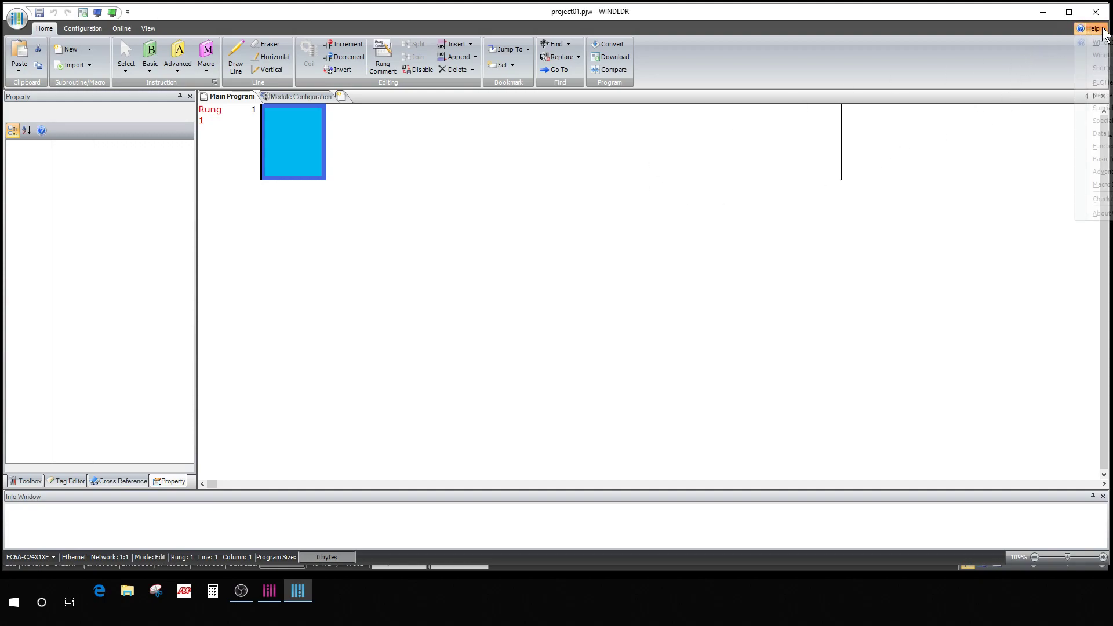
click(1096, 27)
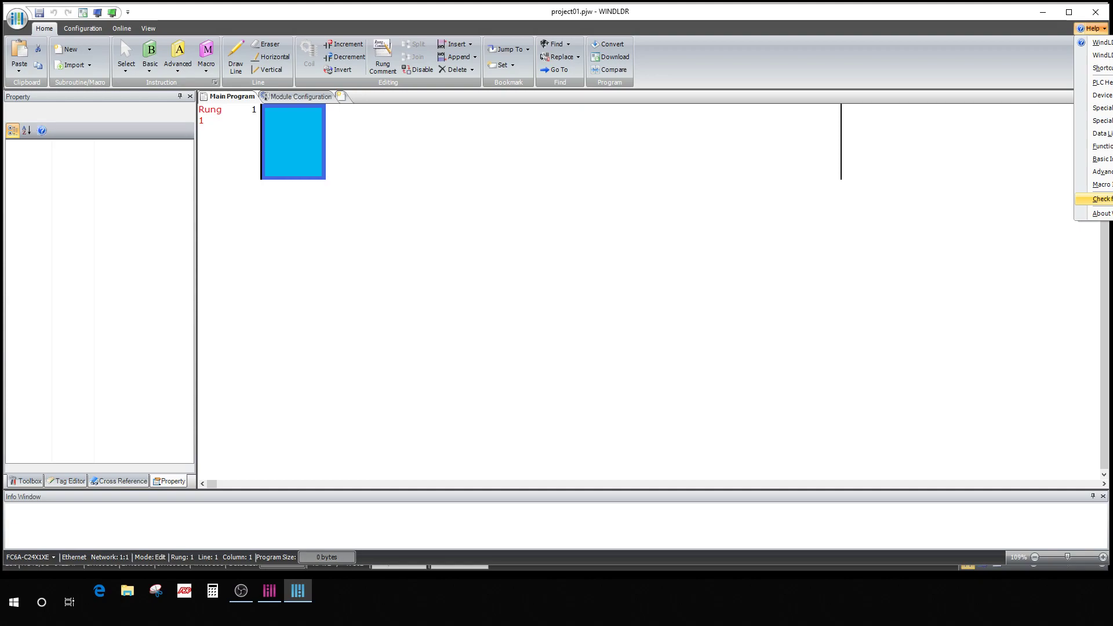
mouse_move(1102, 184)
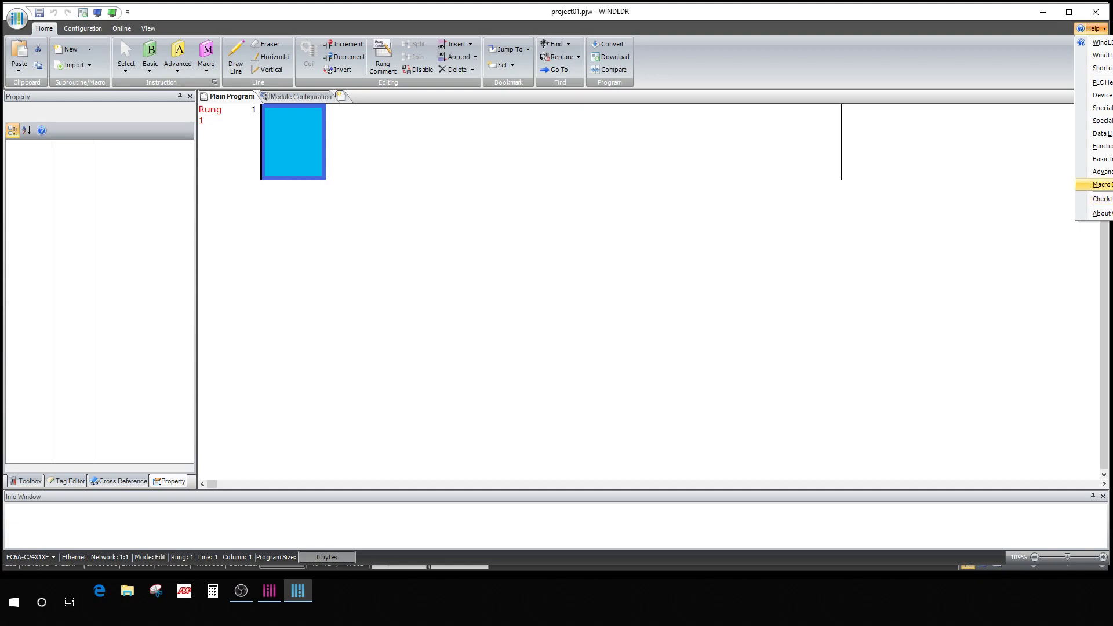
mouse_move(878, 211)
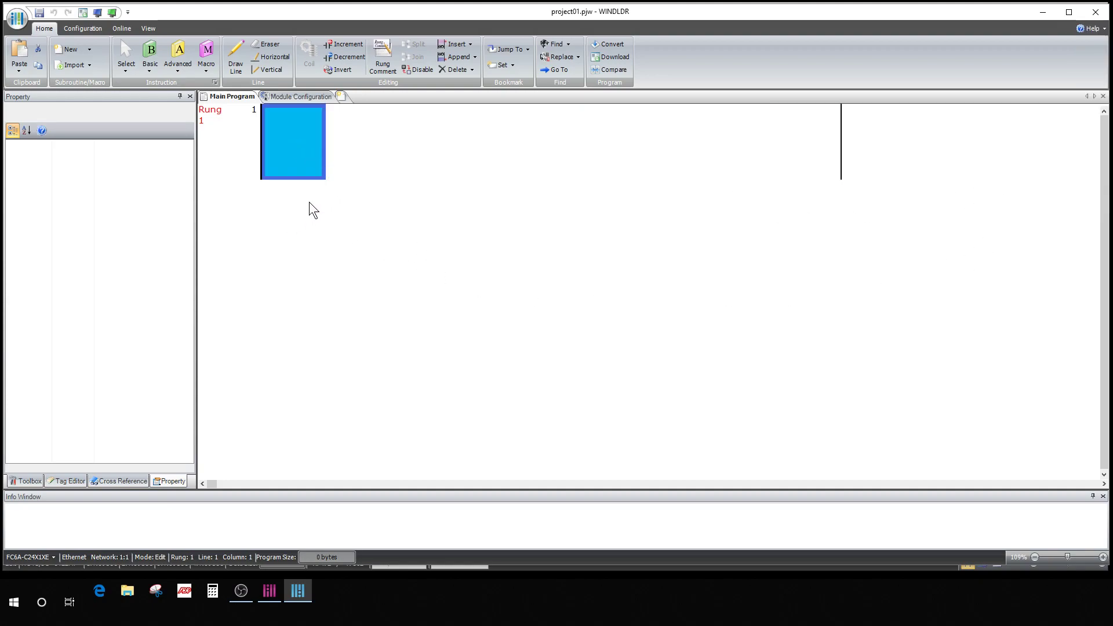
mouse_move(320, 149)
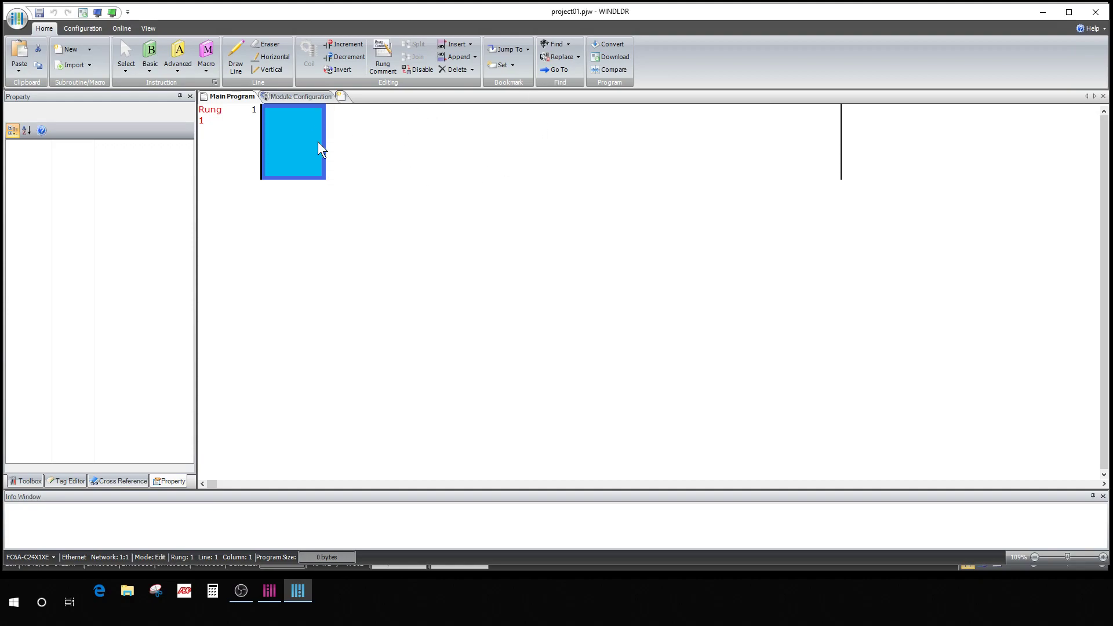
mouse_move(404, 156)
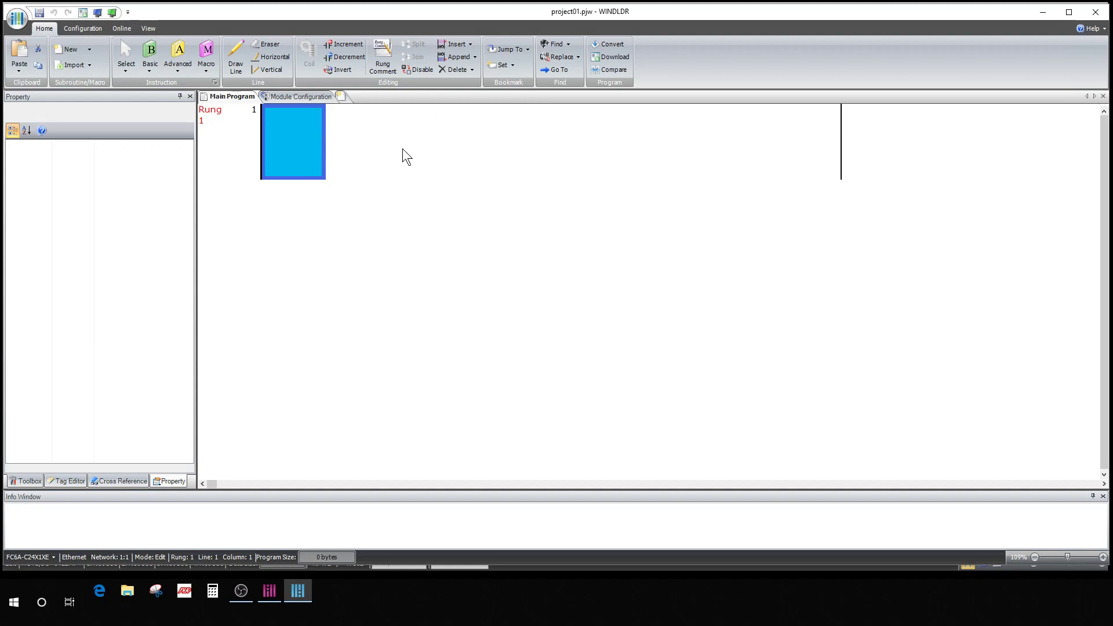
mouse_move(542, 127)
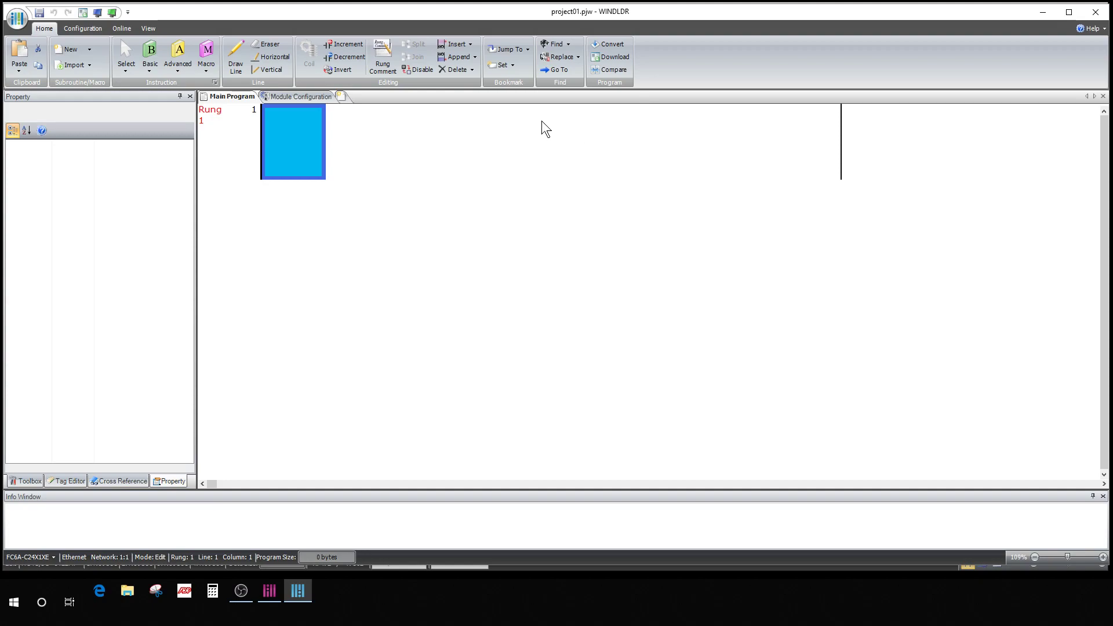
mouse_move(408, 156)
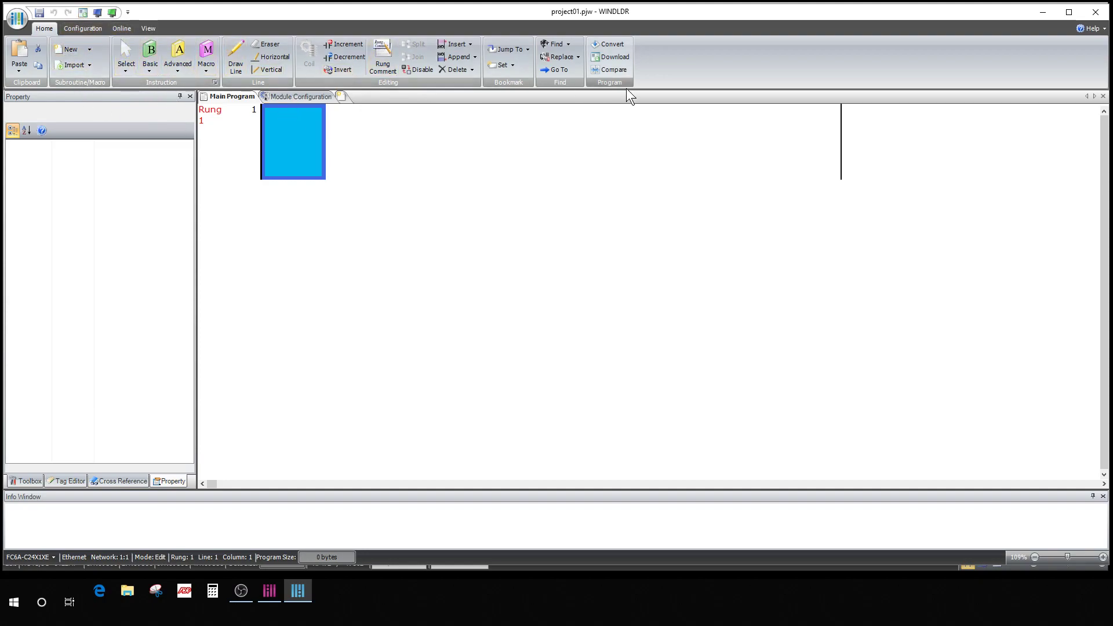
mouse_move(97, 68)
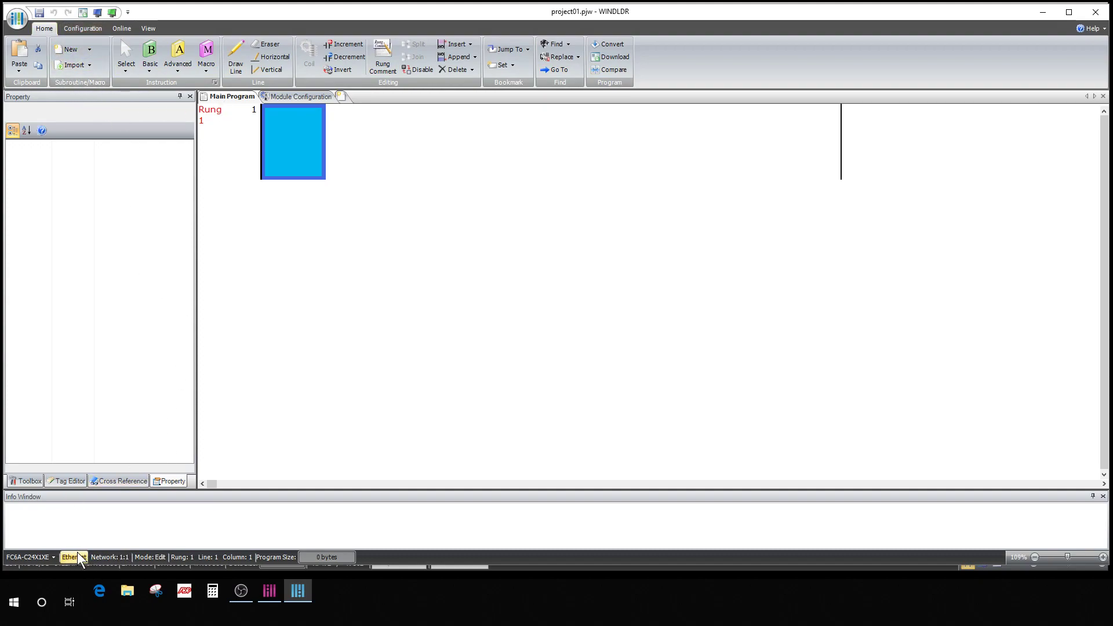
Step: Change the PC-to-PLC communication method from Ethernet to USB and confirm
click(69, 560)
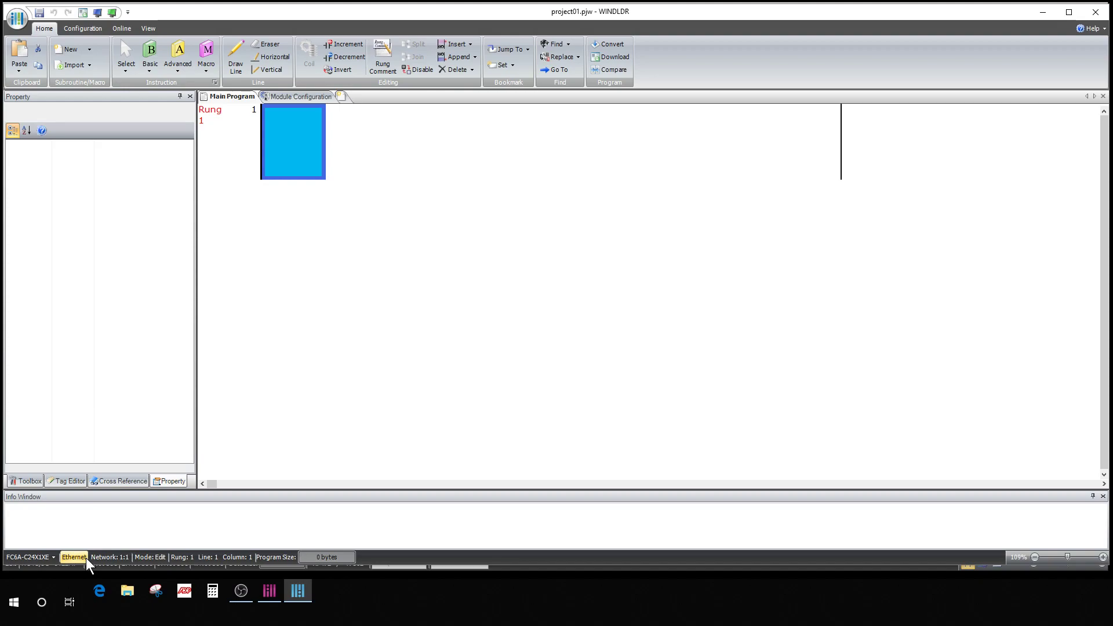
click(75, 556)
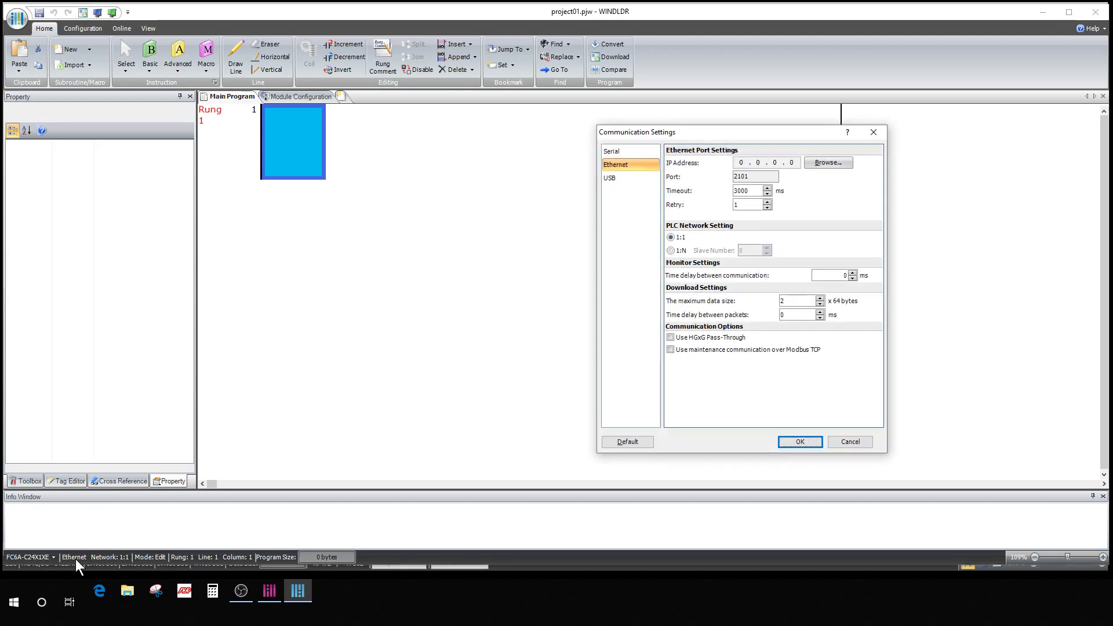
click(614, 177)
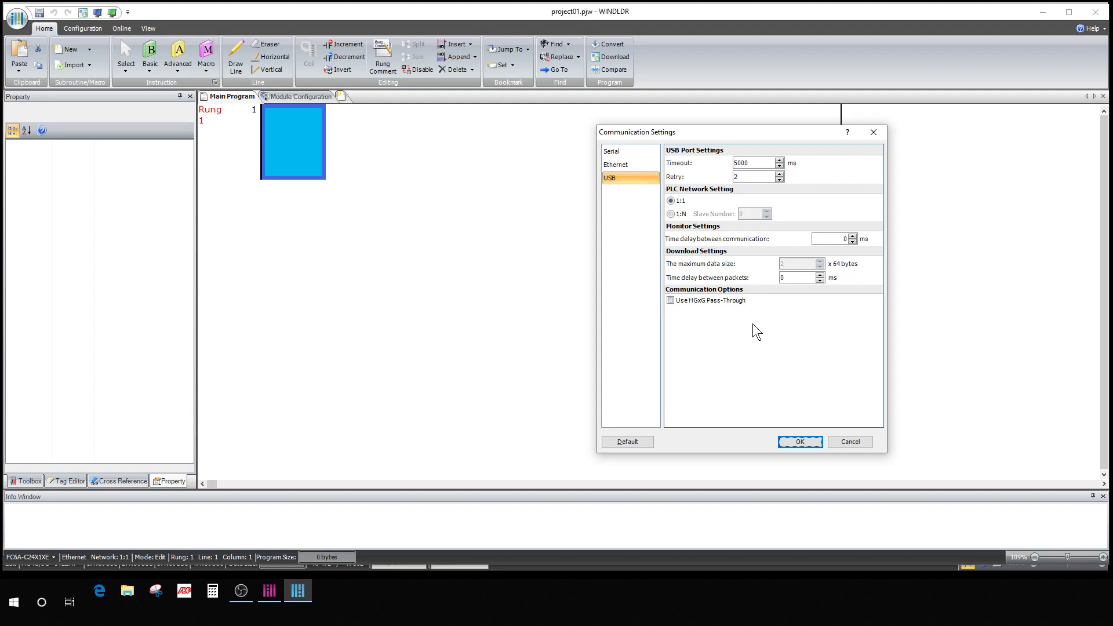
mouse_move(650, 221)
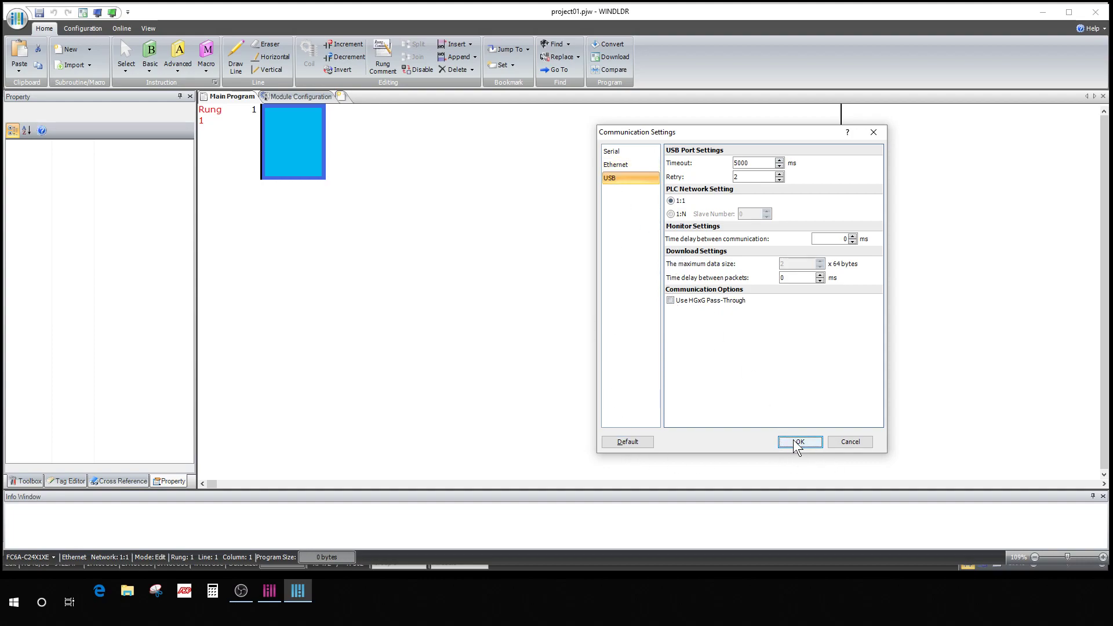
click(799, 442)
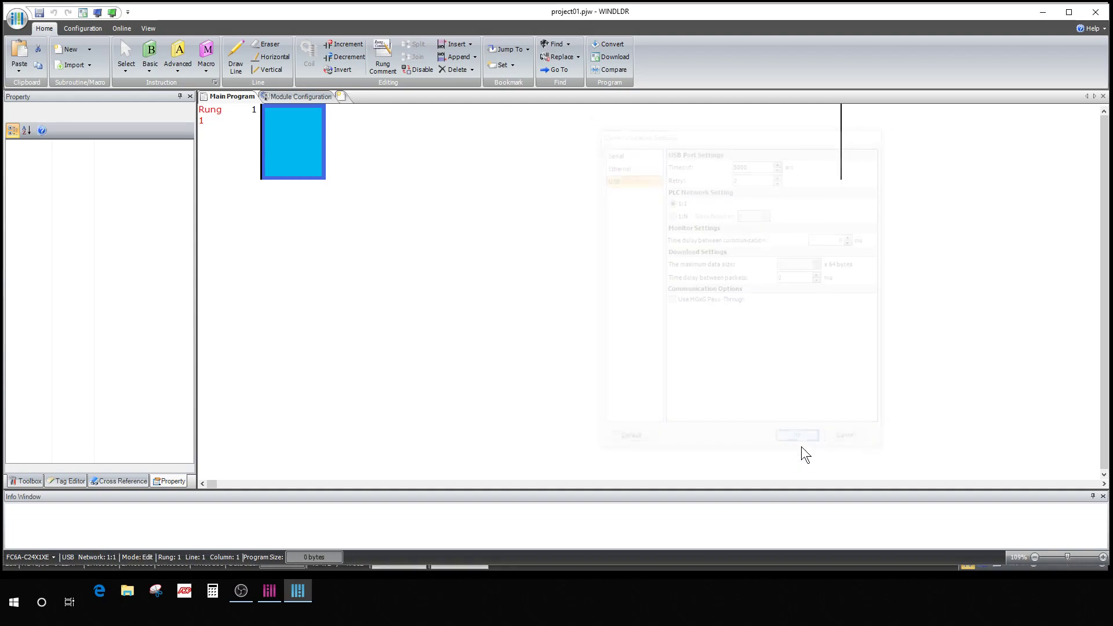
click(798, 435)
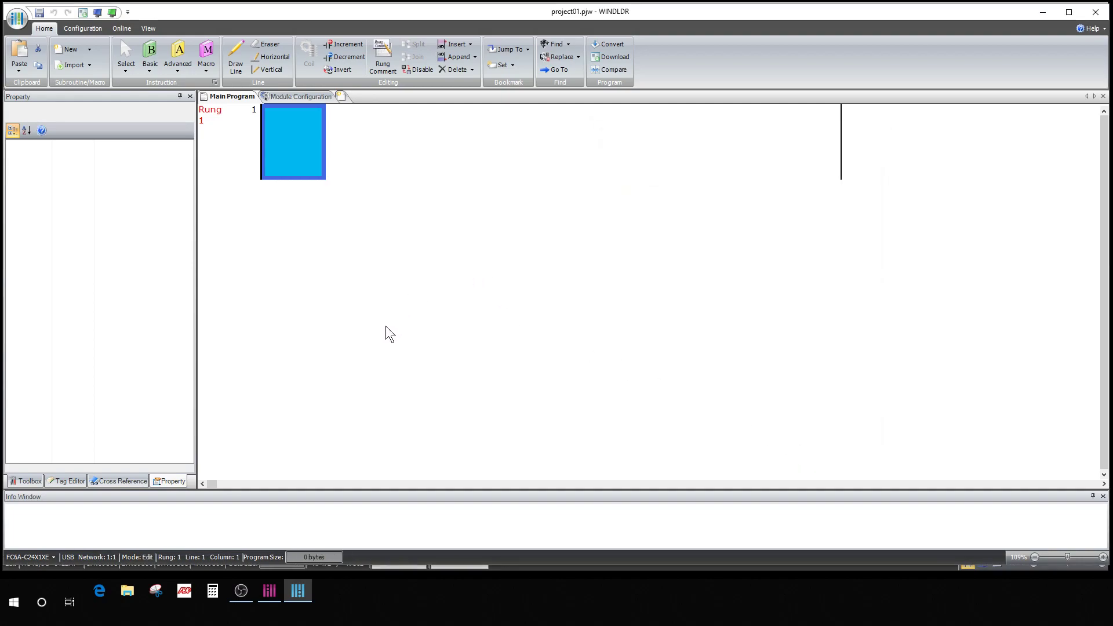
mouse_move(378, 330)
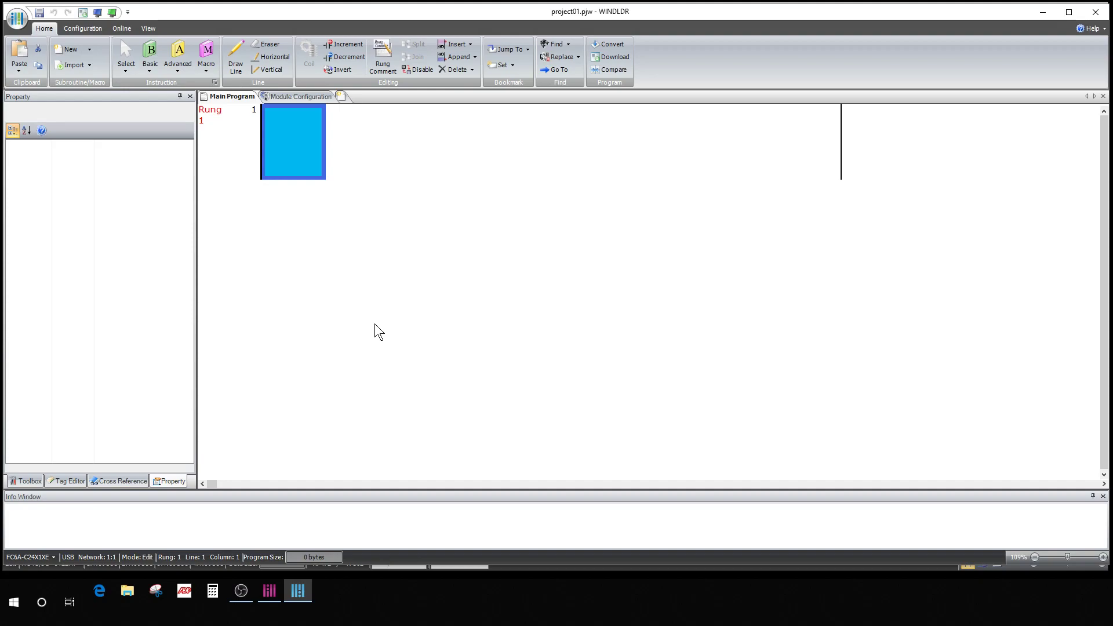
mouse_move(363, 299)
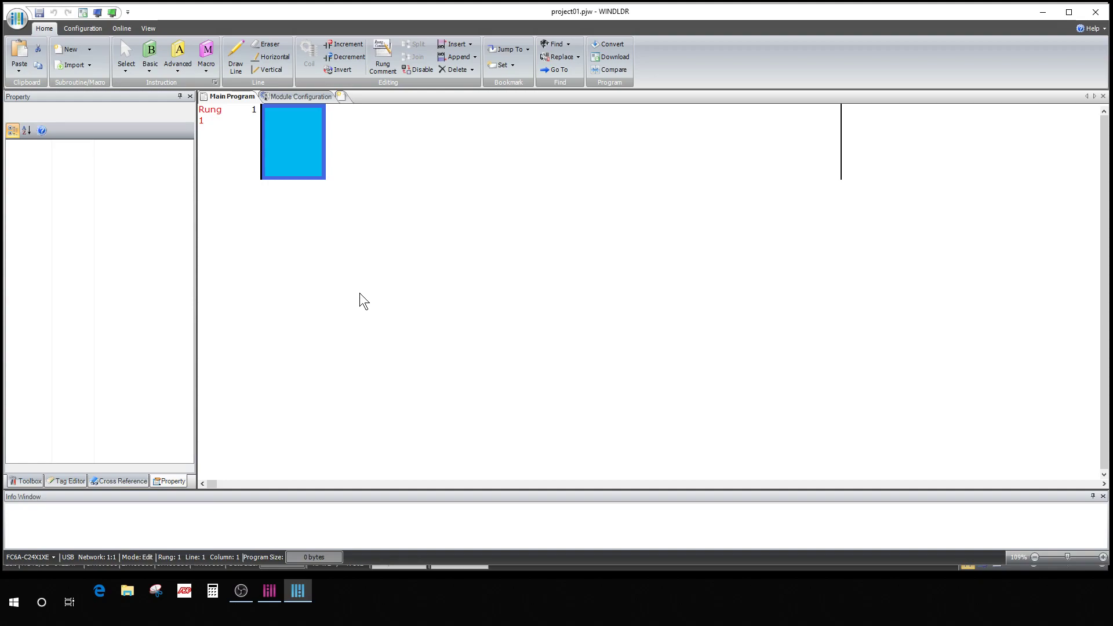
mouse_move(455, 210)
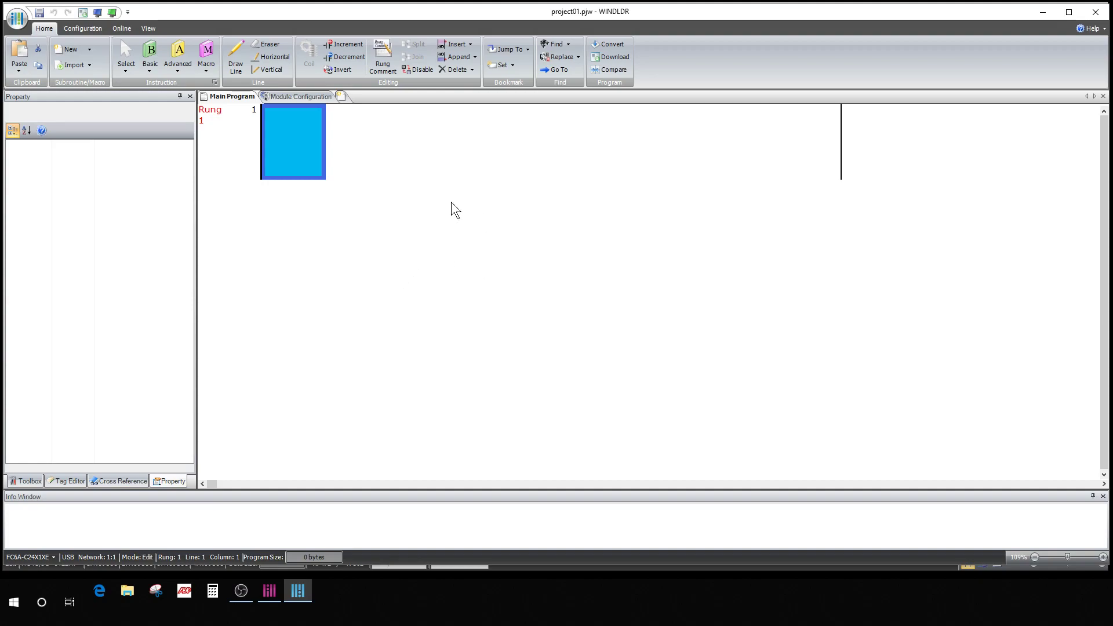
mouse_move(184, 198)
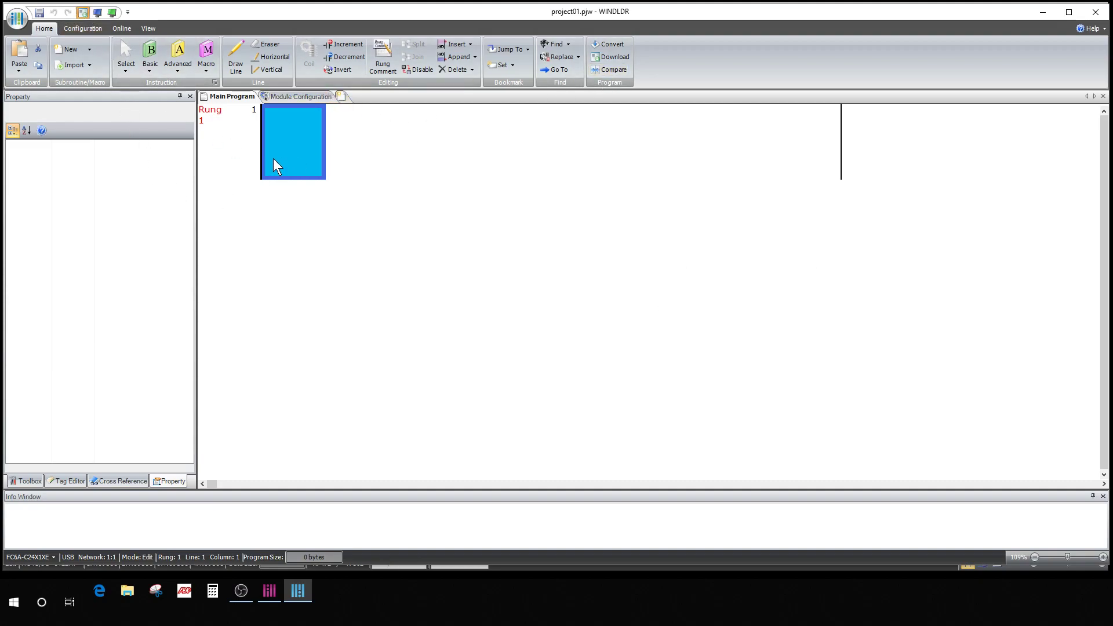
Step: Start a download, review the USB communication settings, then cancel without sending
click(609, 57)
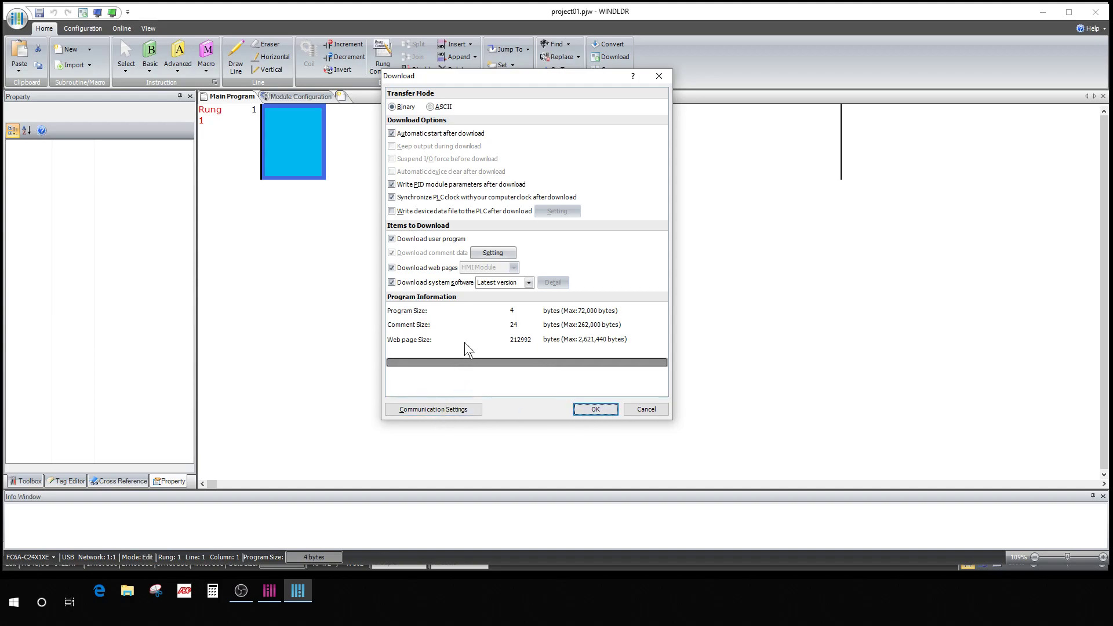
click(433, 409)
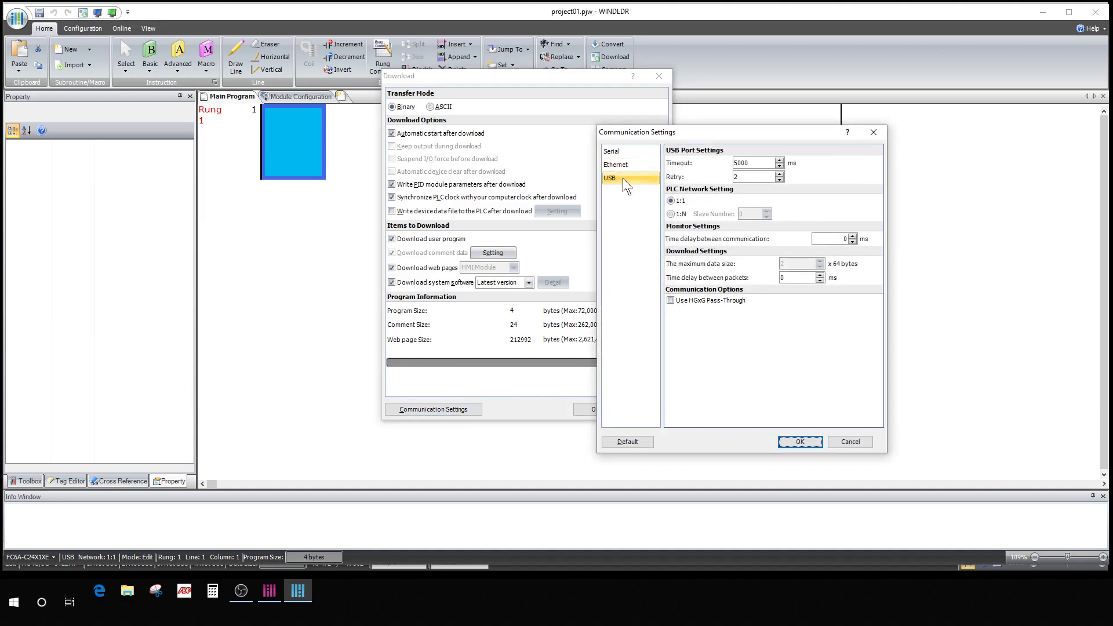
mouse_move(748, 396)
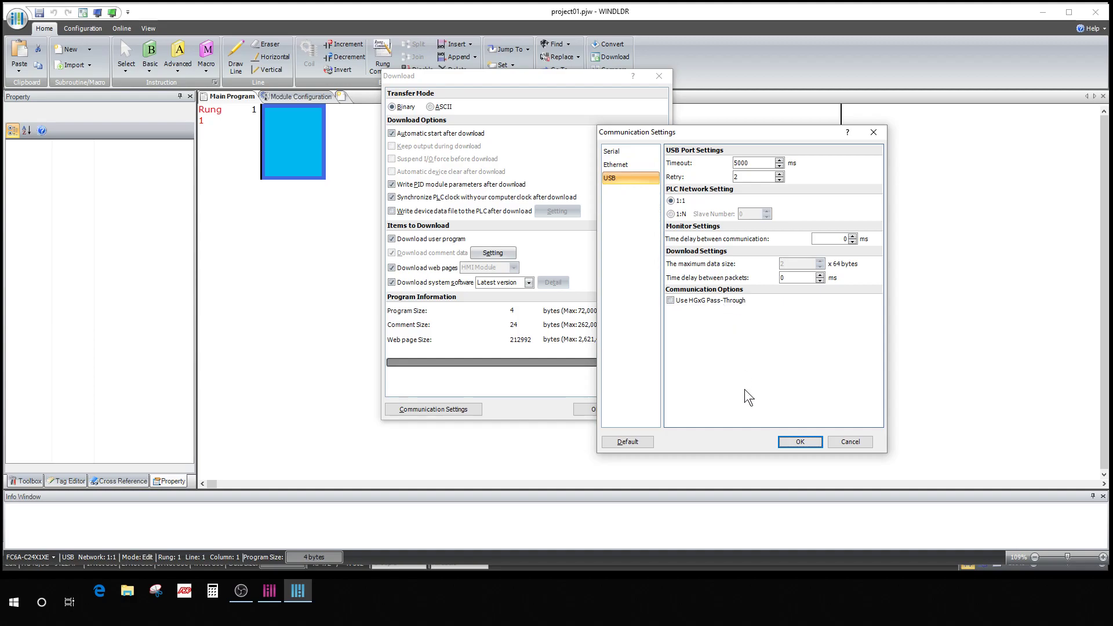
click(799, 442)
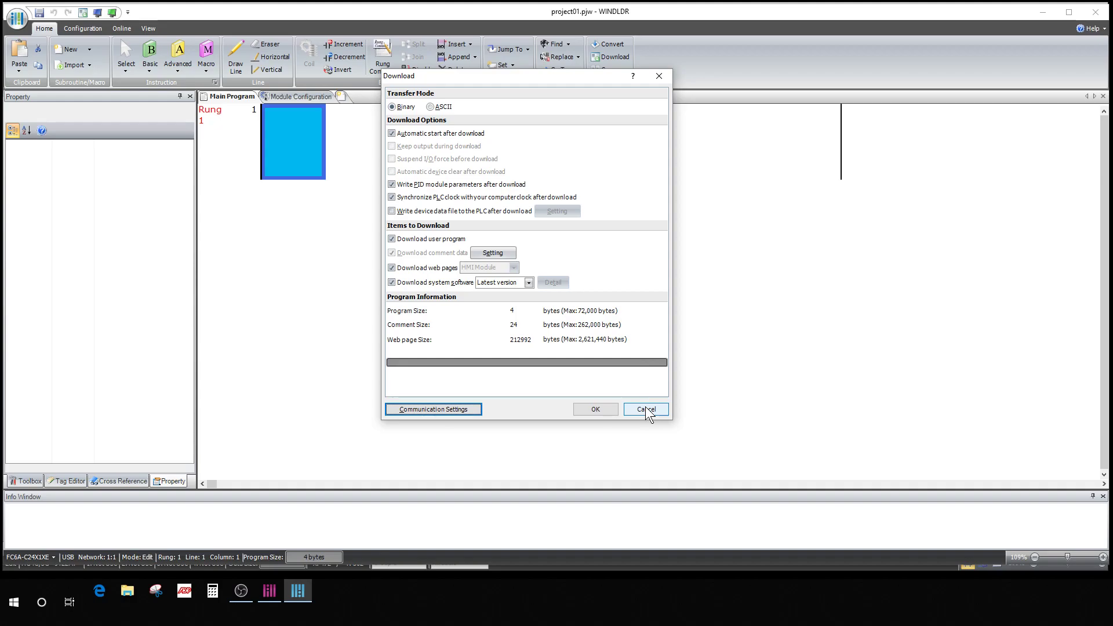
click(645, 410)
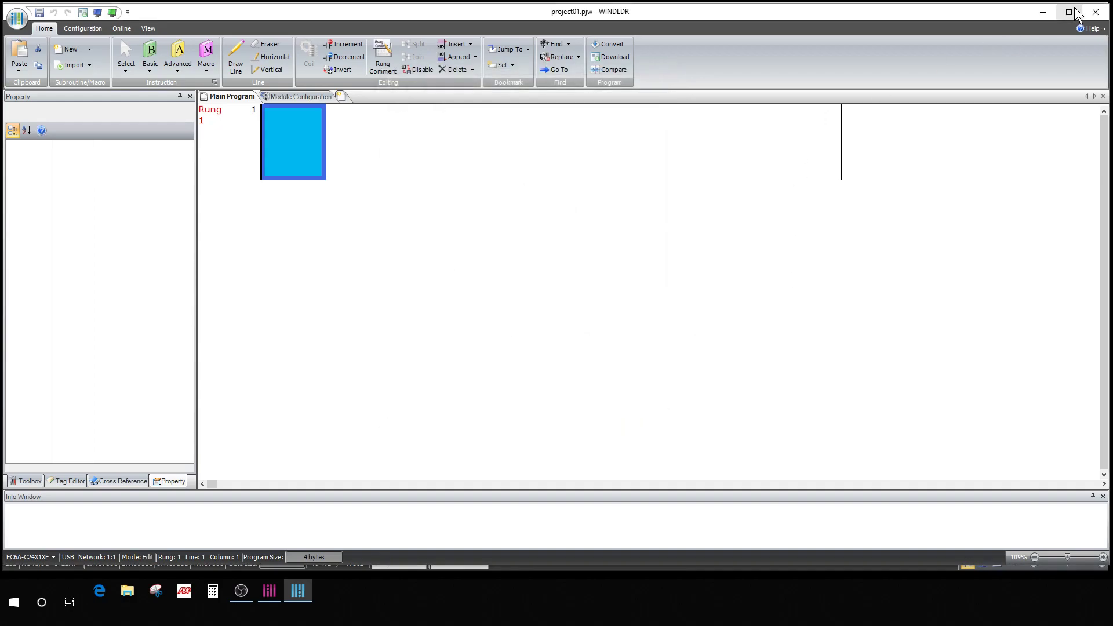
mouse_move(344, 452)
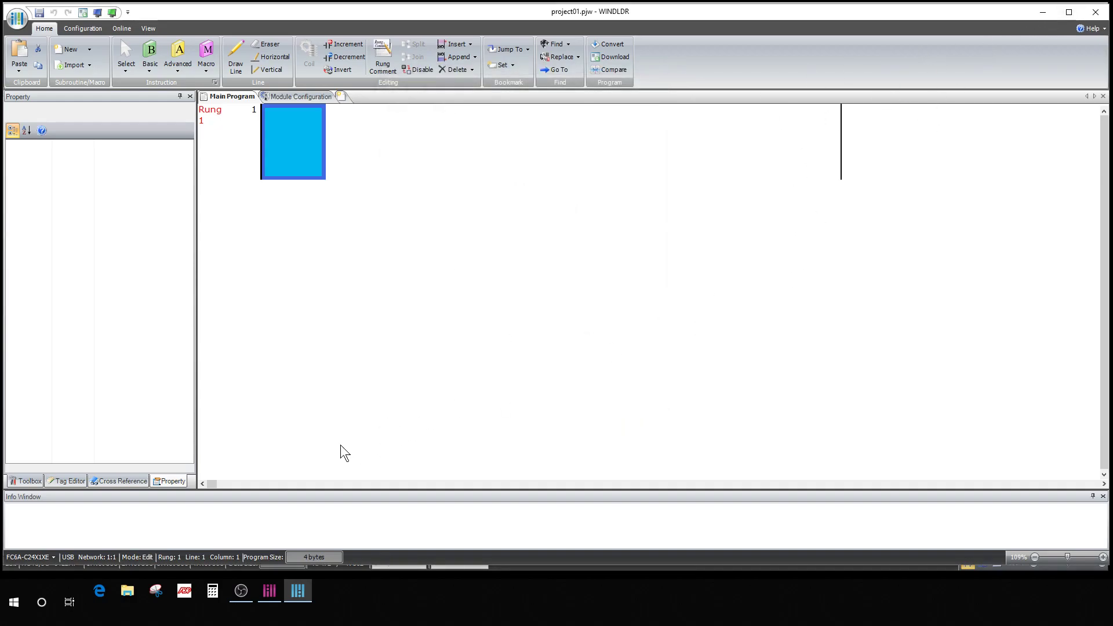
Step: Back in the HMI project, confirm communication with MICRO/I over USB
click(267, 590)
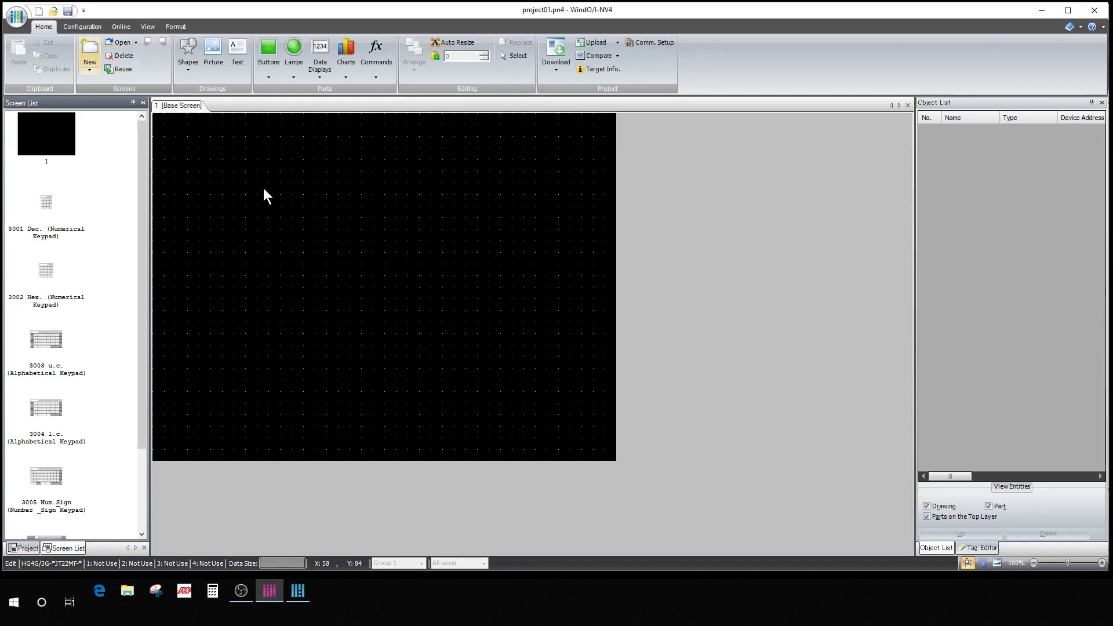
click(650, 41)
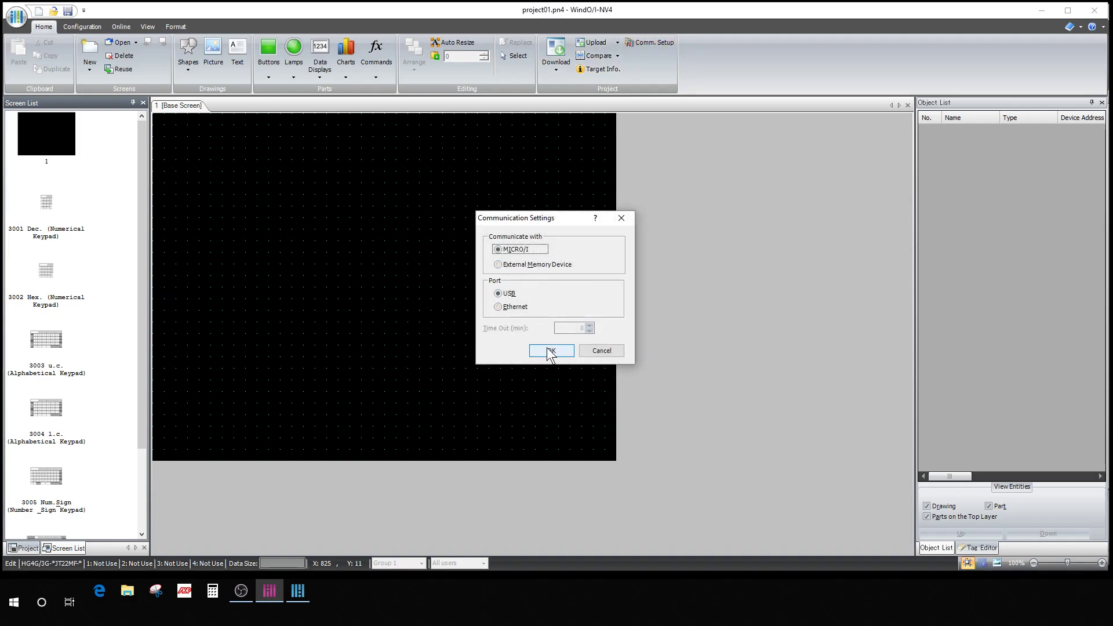
click(551, 350)
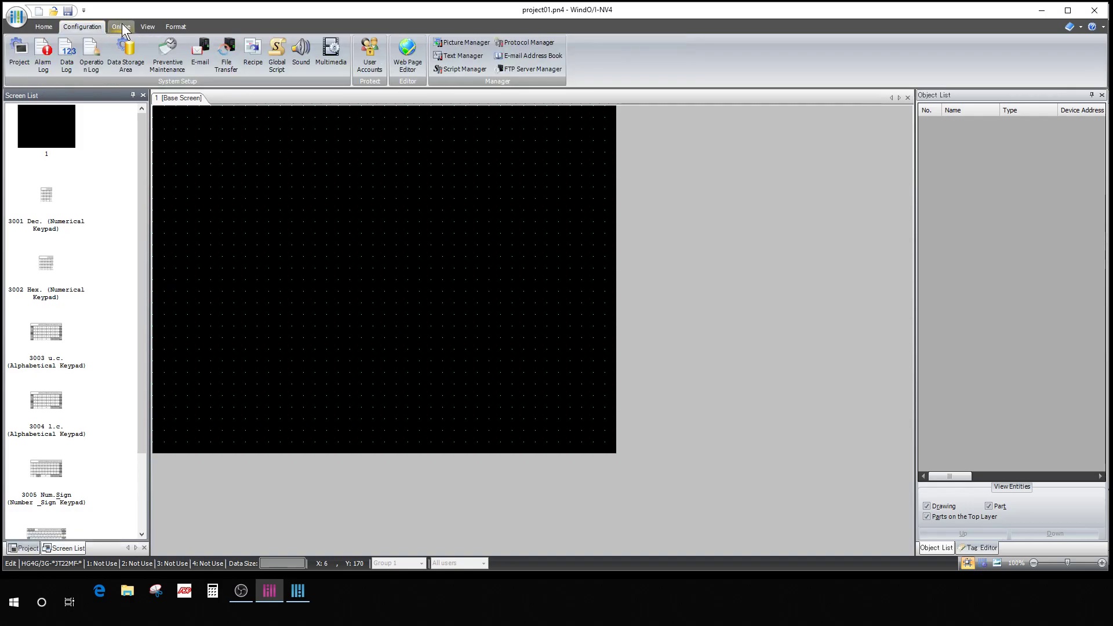
Step: Start an online download and save the modified project as project01
click(119, 27)
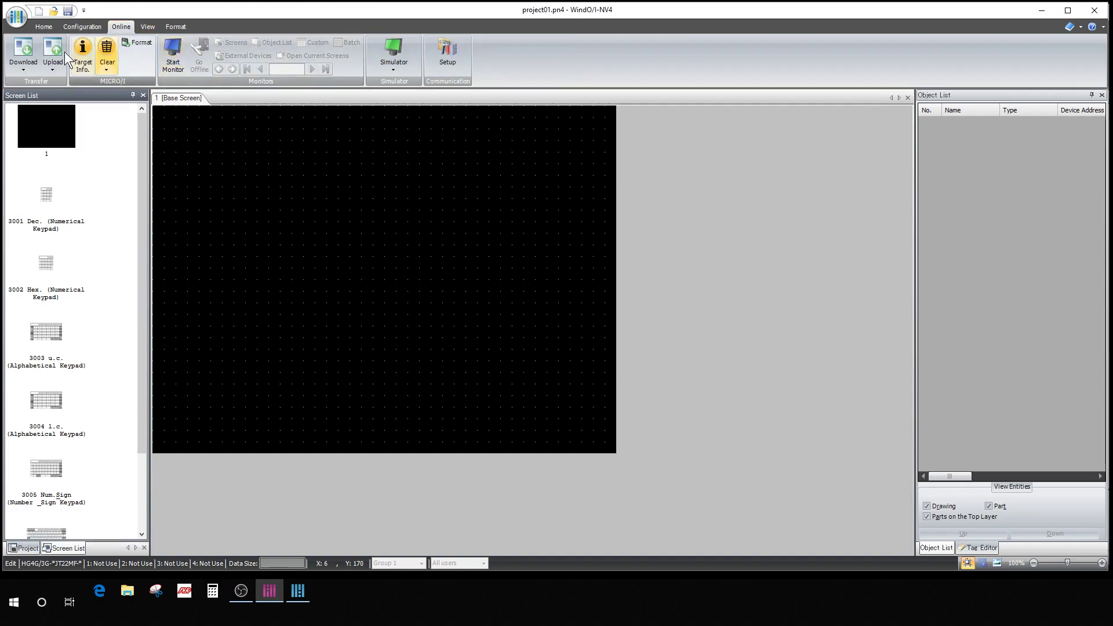
click(53, 57)
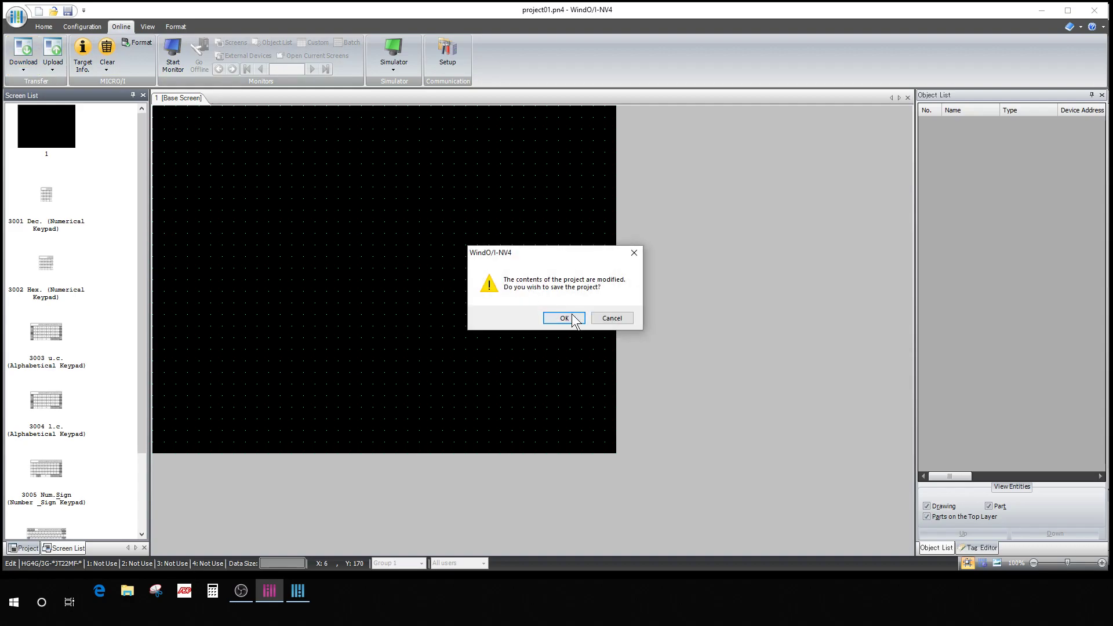
click(563, 318)
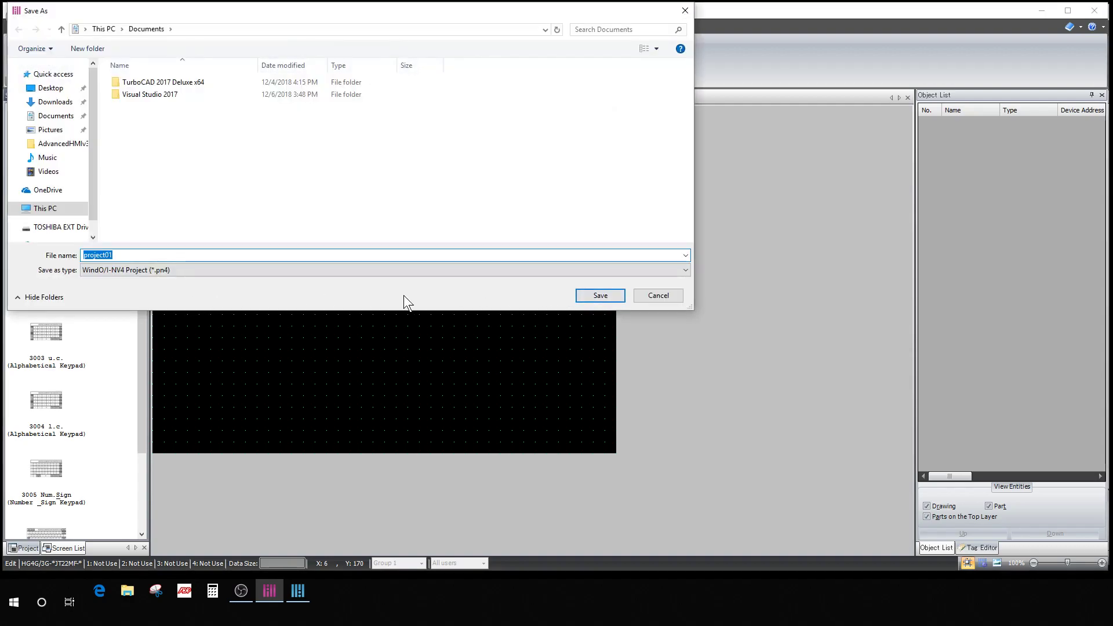
mouse_move(600, 295)
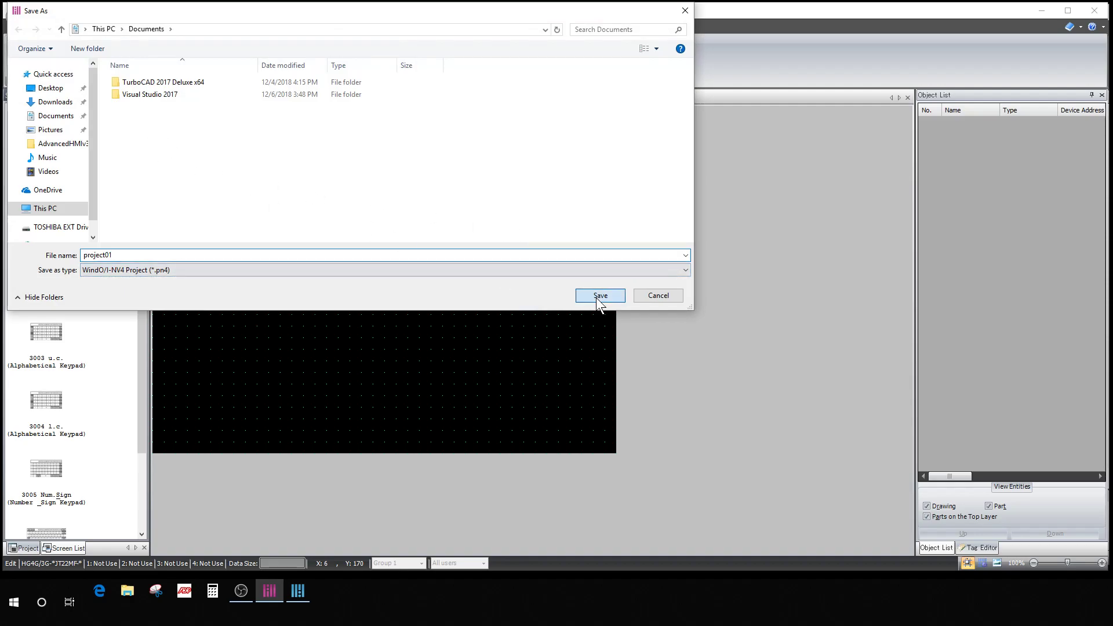
click(600, 295)
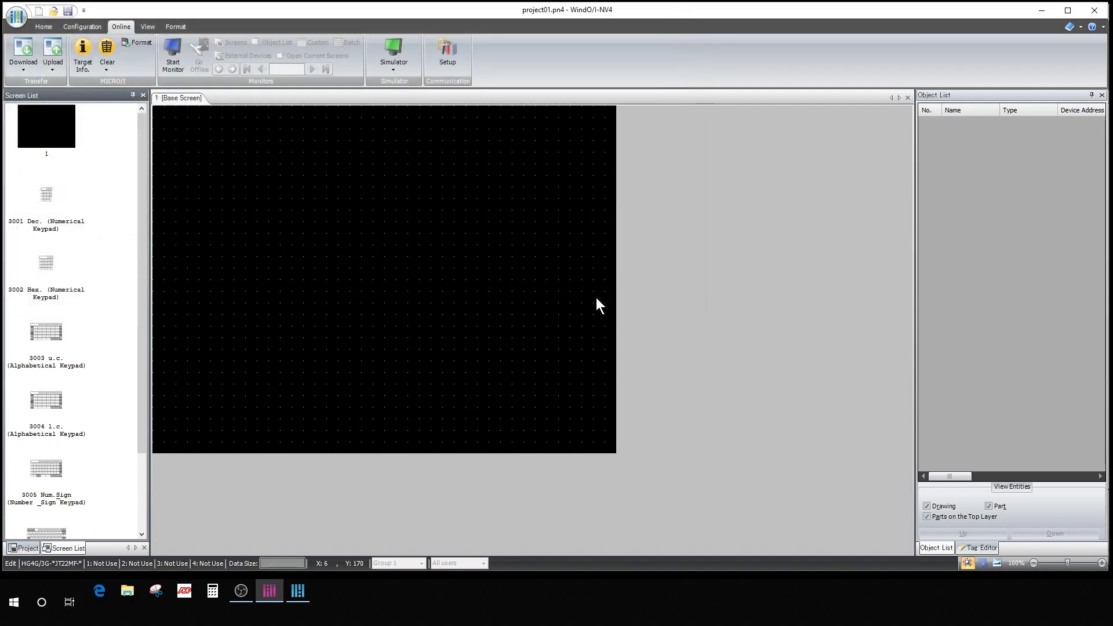
click(22, 56)
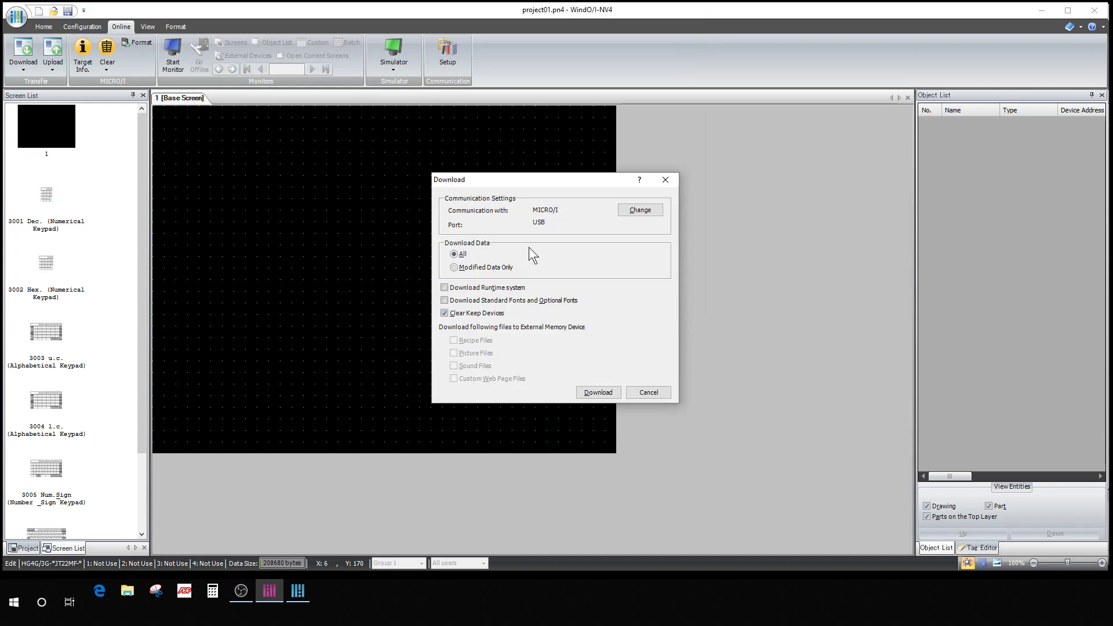
mouse_move(438, 224)
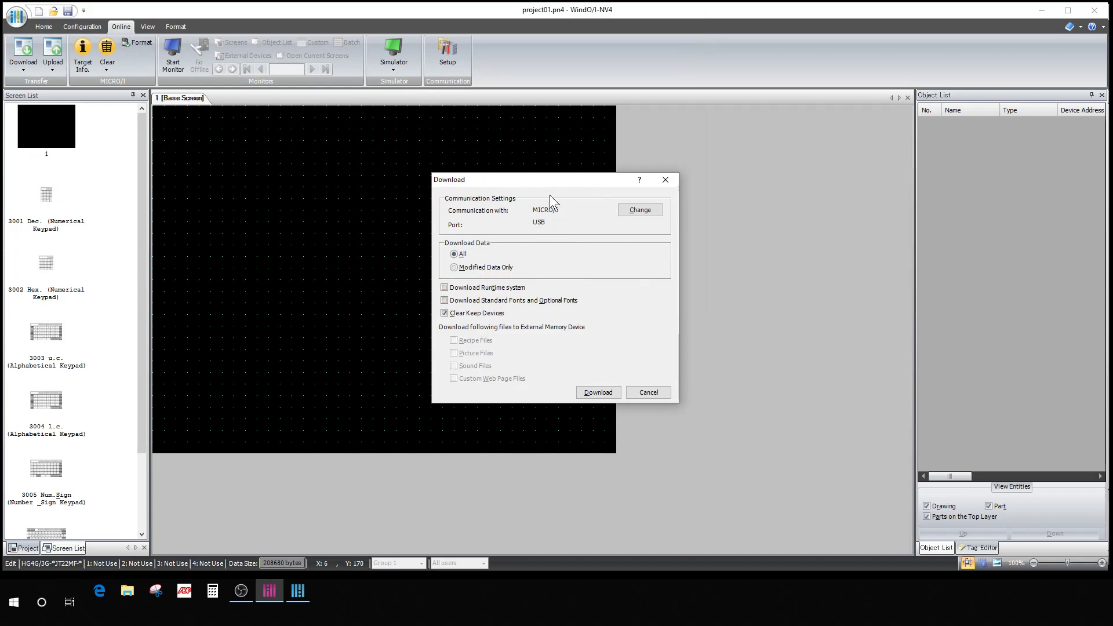
mouse_move(574, 321)
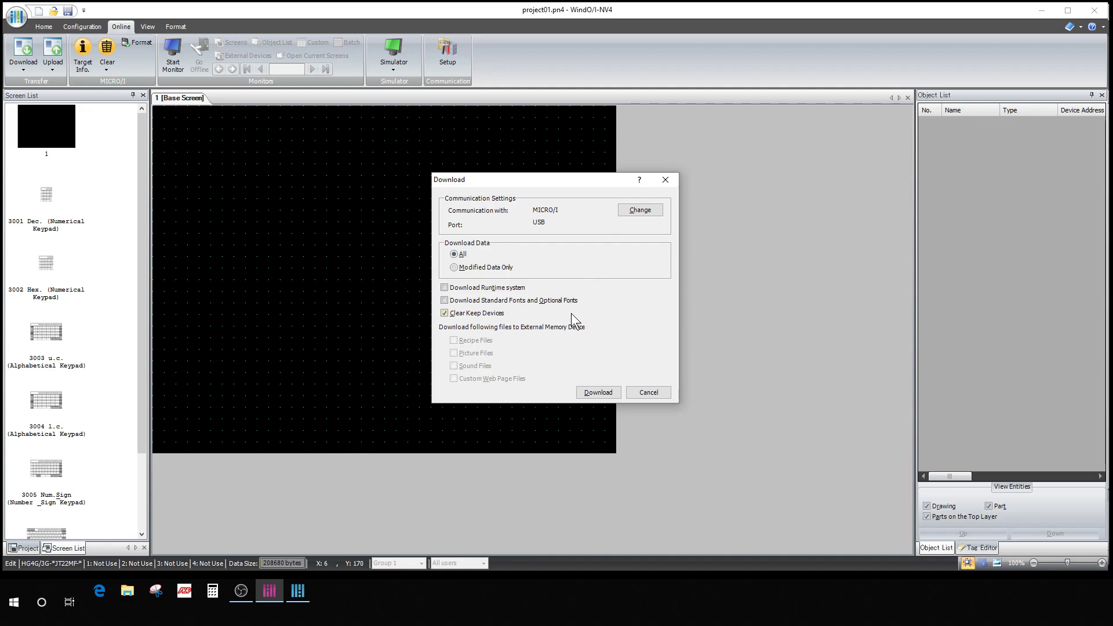
mouse_move(404, 267)
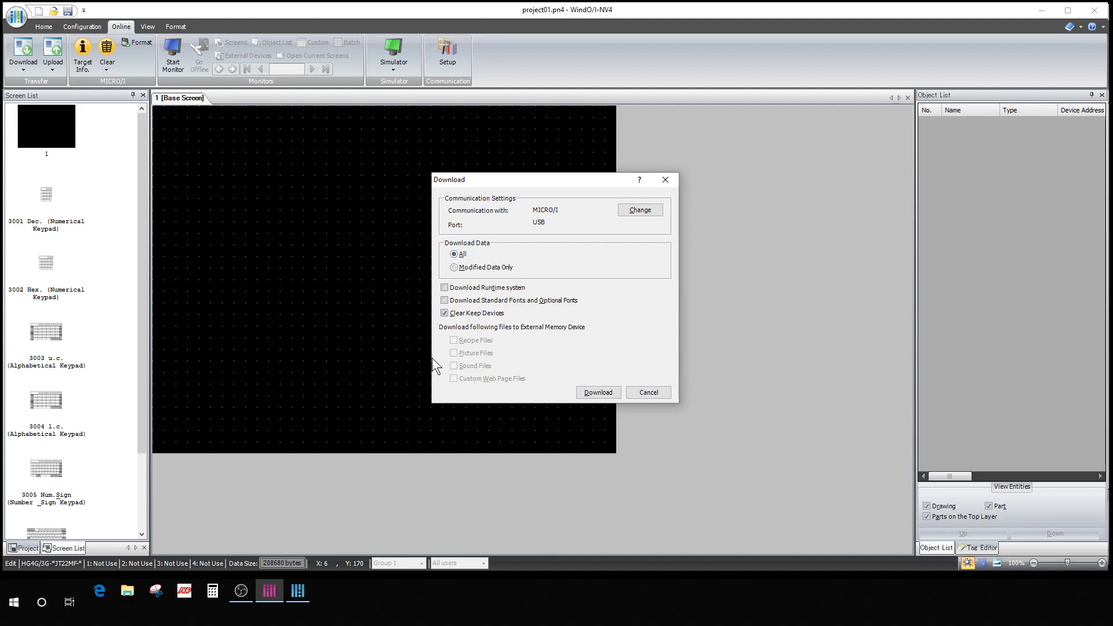
mouse_move(295, 278)
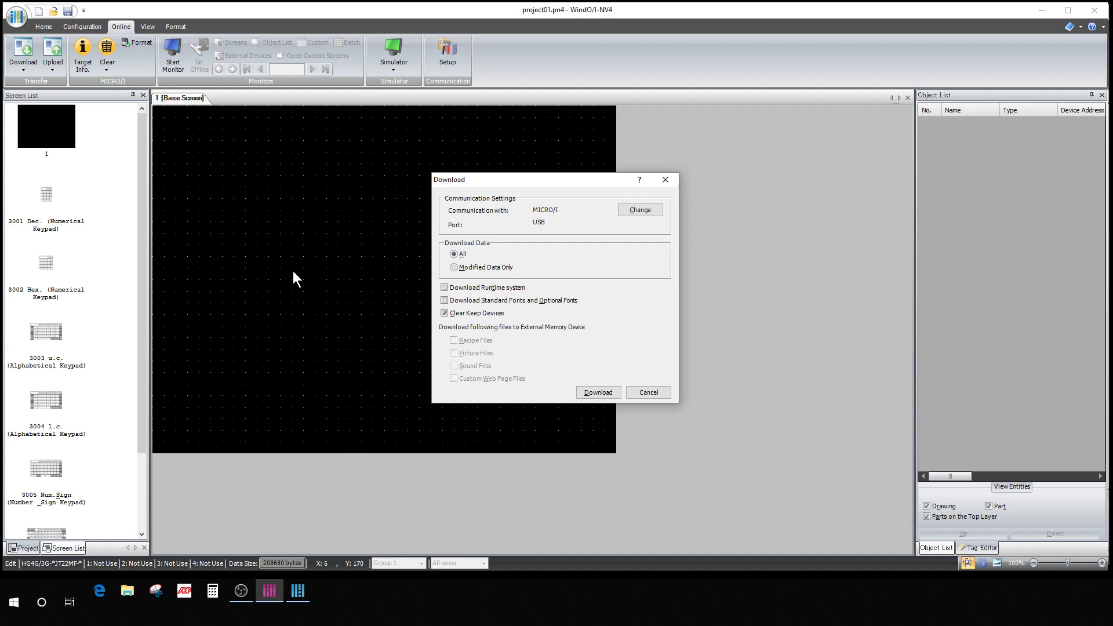
mouse_move(384, 306)
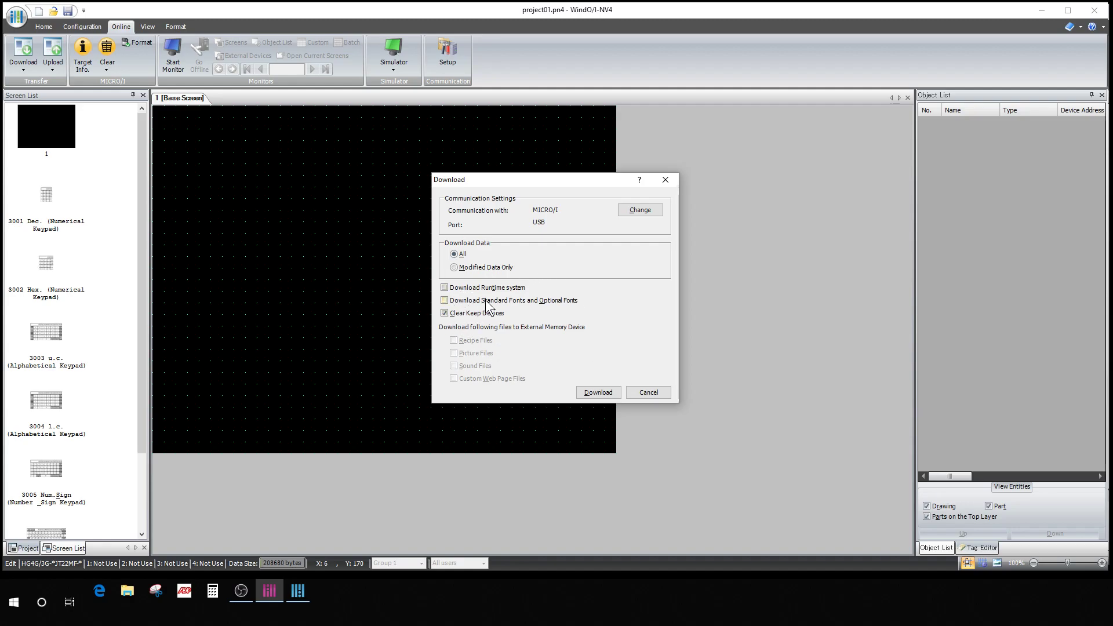
click(444, 288)
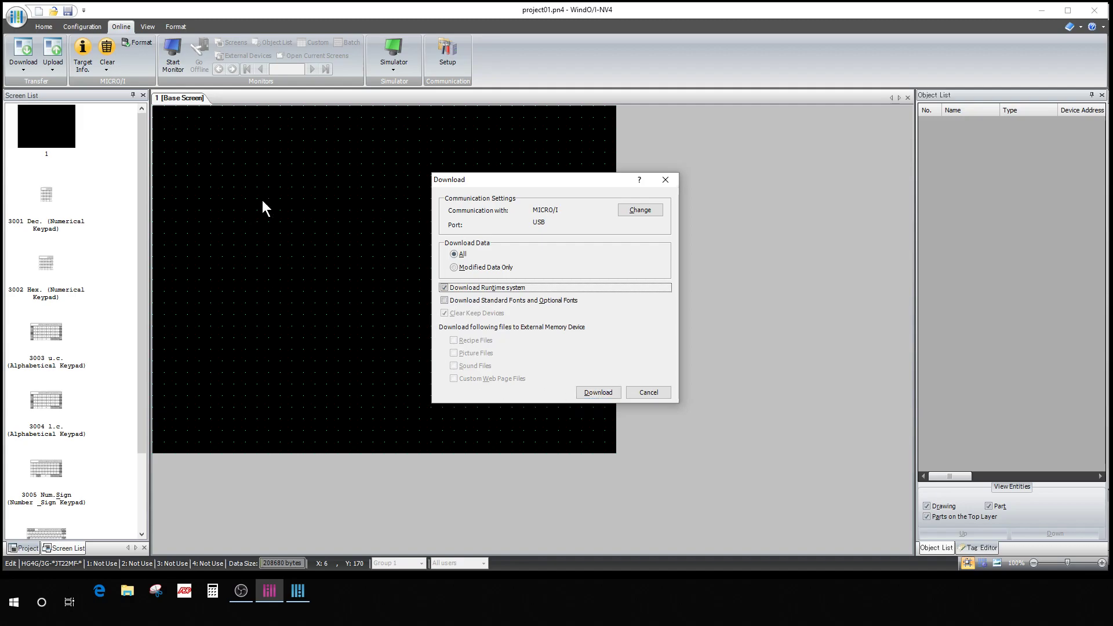
mouse_move(501, 338)
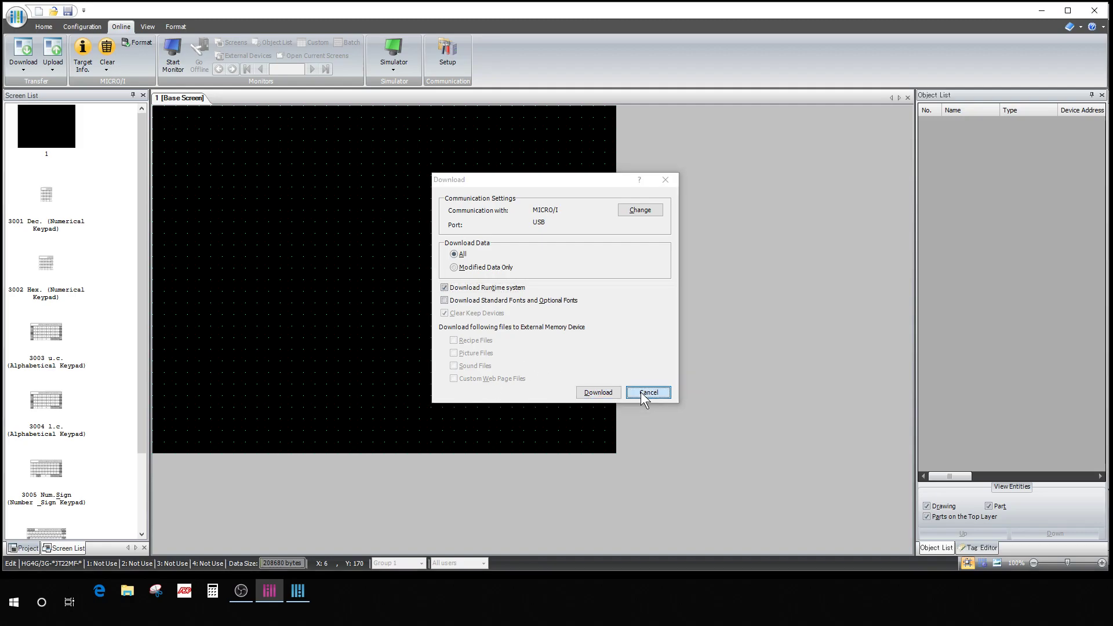
click(647, 393)
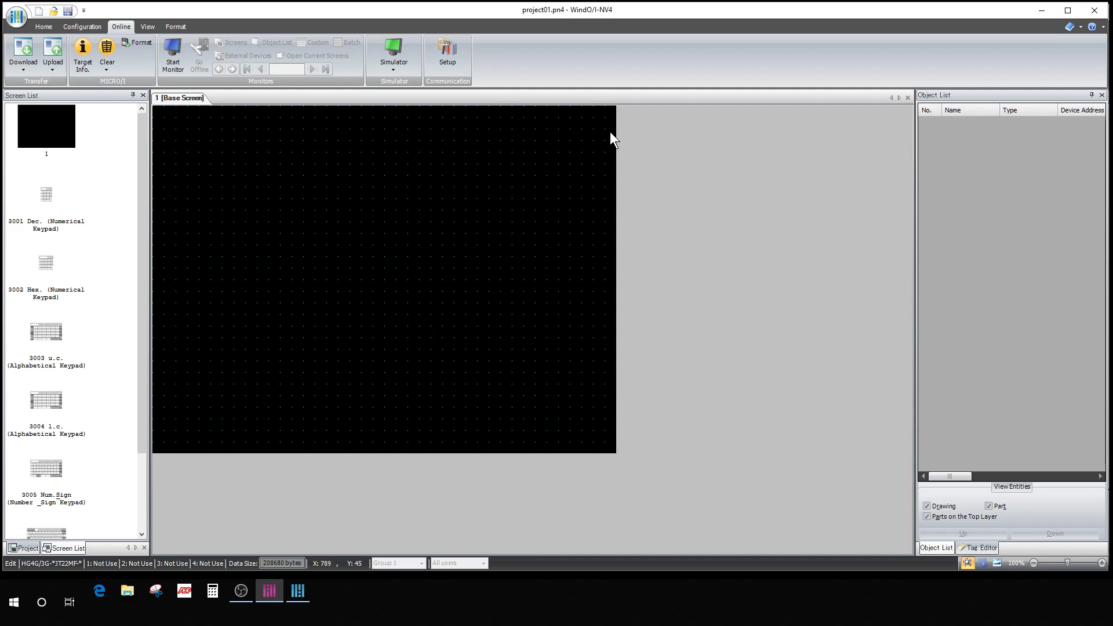
mouse_move(33, 496)
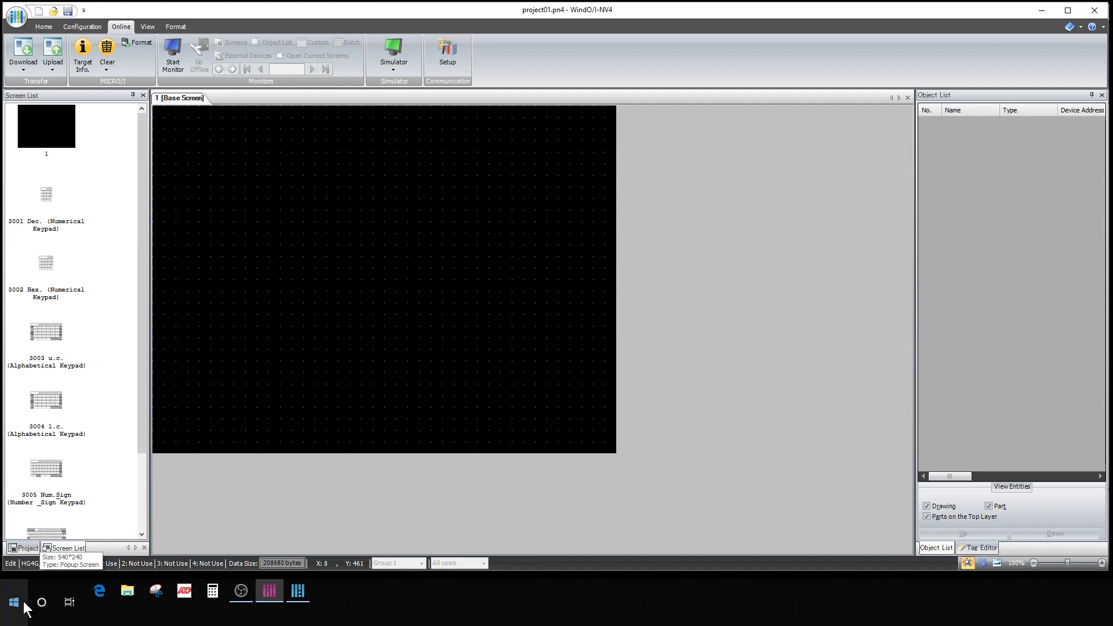
Step: In Device Manager, inspect the COM ports and USB controllers, then close it
click(13, 602)
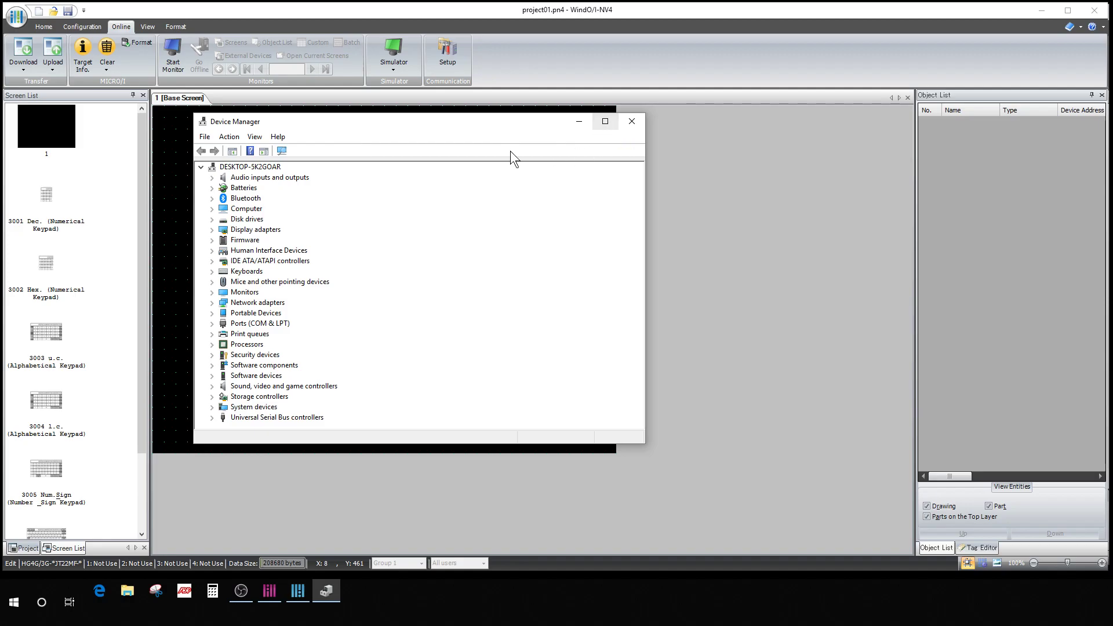
mouse_move(263, 333)
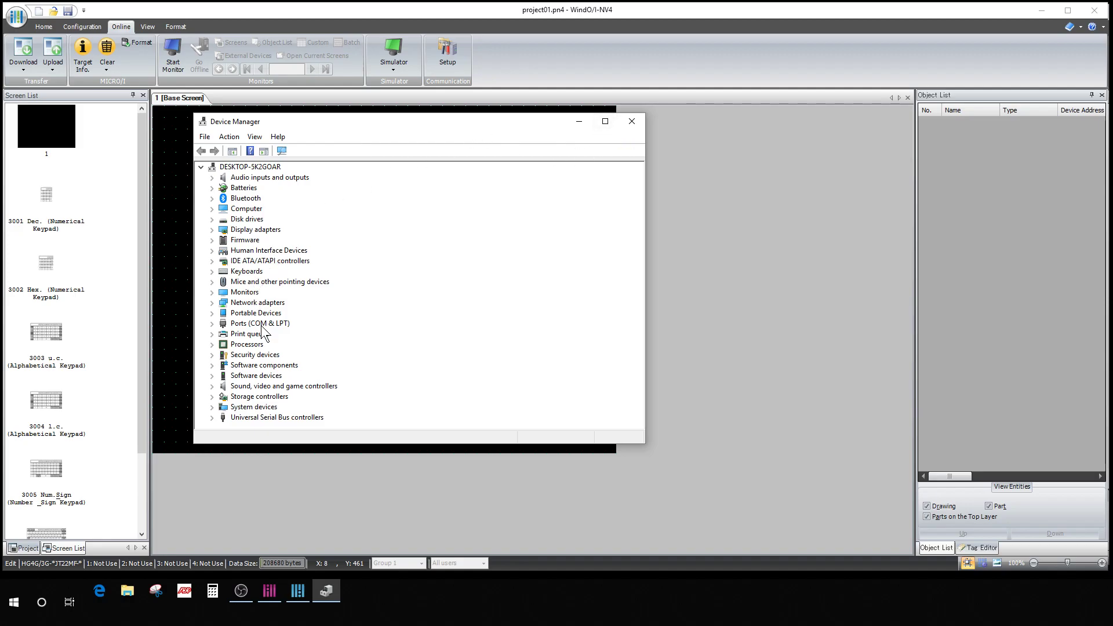
click(212, 324)
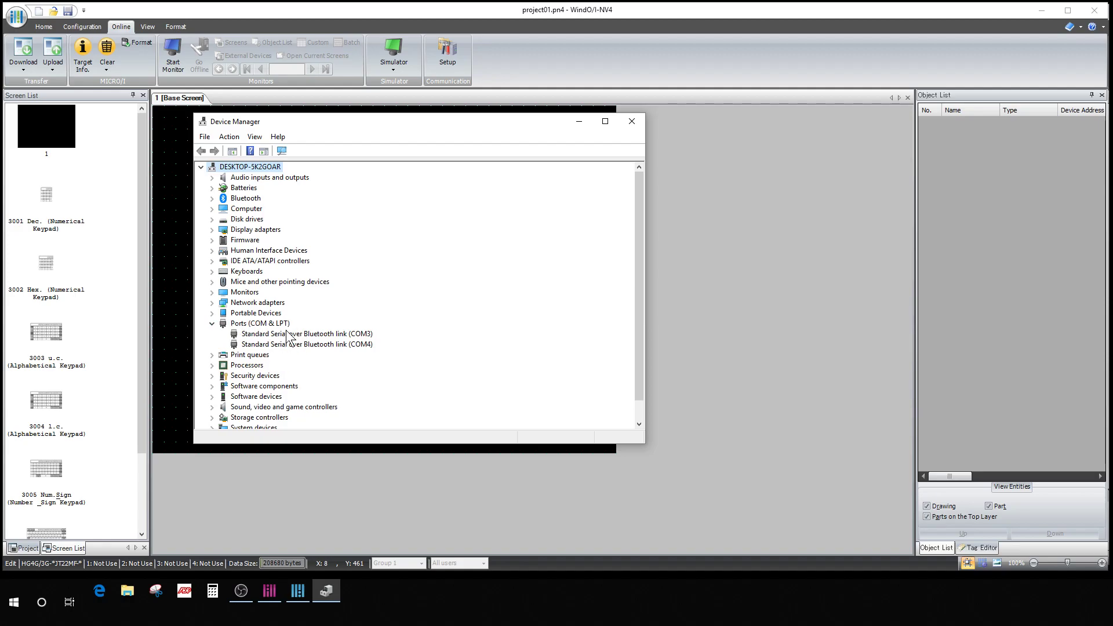
mouse_move(276, 289)
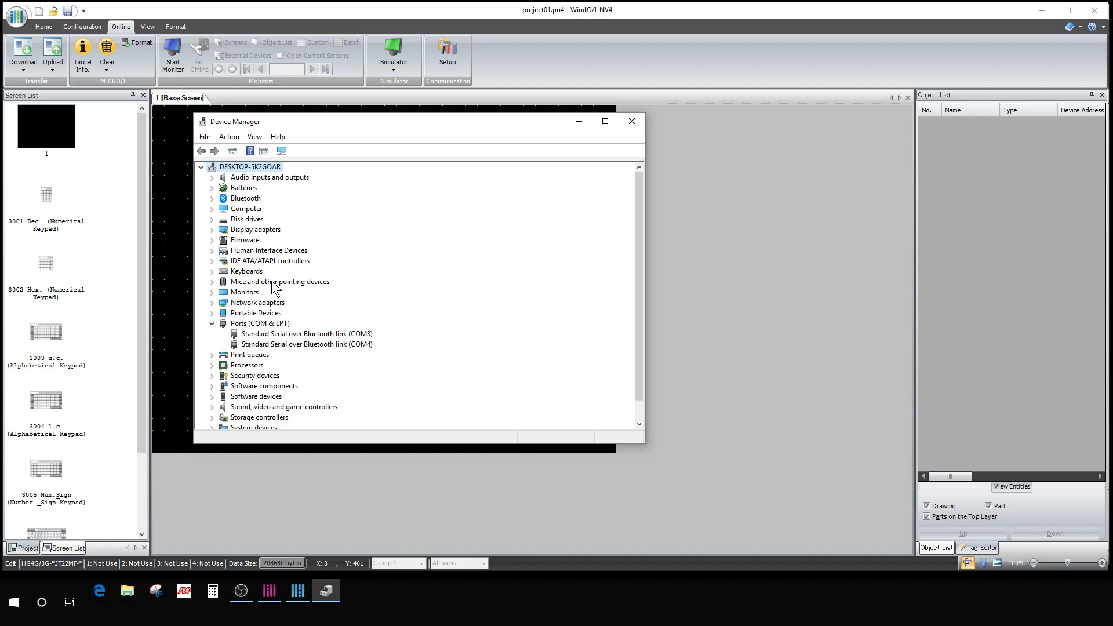
mouse_move(258, 372)
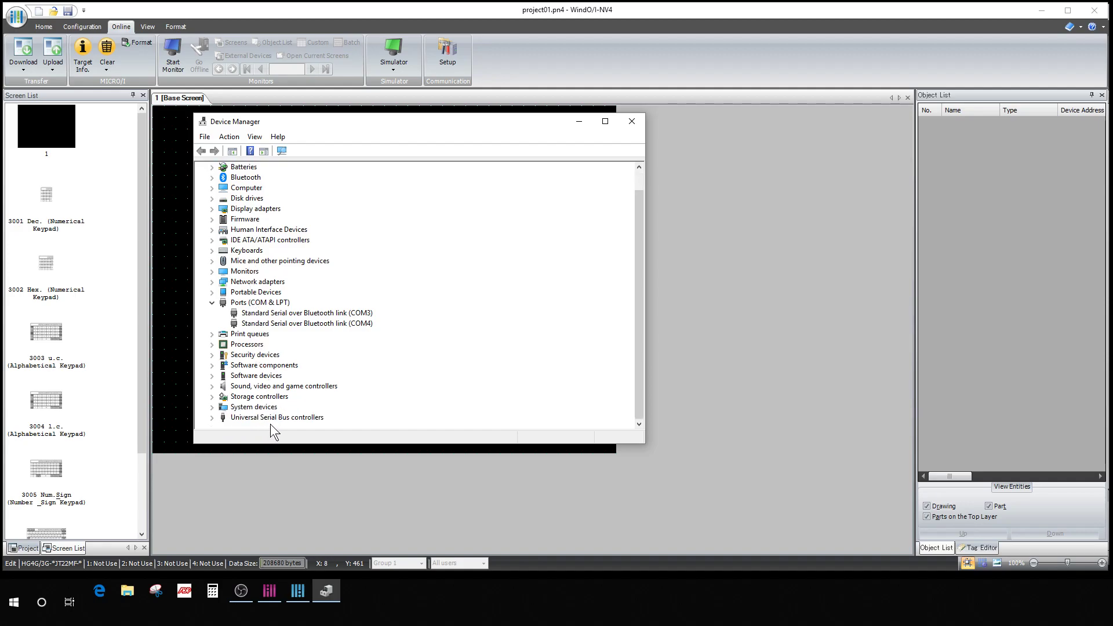
mouse_move(217, 428)
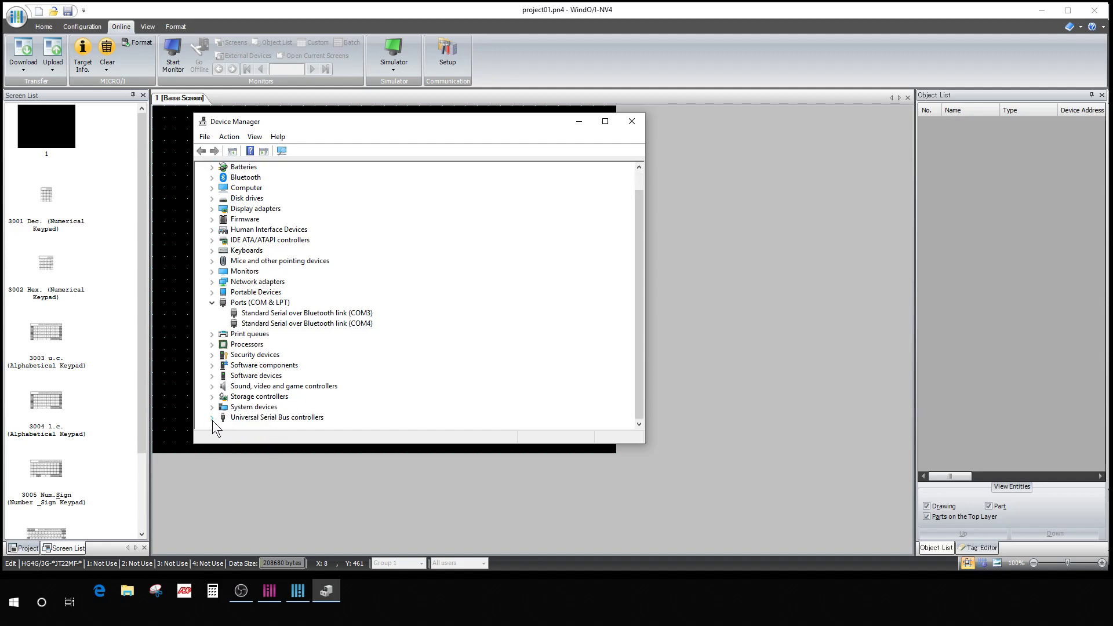
click(211, 418)
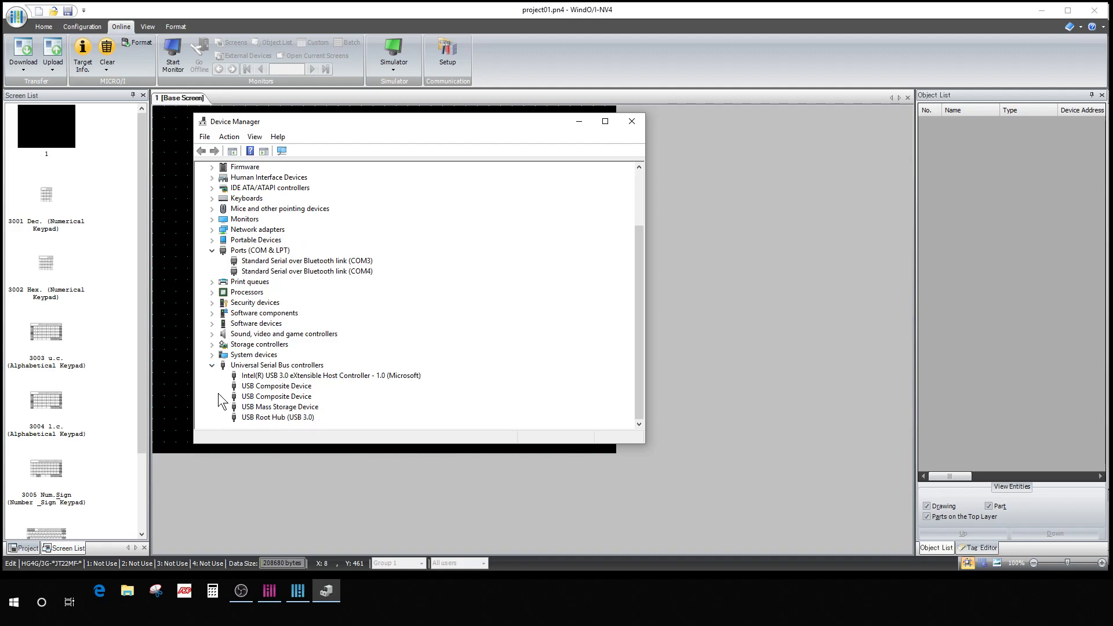
mouse_move(250, 374)
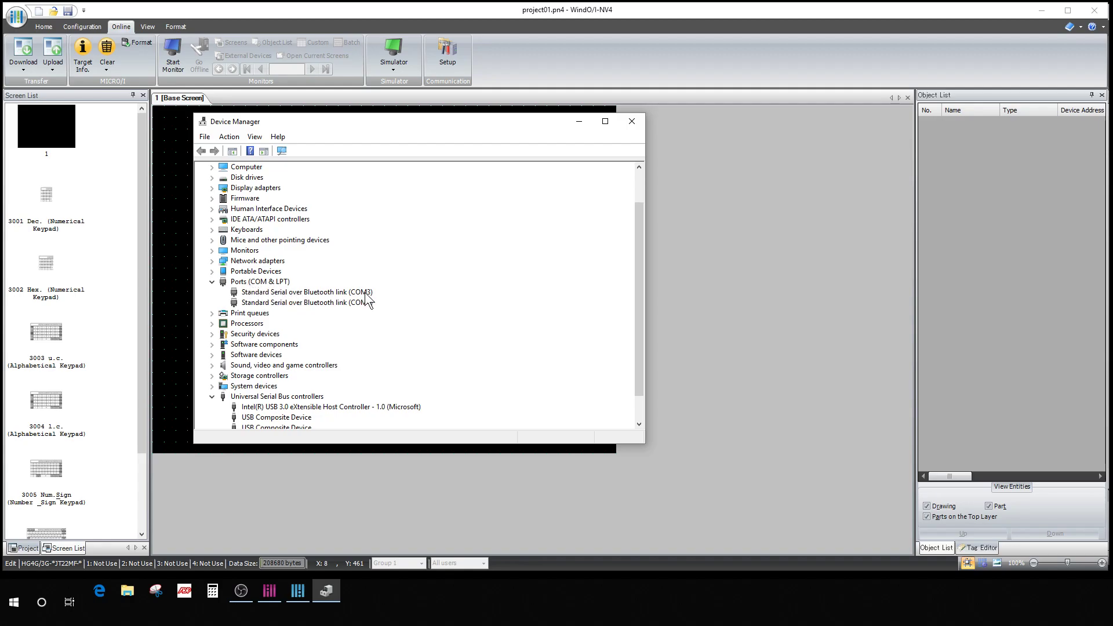
mouse_move(300, 309)
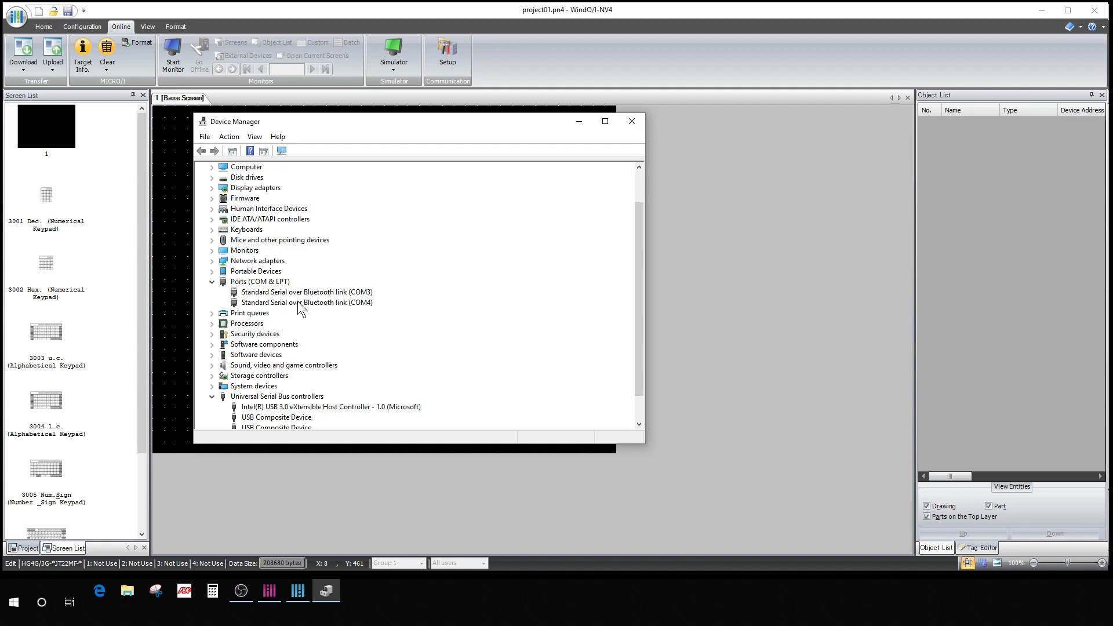
mouse_move(272, 306)
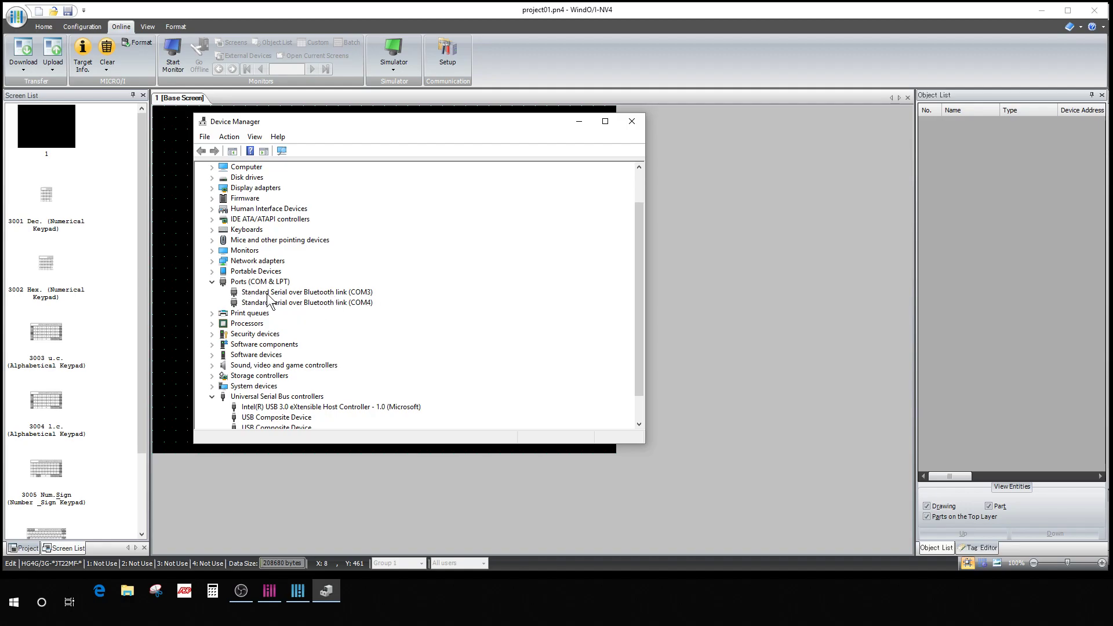
mouse_move(290, 388)
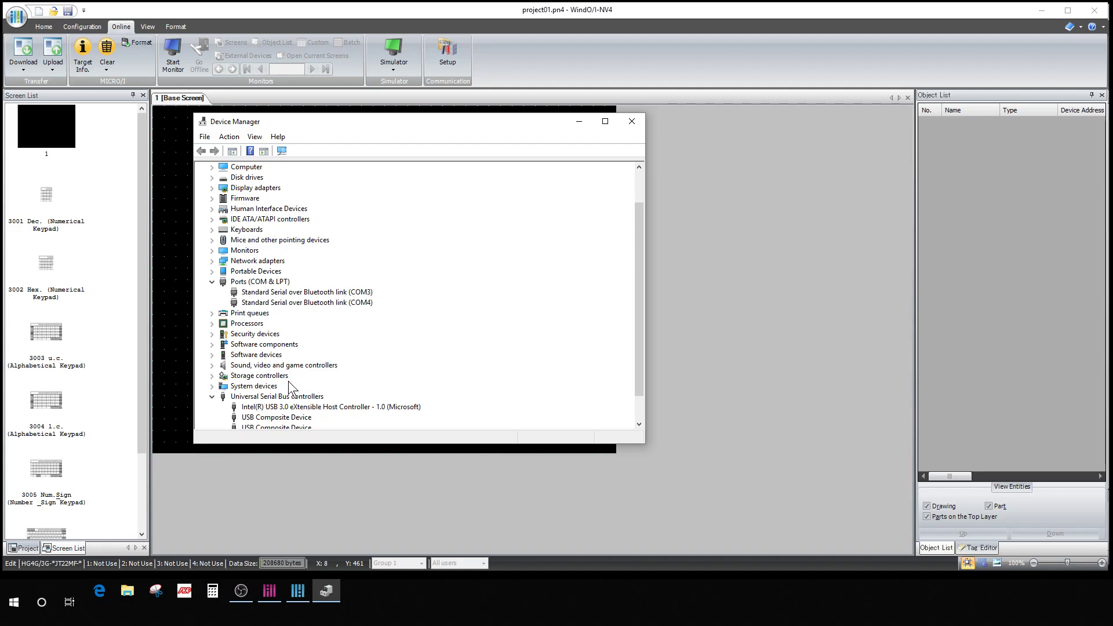
mouse_move(323, 295)
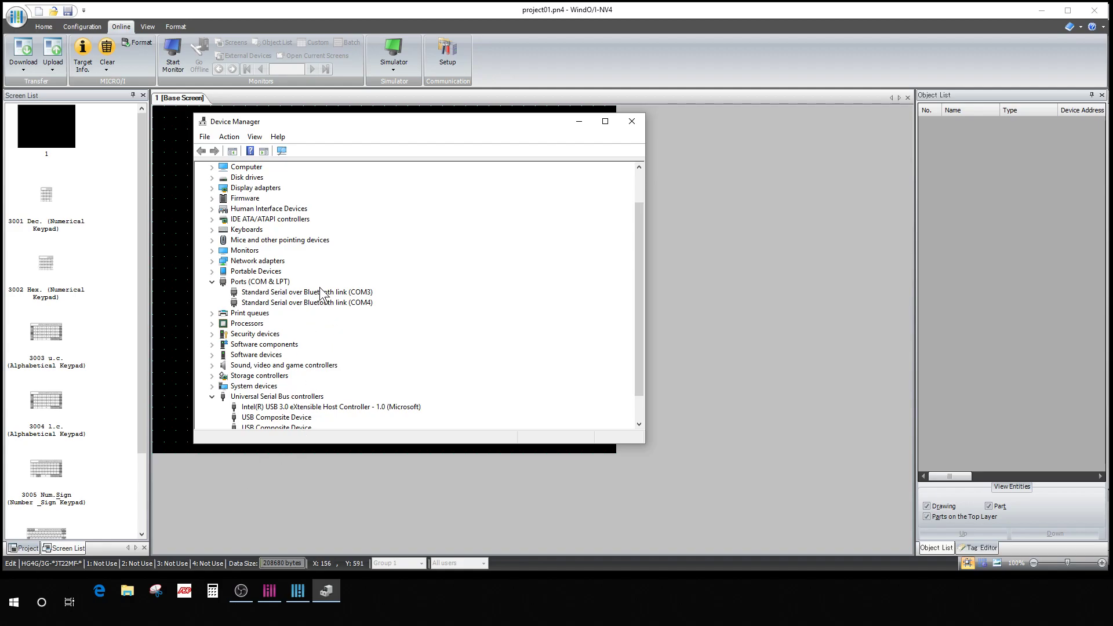
right_click(305, 292)
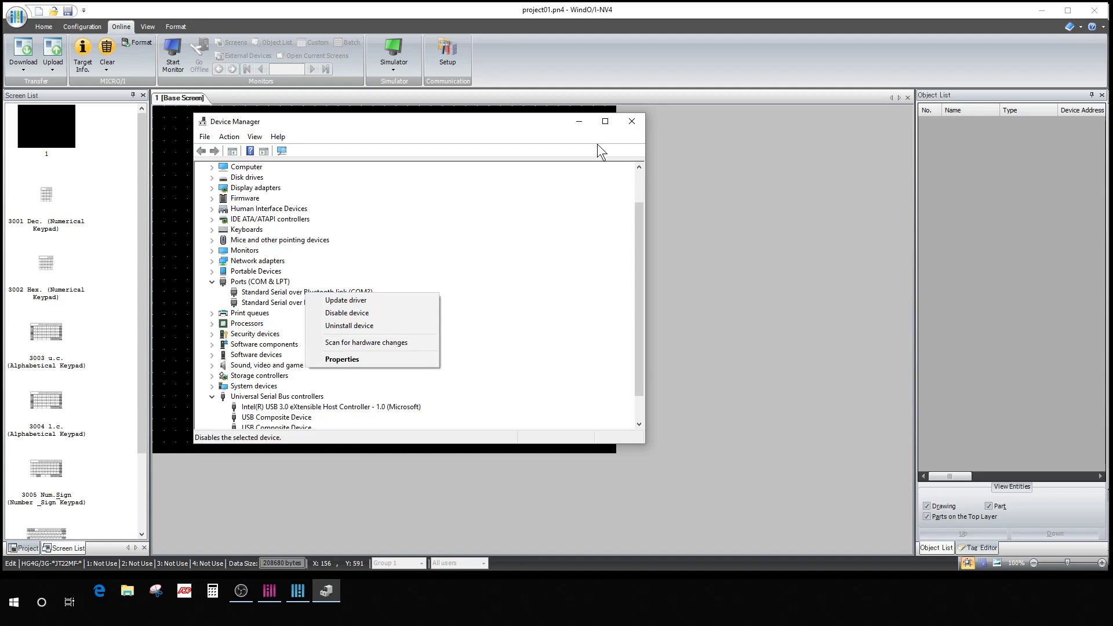
click(631, 122)
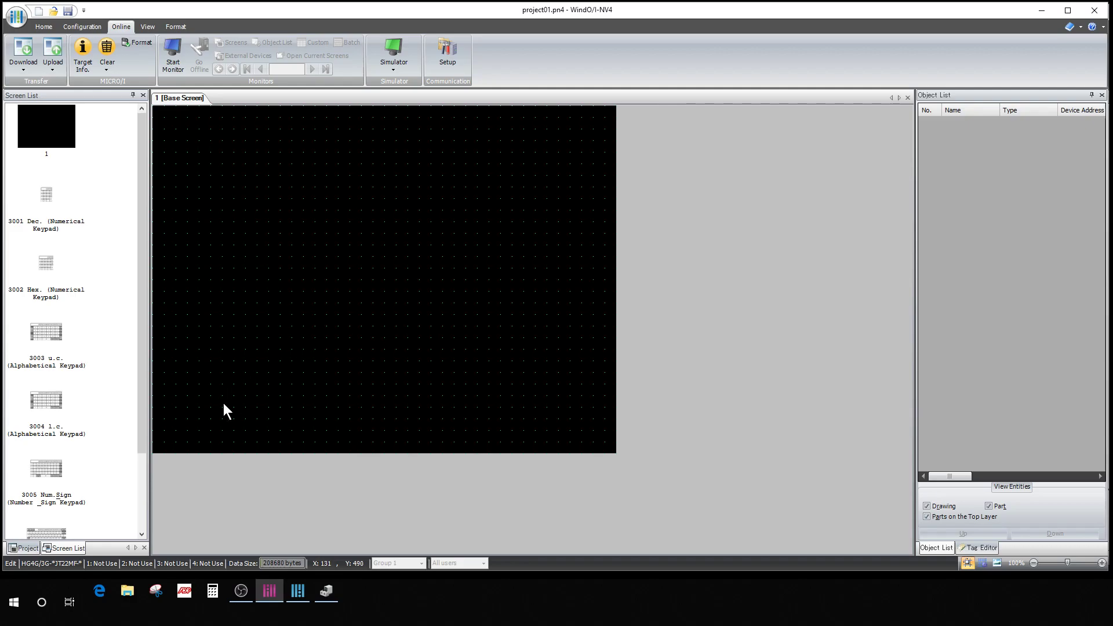
mouse_move(127, 520)
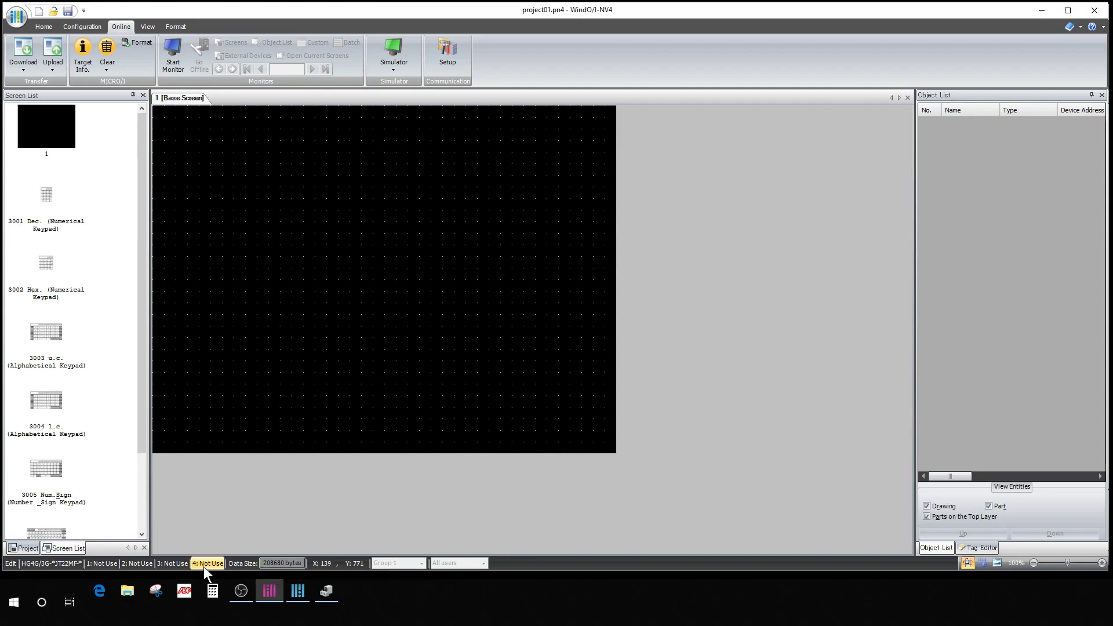
mouse_move(206, 564)
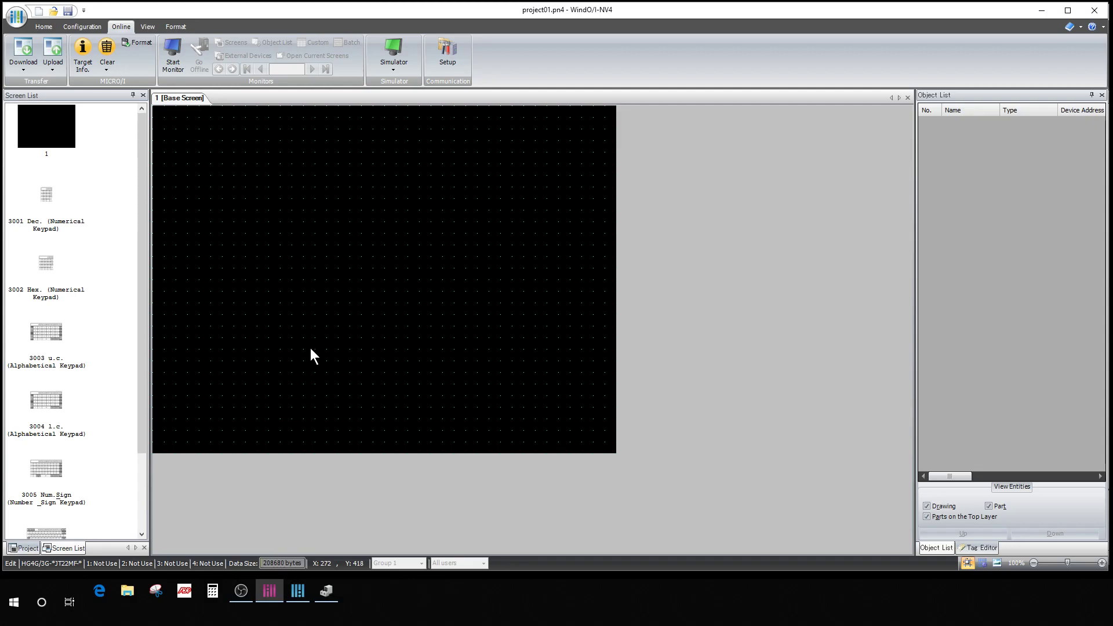
mouse_move(180, 417)
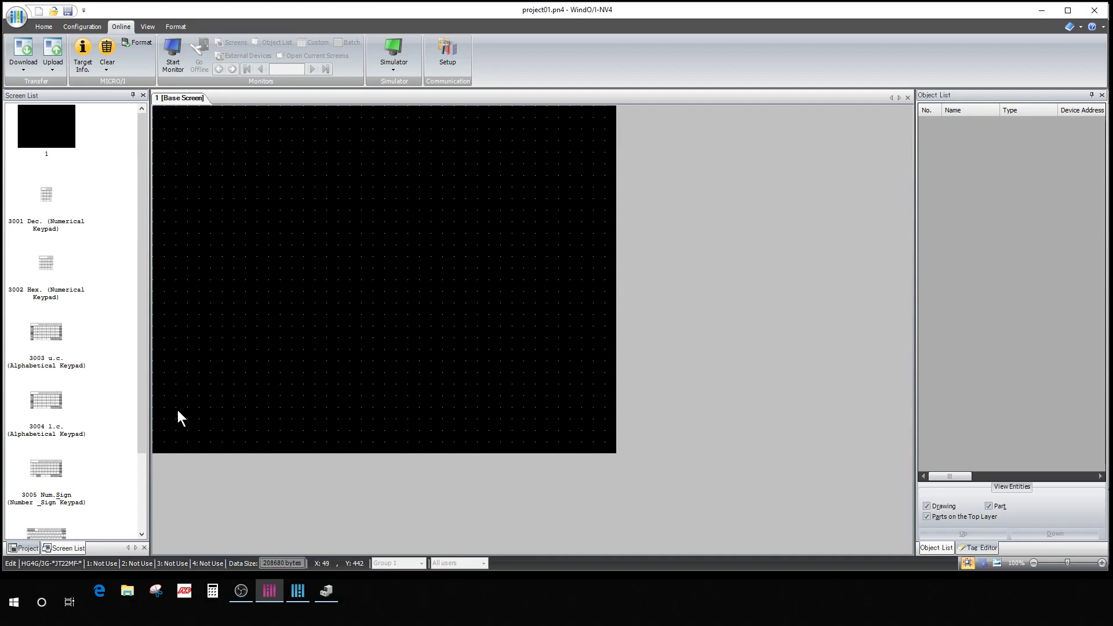
mouse_move(297, 521)
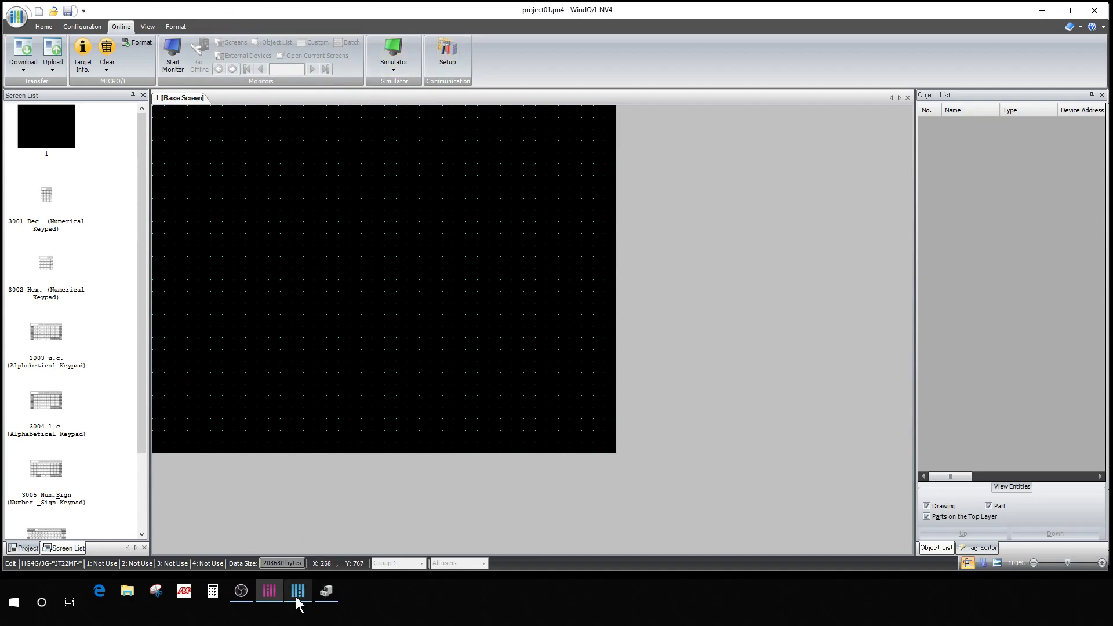
Step: In WindLDR, check the PLC network settings show IP 192.168.1.5, subnet 255.255.255.0
click(298, 591)
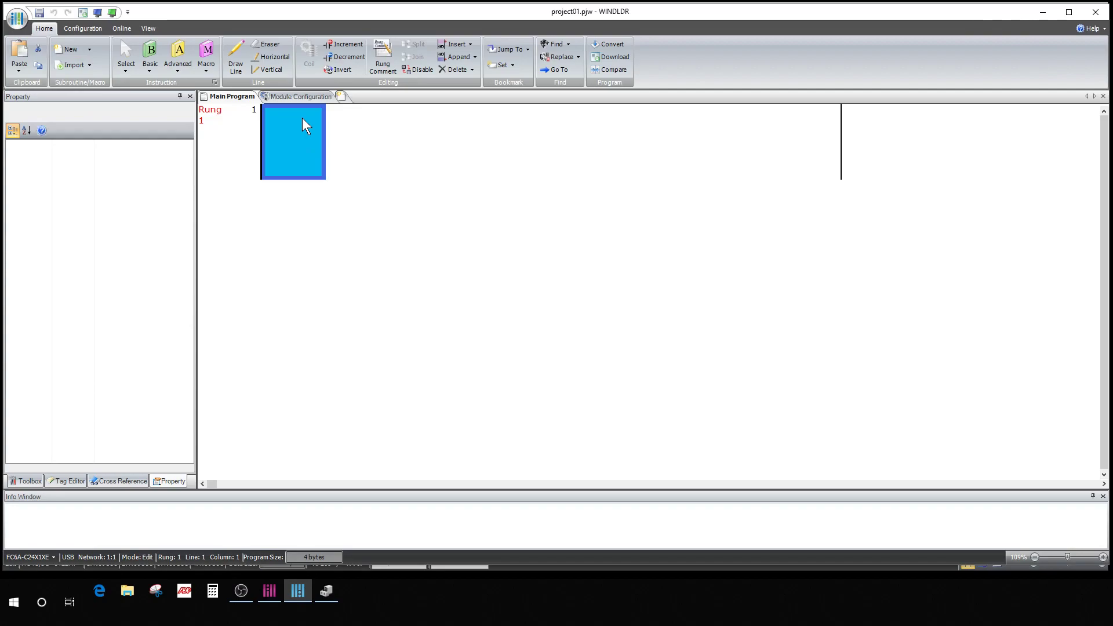
mouse_move(368, 149)
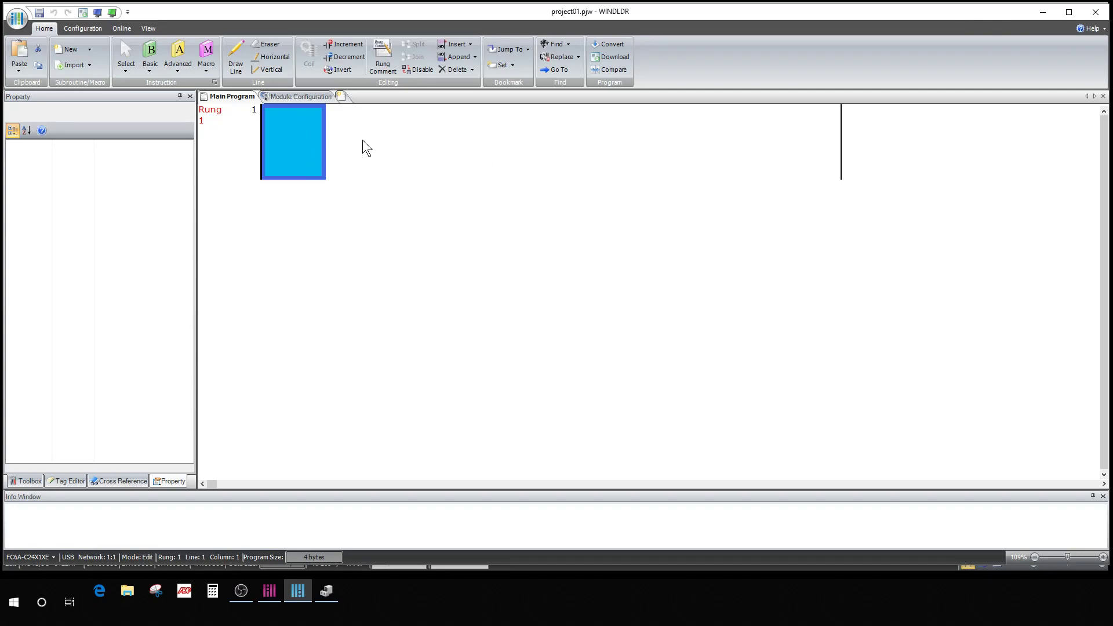
click(82, 28)
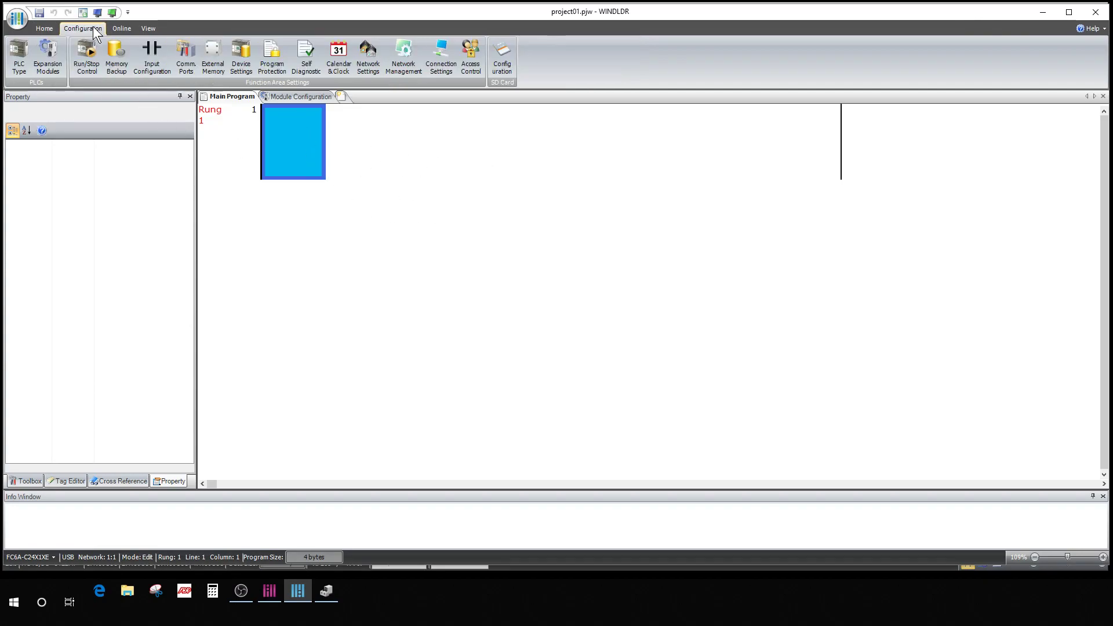
mouse_move(402, 57)
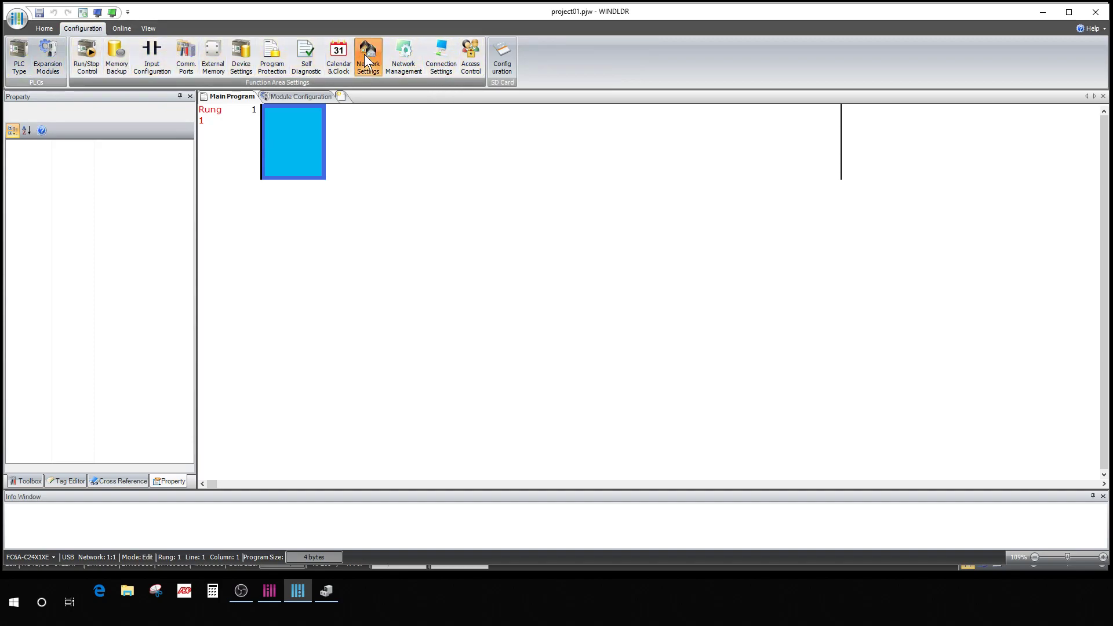
click(367, 57)
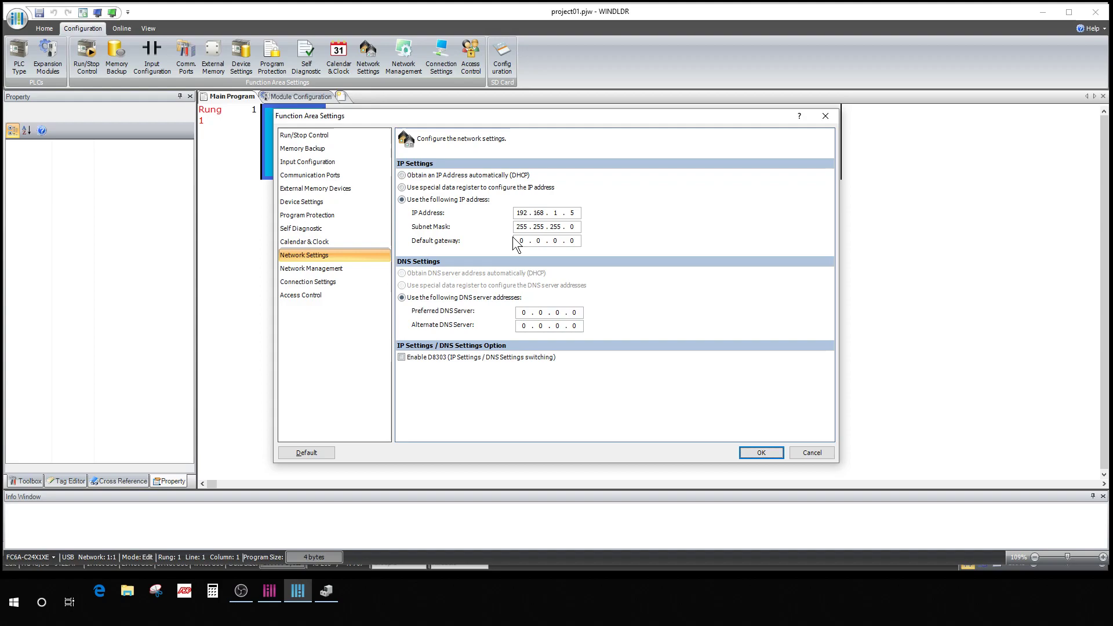
click(547, 213)
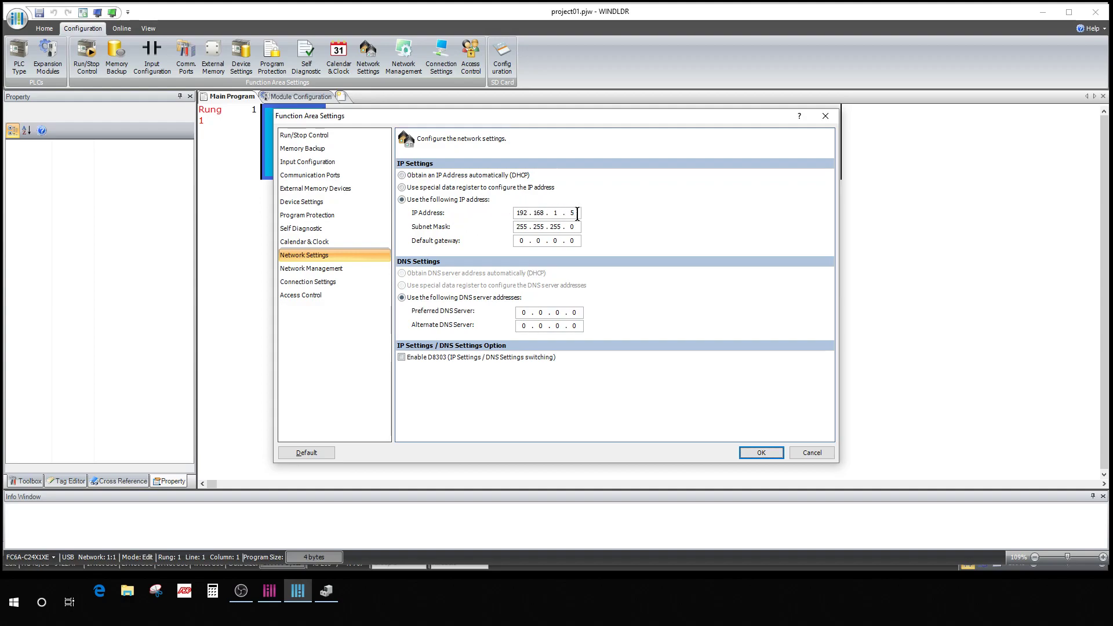
mouse_move(559, 217)
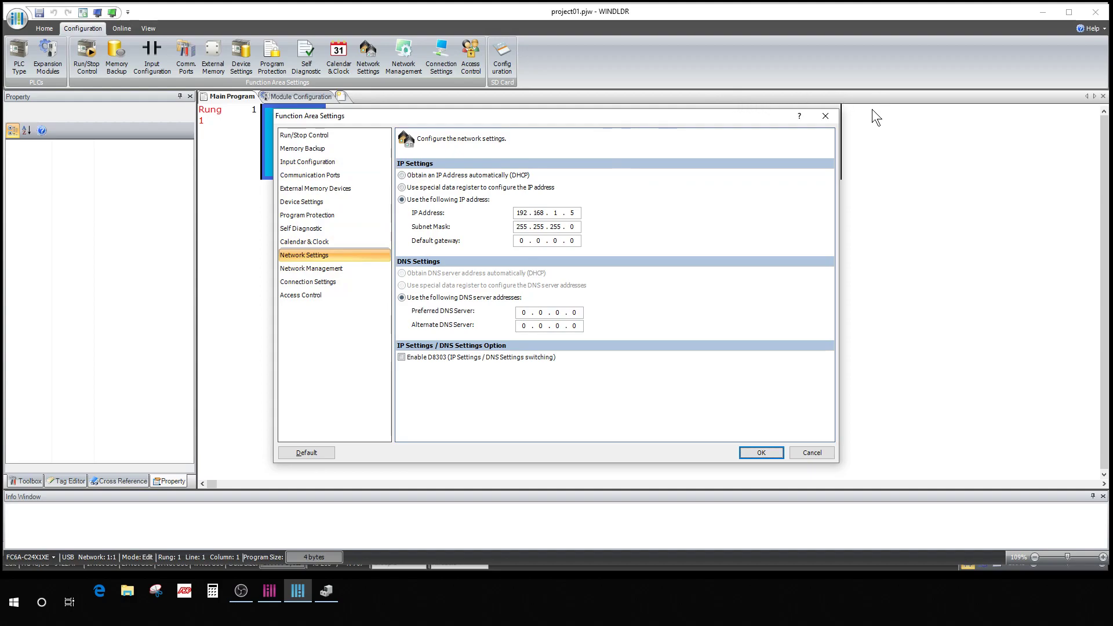
click(761, 453)
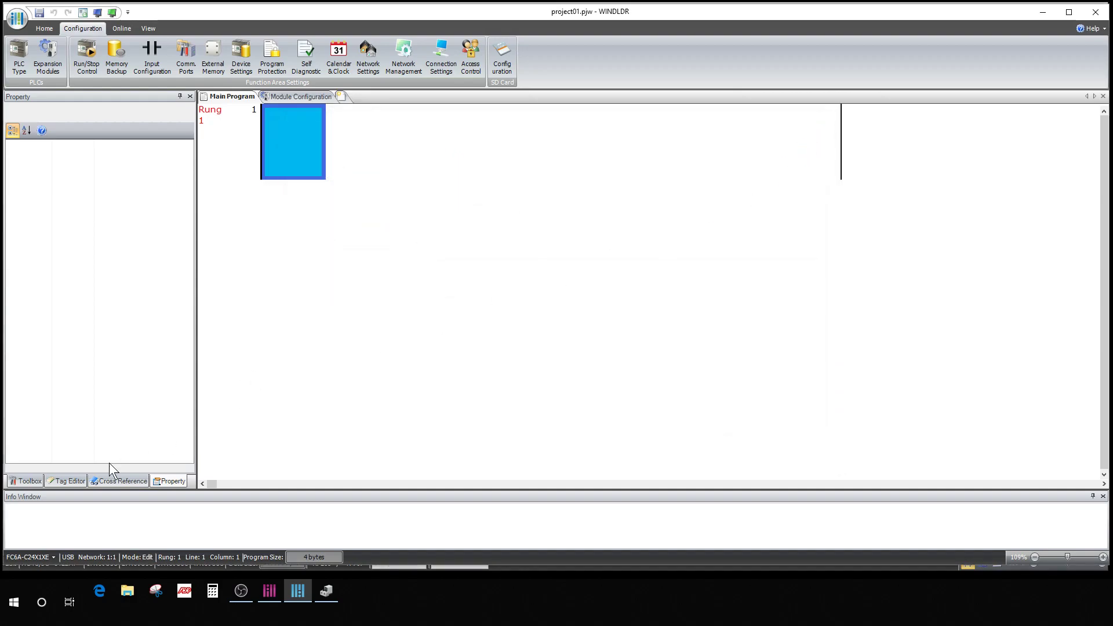
Step: Change the PC-to-PLC communication method from USB back to Ethernet and confirm
click(186, 57)
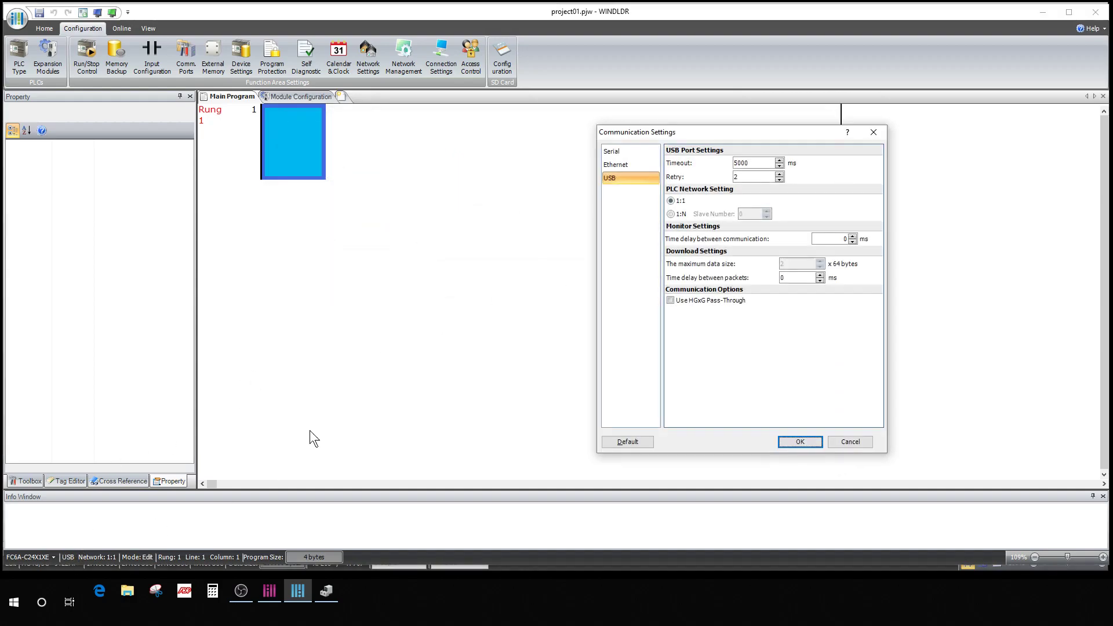
click(615, 165)
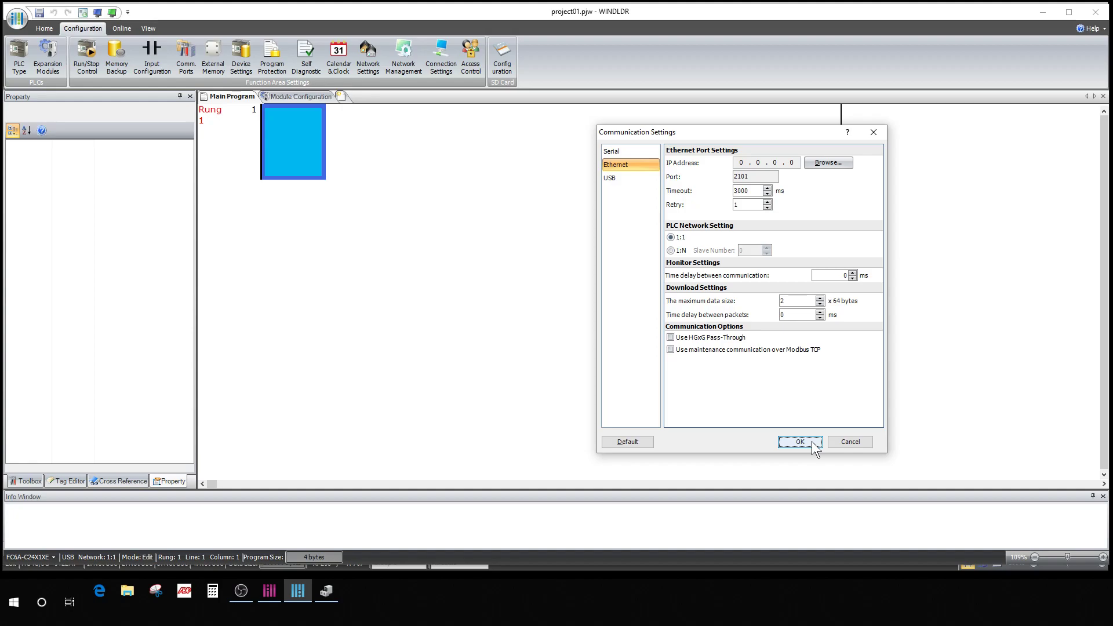
click(799, 442)
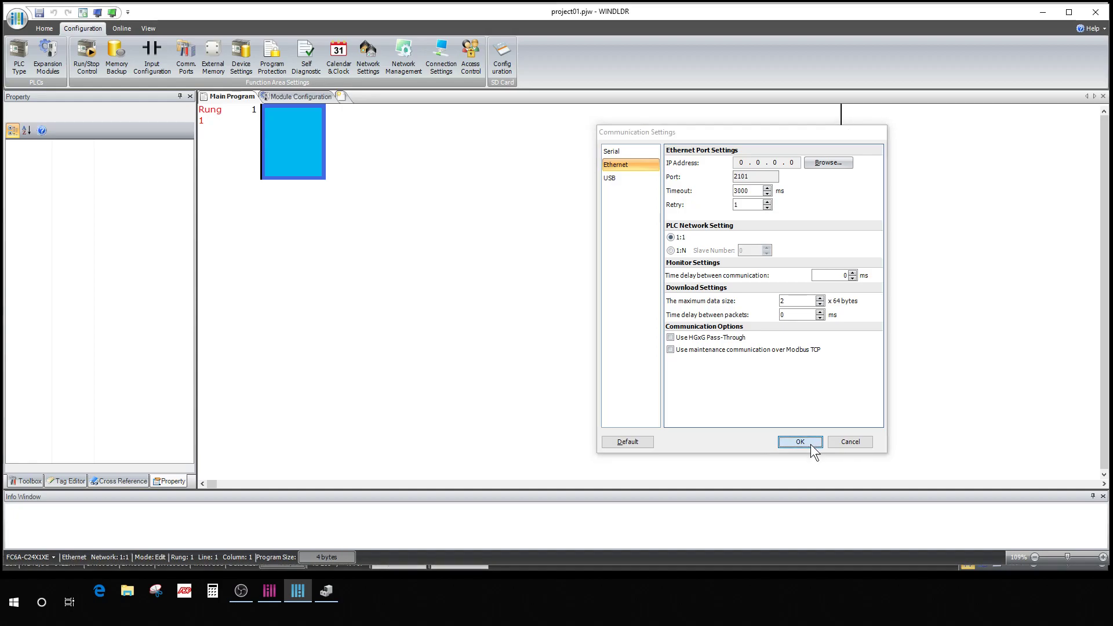
click(799, 441)
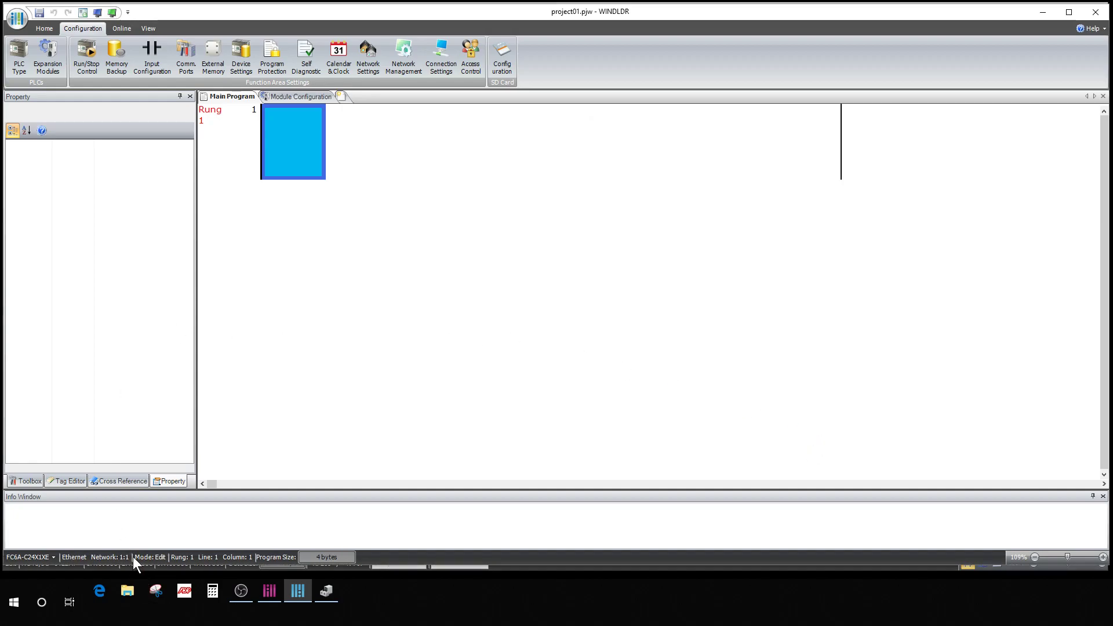
mouse_move(435, 479)
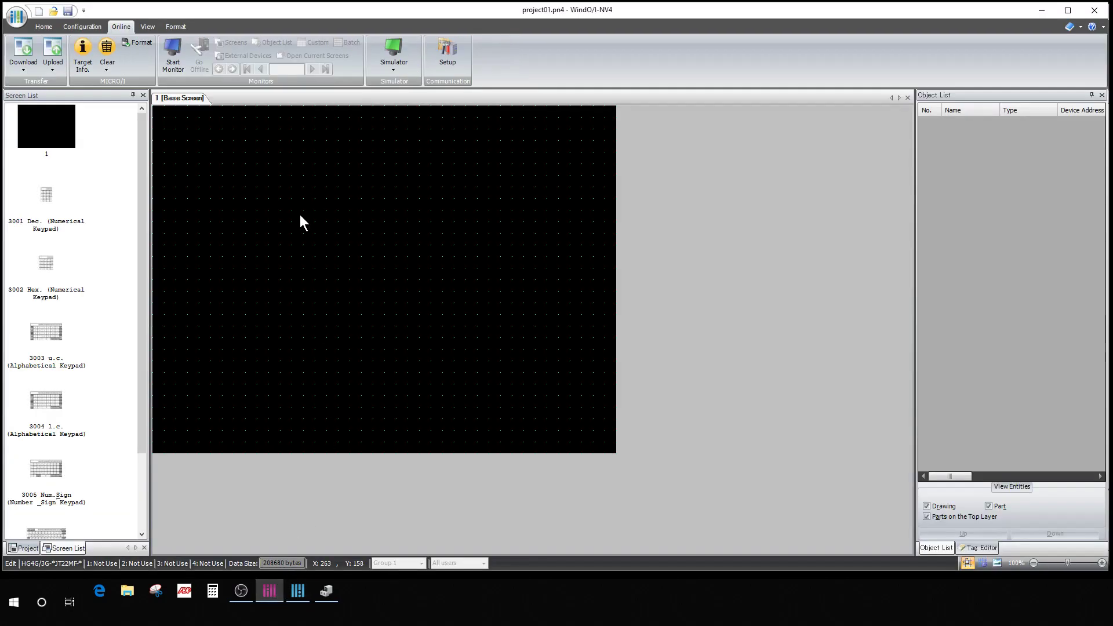
mouse_move(144, 89)
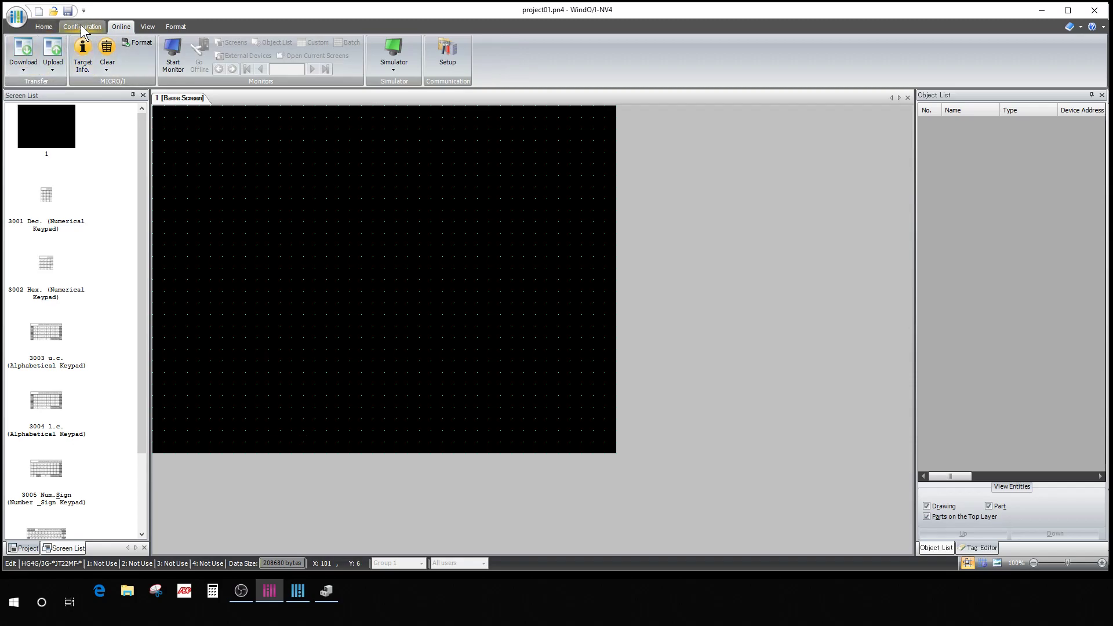
Step: View the HMI's Ethernet interface in Project Settings: IP 192.168.1.6, subnet 255.255.255.0, port 2537
click(81, 26)
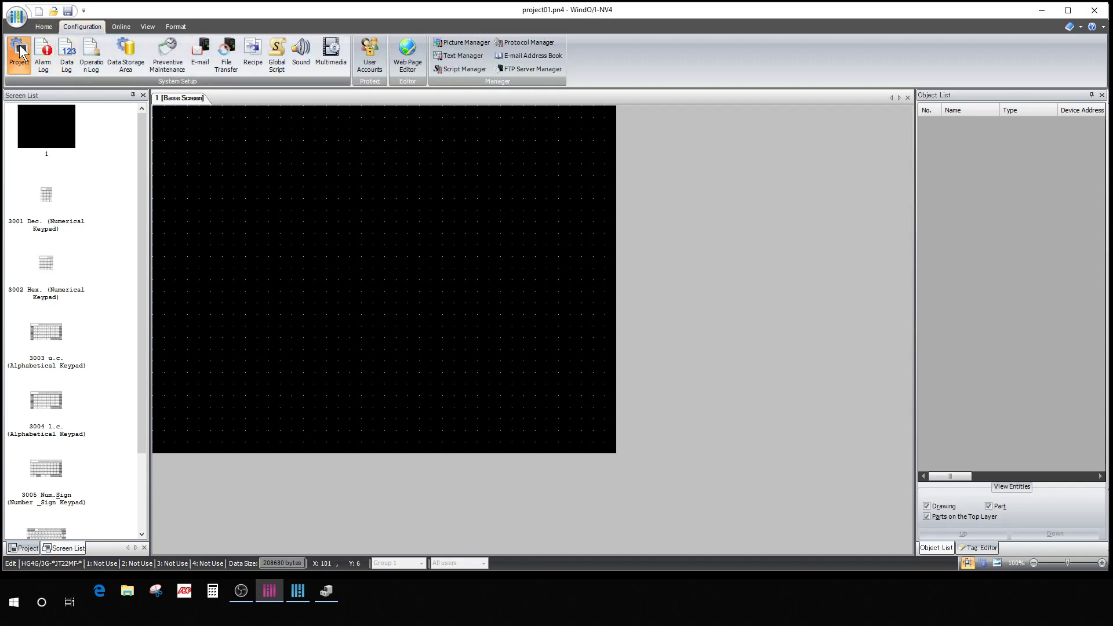
click(19, 55)
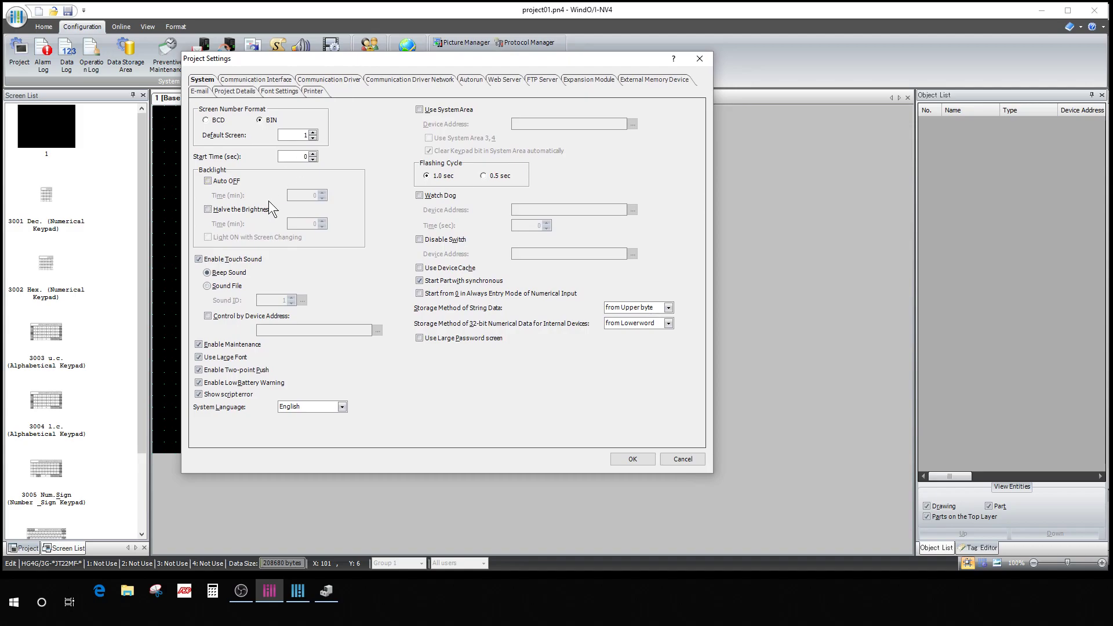
click(255, 79)
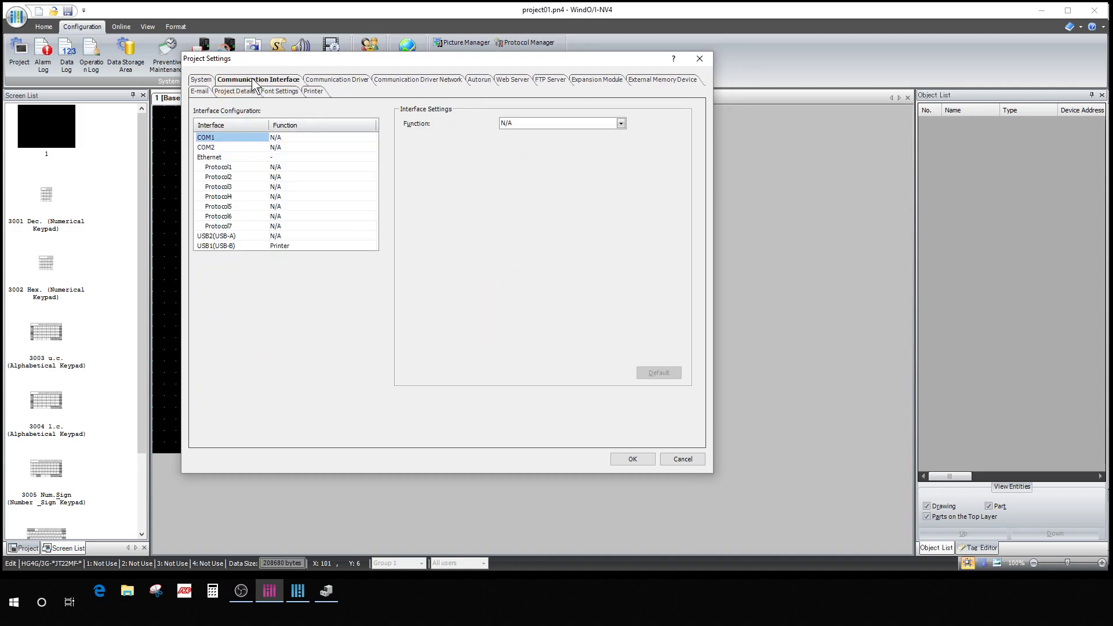
click(210, 157)
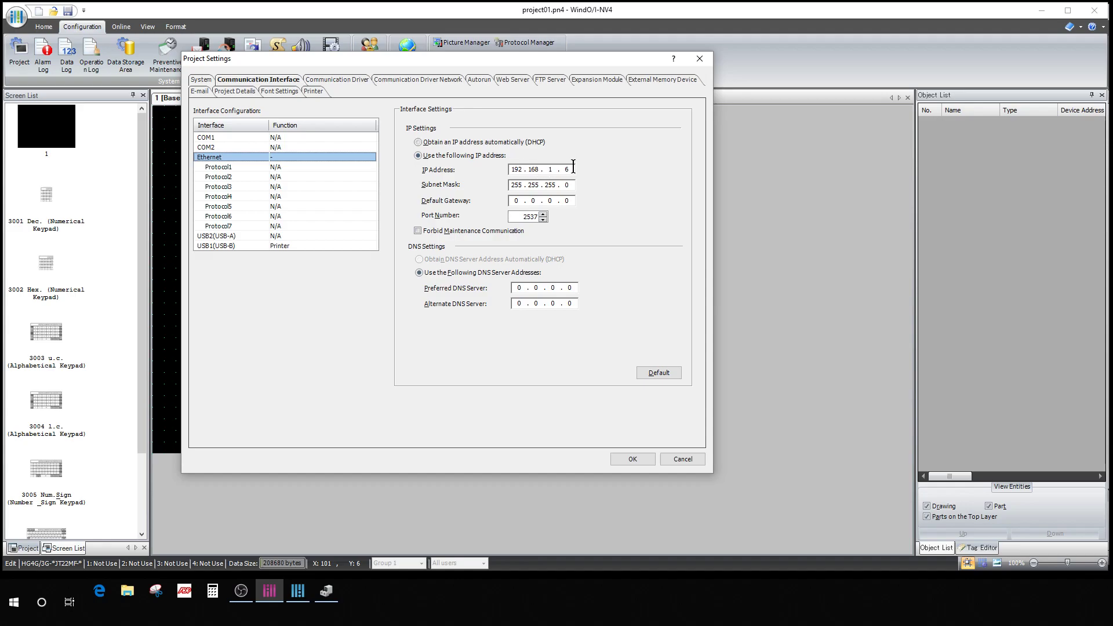
mouse_move(583, 176)
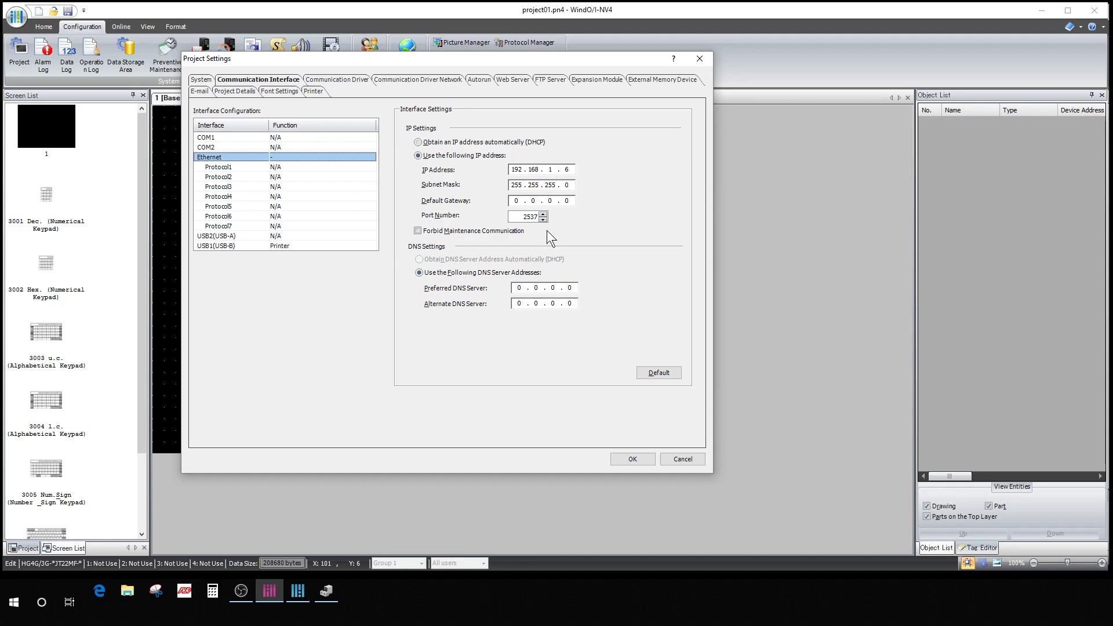
mouse_move(343, 197)
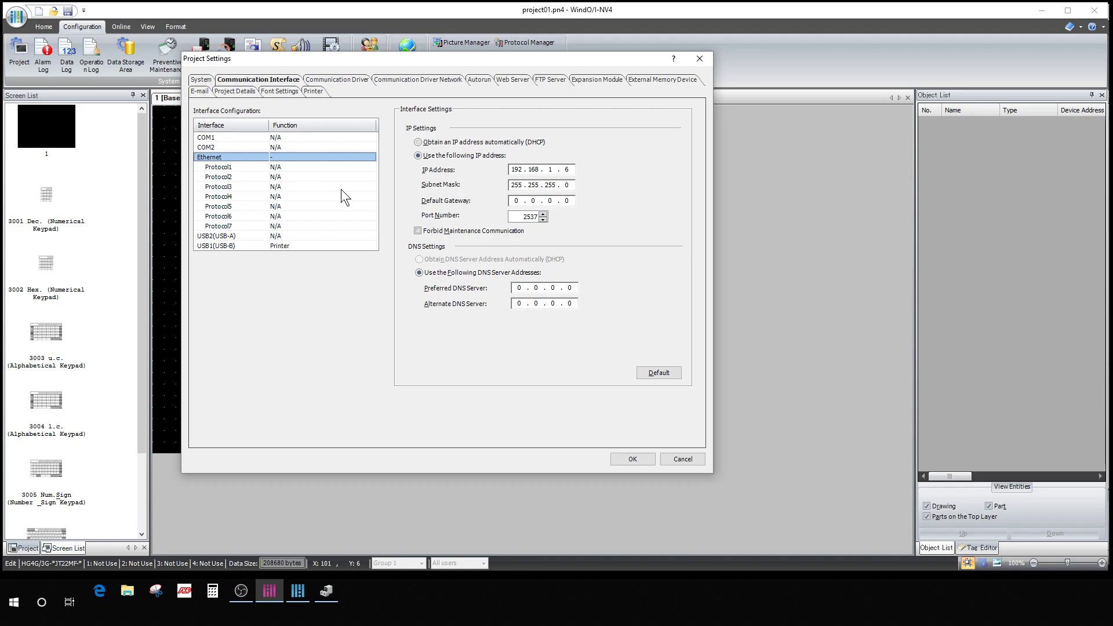
mouse_move(277, 170)
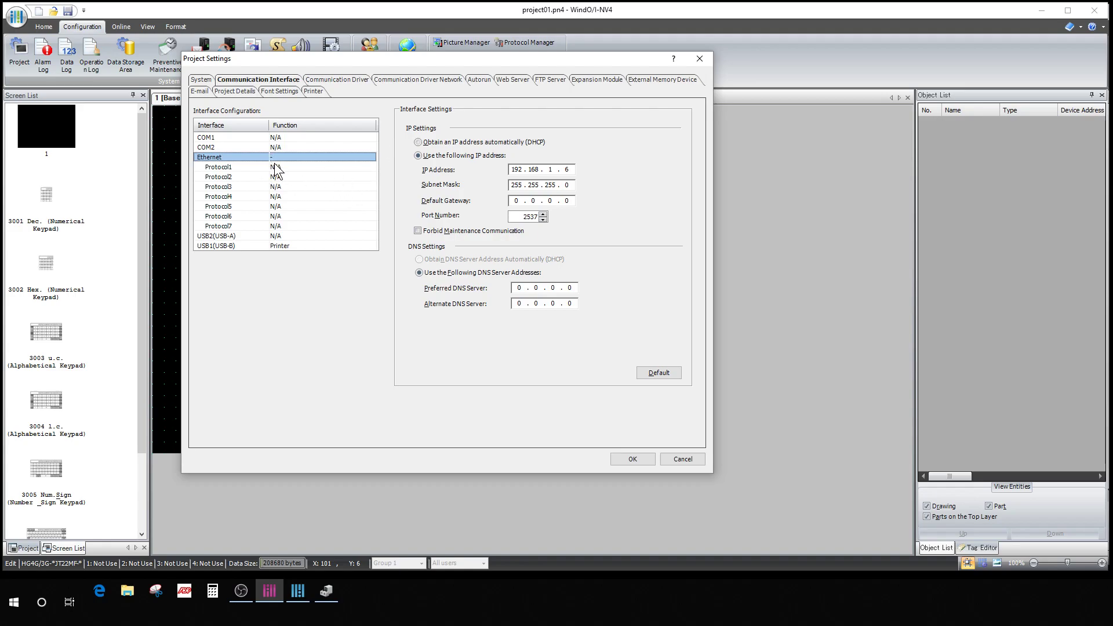
Step: Assign External Device Communication 1 as the function of Ethernet Protocol1
click(218, 167)
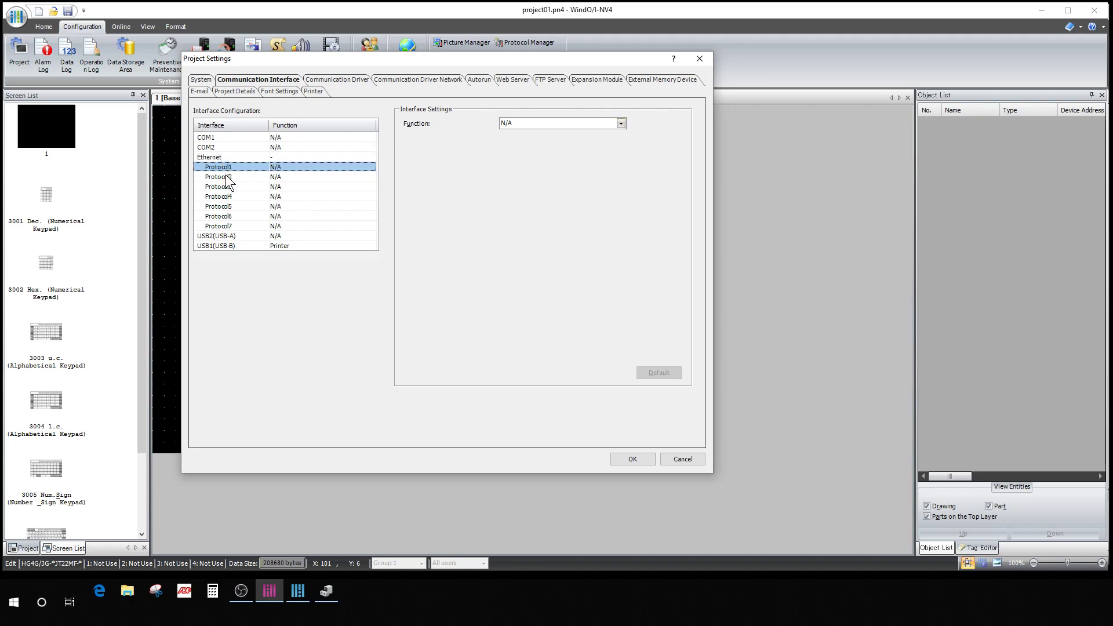
click(619, 123)
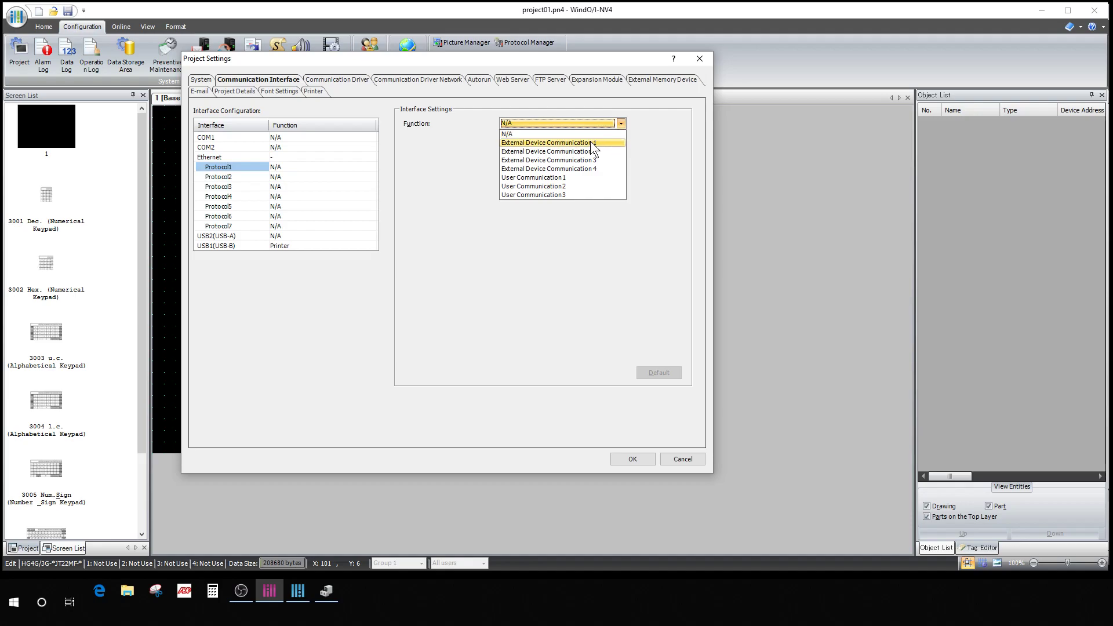
click(549, 142)
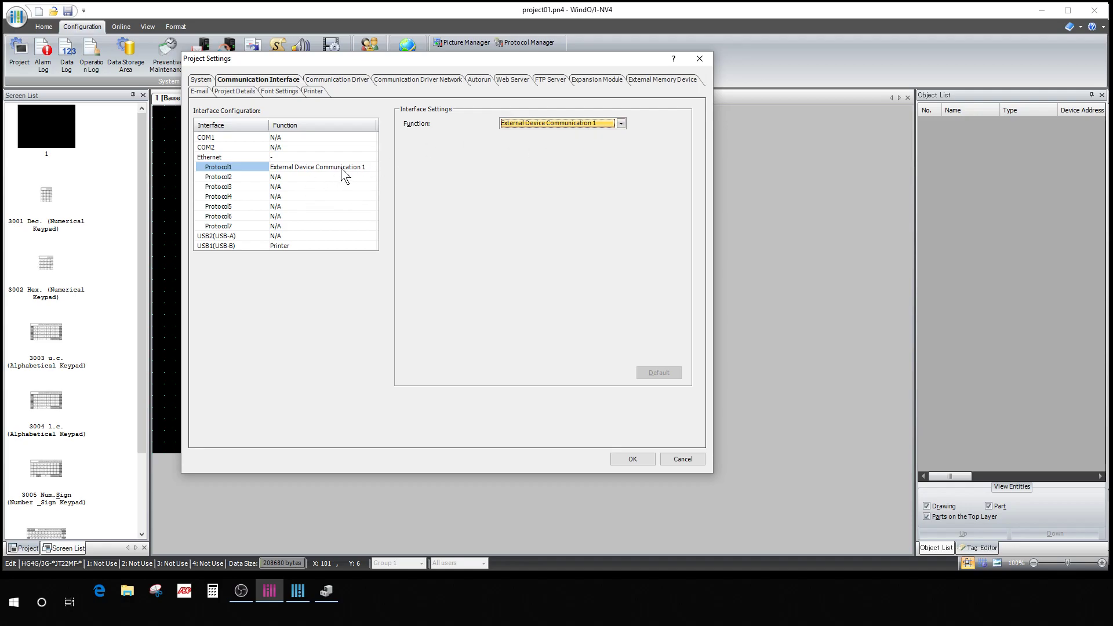
mouse_move(264, 151)
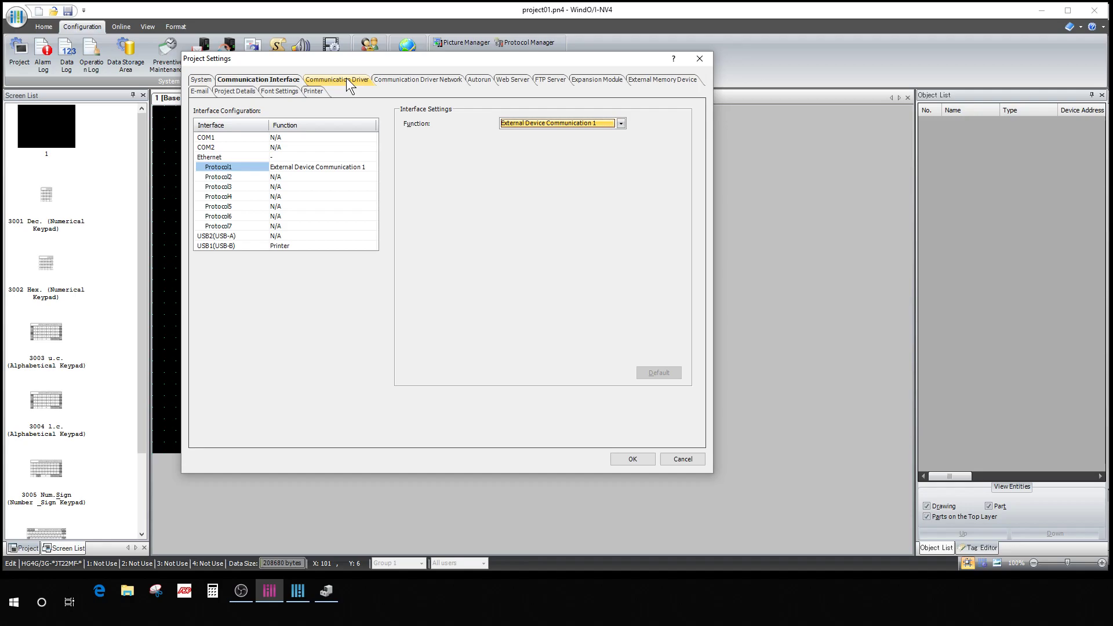
Step: Set the communication driver manufacturer to IDEC
click(337, 79)
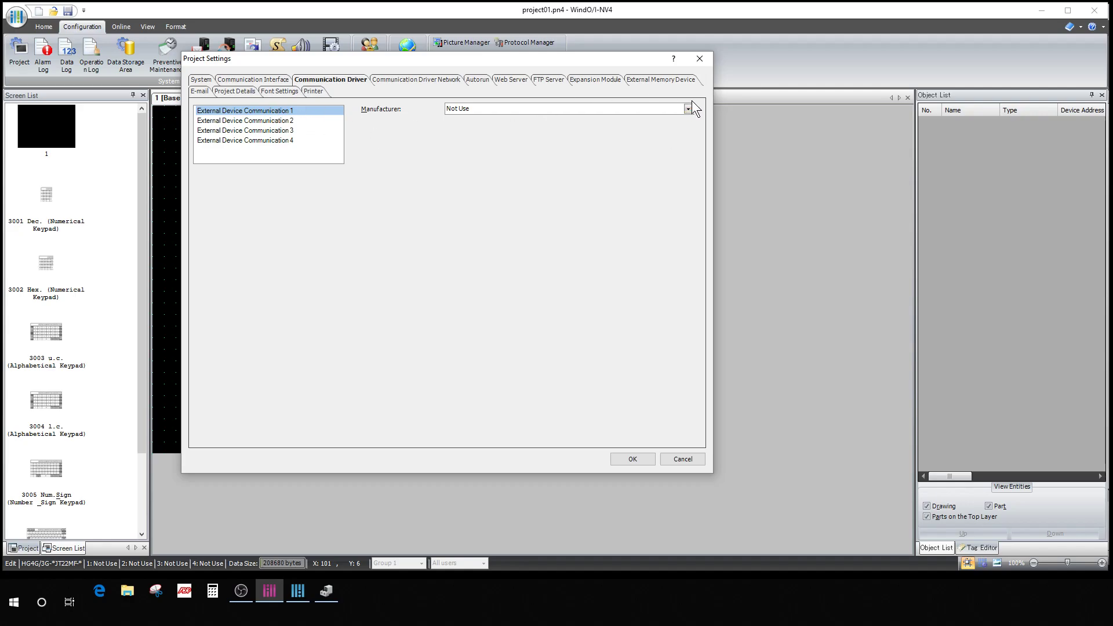
click(686, 109)
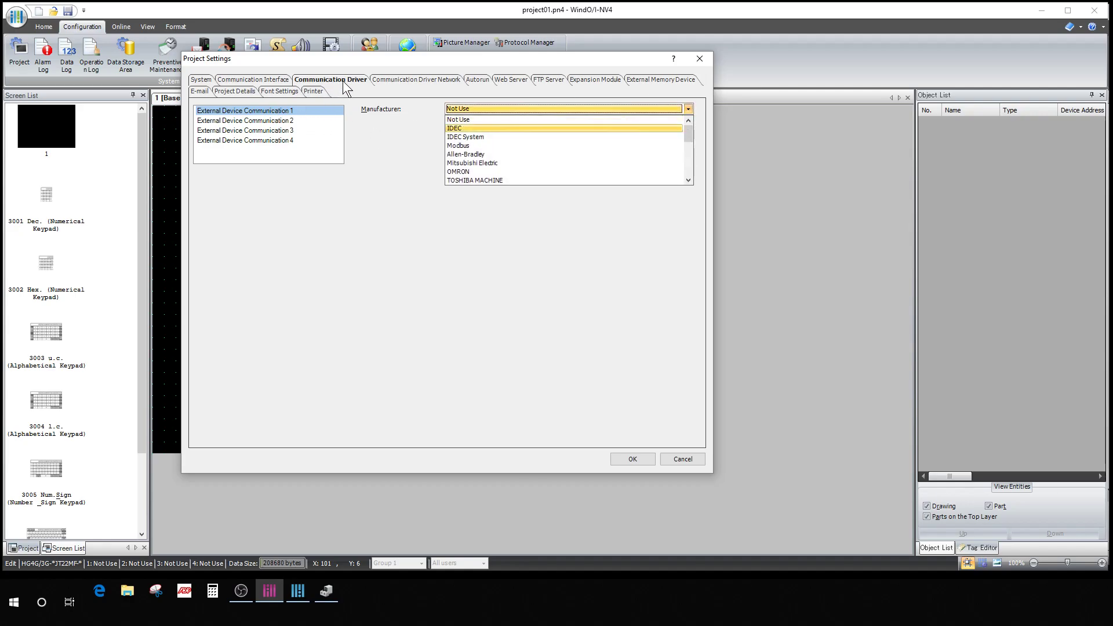
mouse_move(473, 119)
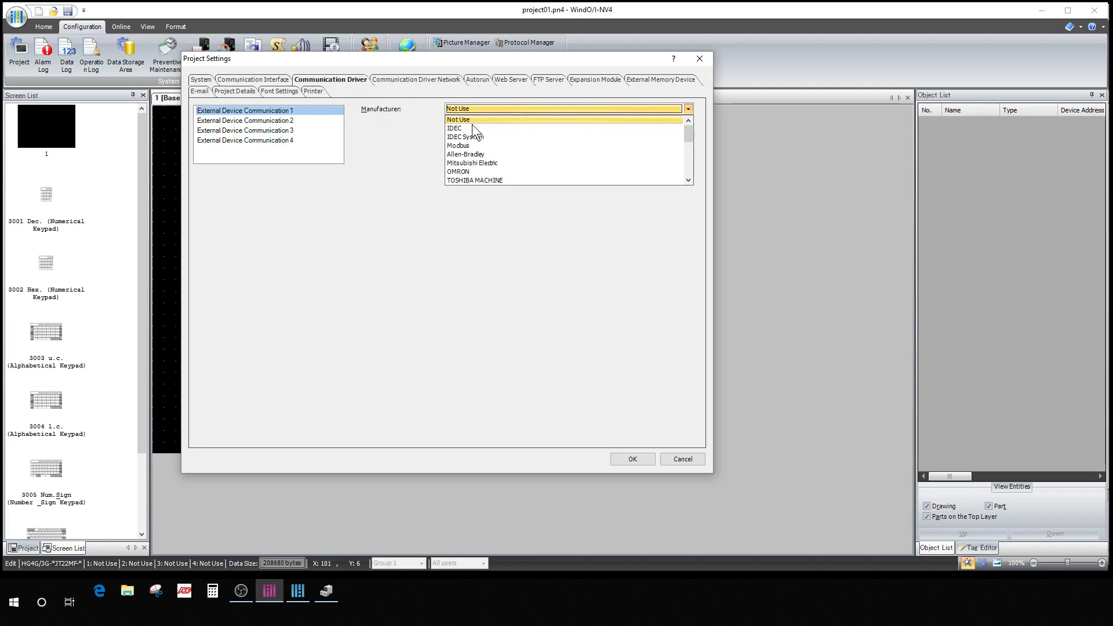
click(455, 129)
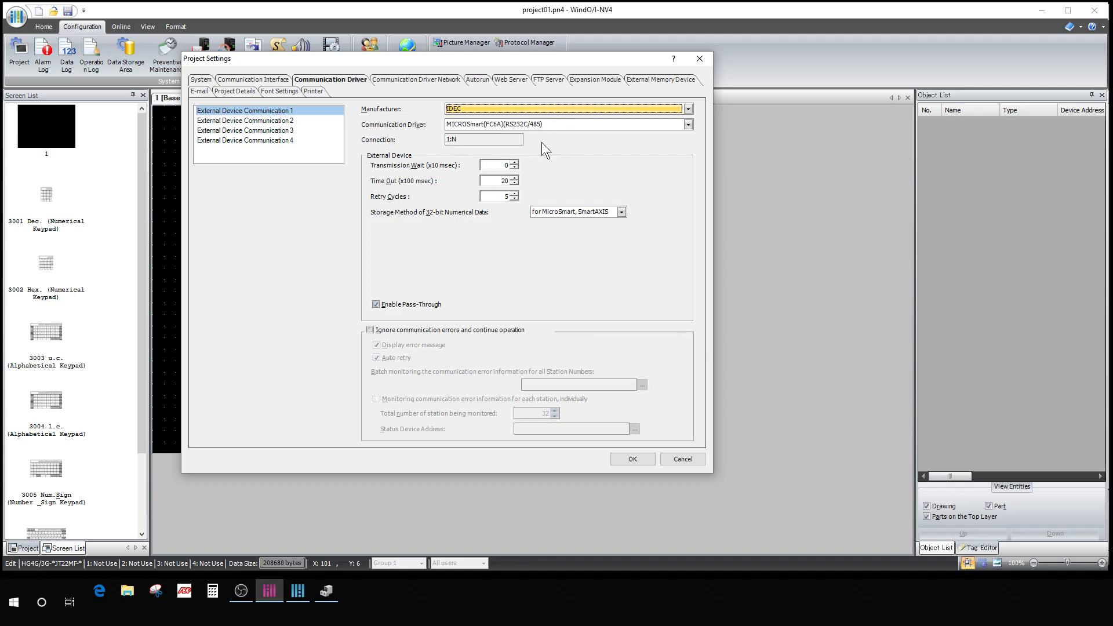
mouse_move(440, 124)
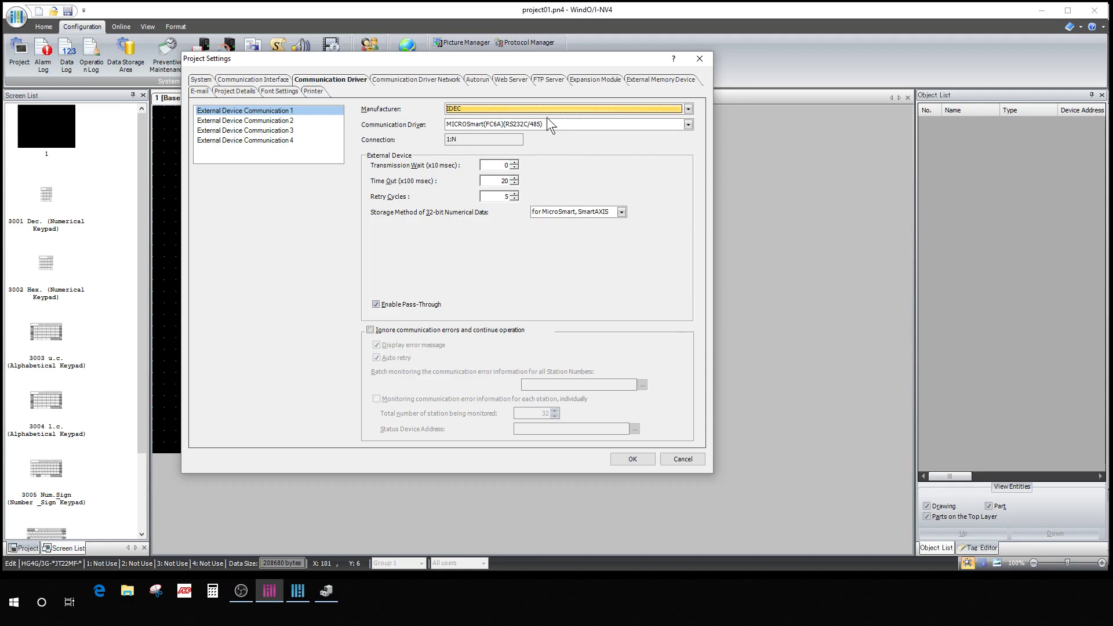
mouse_move(523, 136)
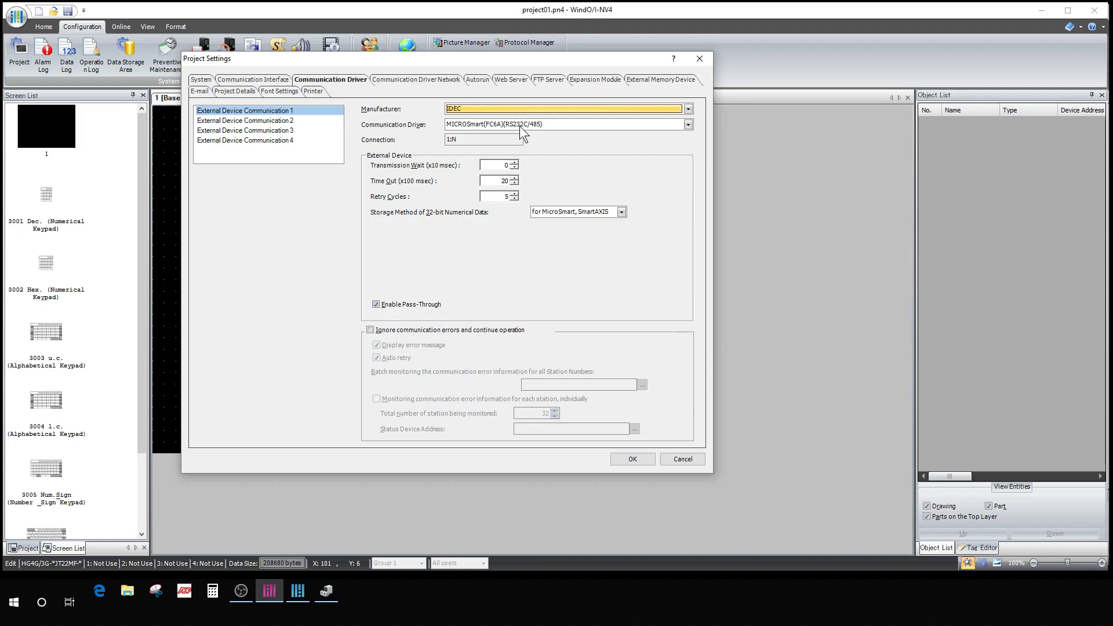
Step: Select the MICROSmart(FC6A)(Ethernet) driver, replacing the briefly chosen OpenNet Ethernet one
click(685, 124)
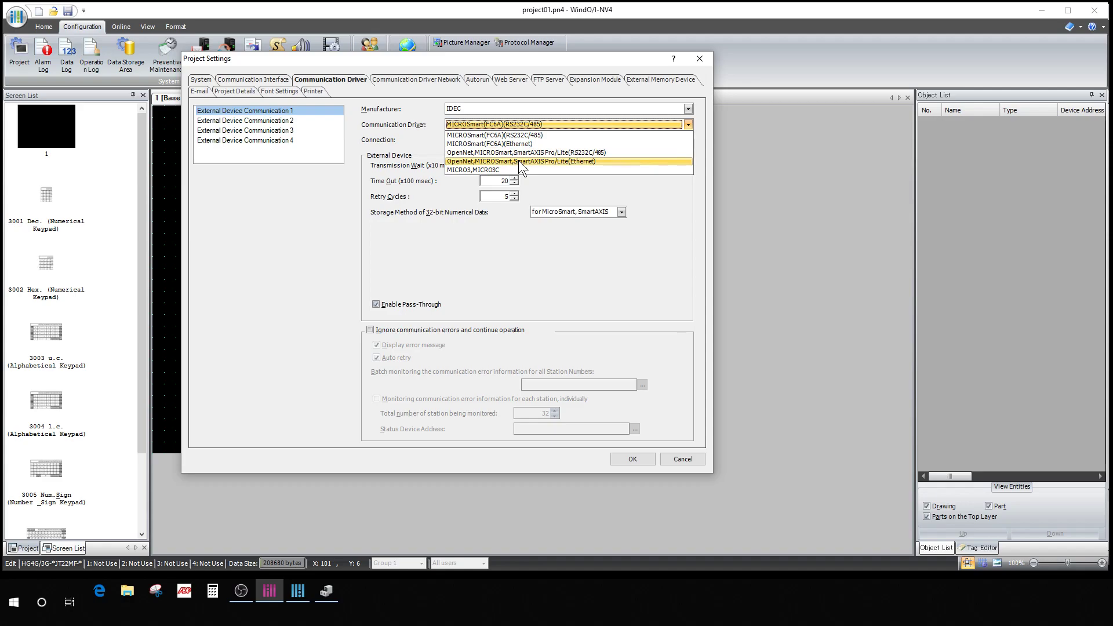
mouse_move(539, 167)
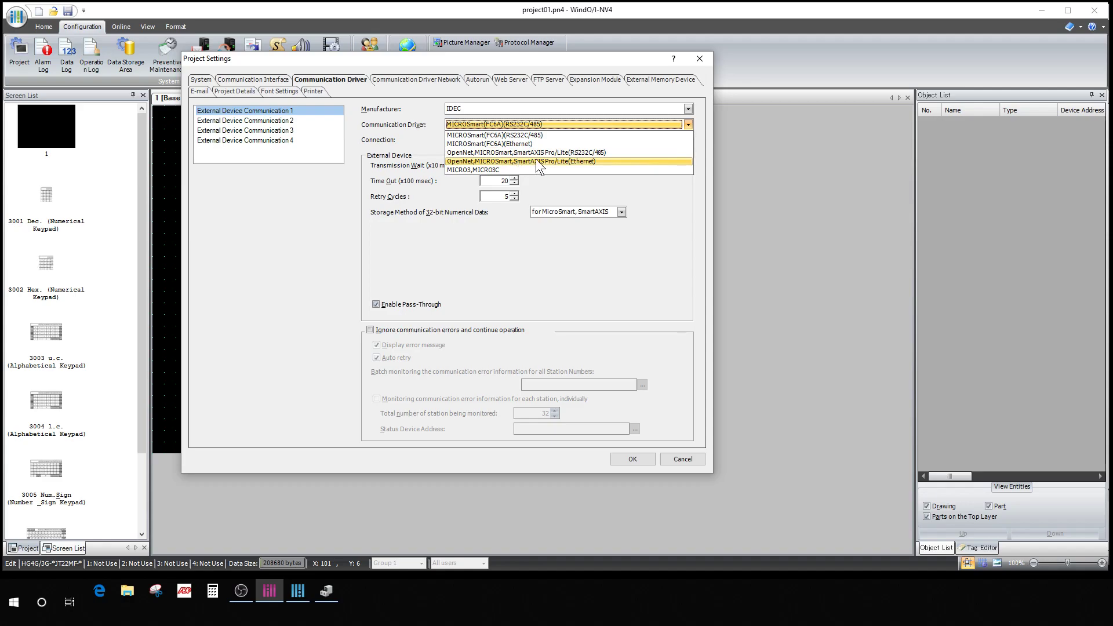
mouse_move(564, 169)
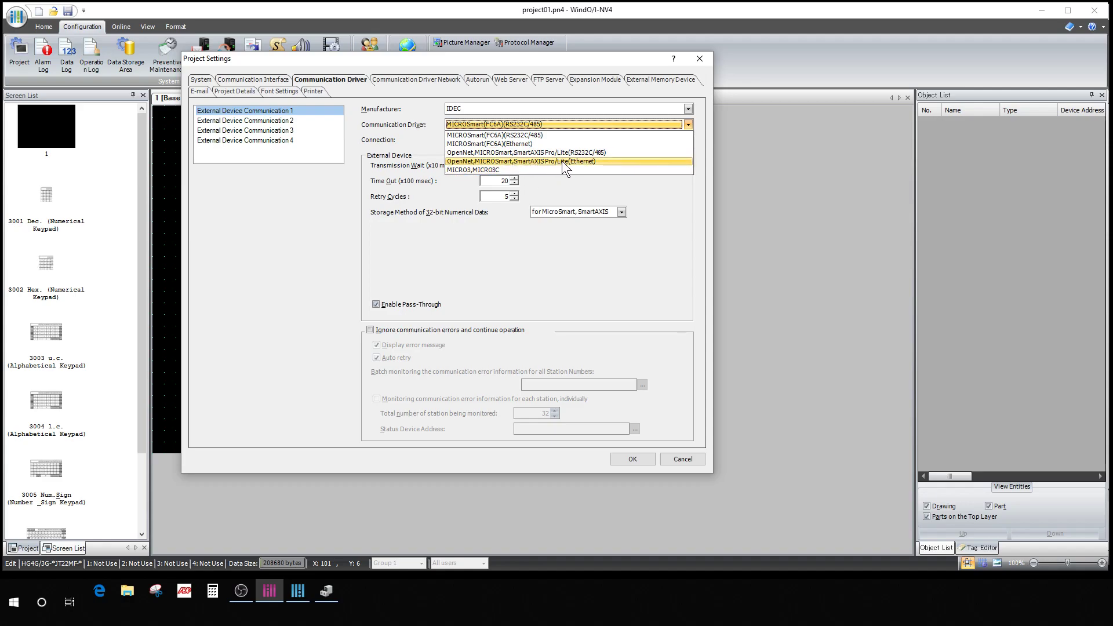
mouse_move(518, 144)
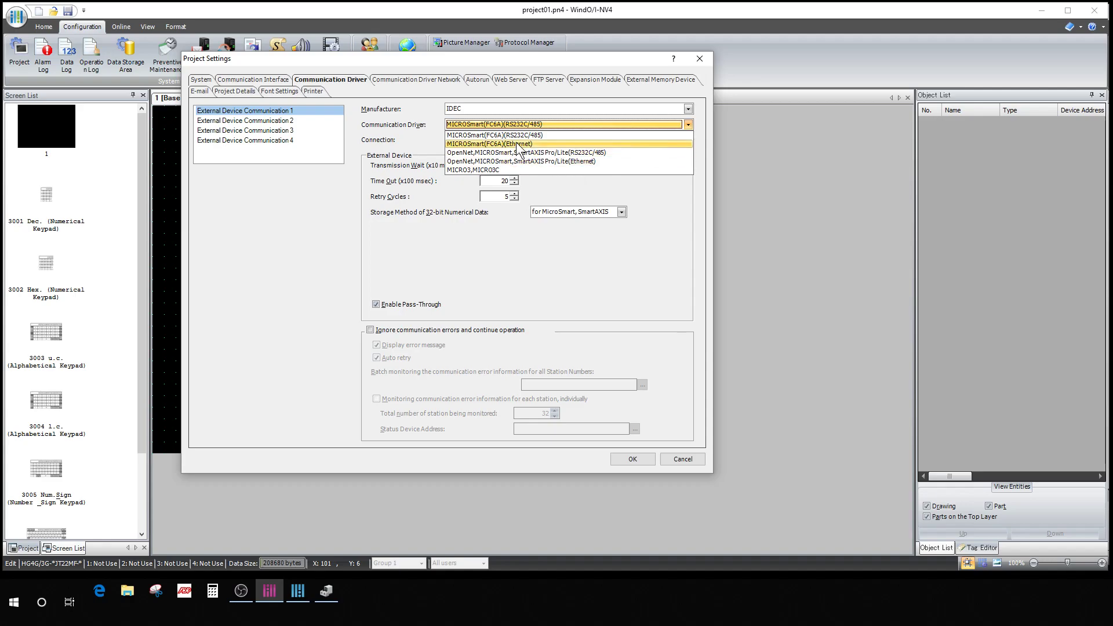
mouse_move(539, 161)
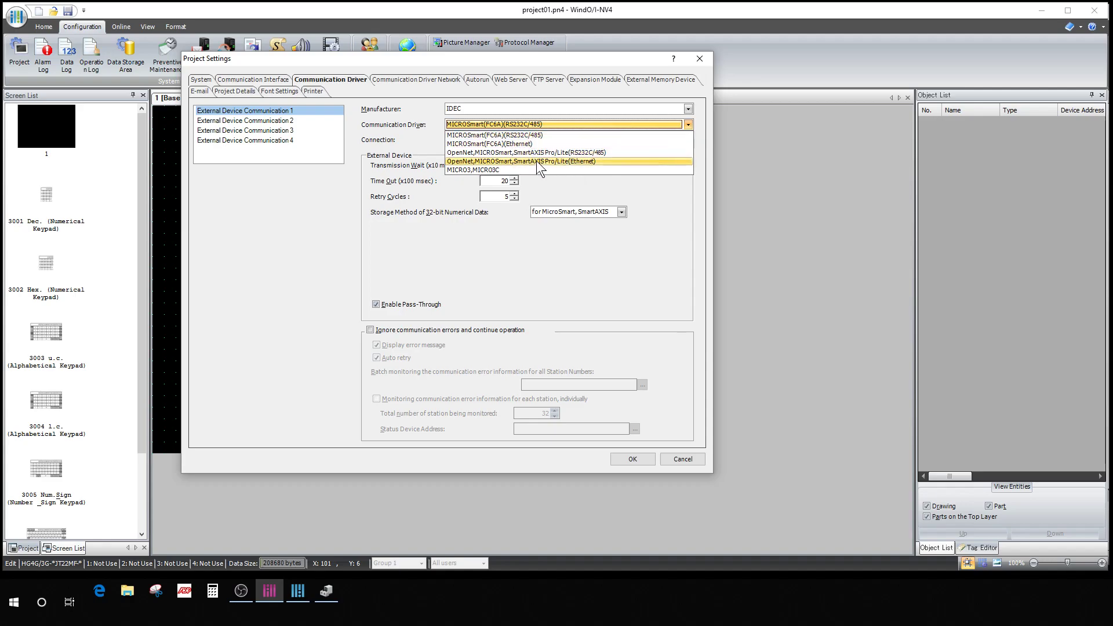
click(522, 160)
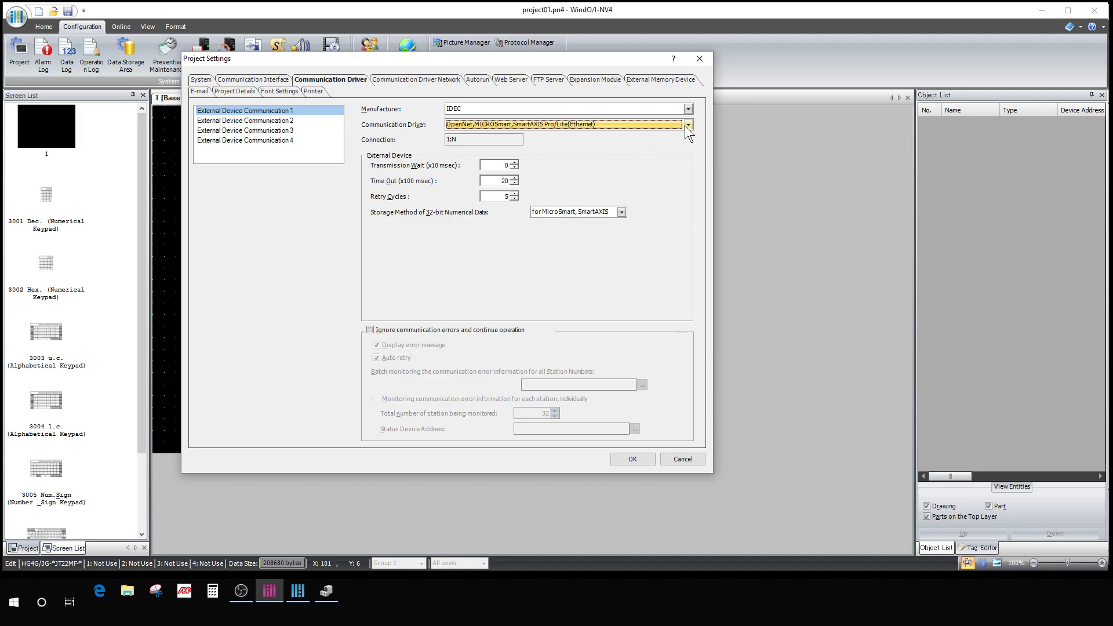
click(685, 124)
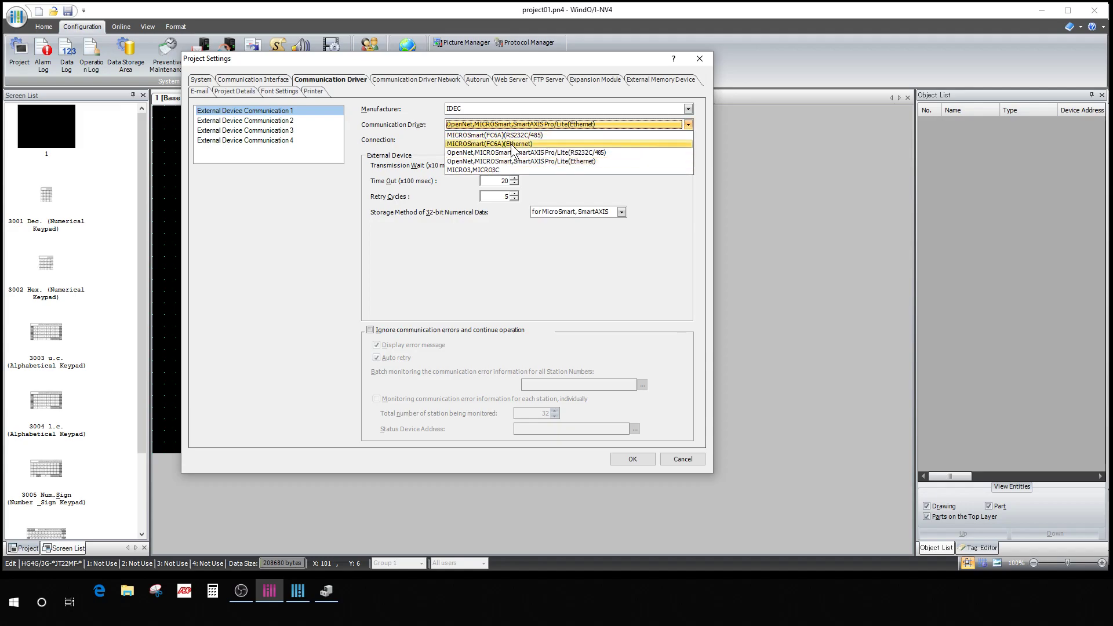
click(488, 144)
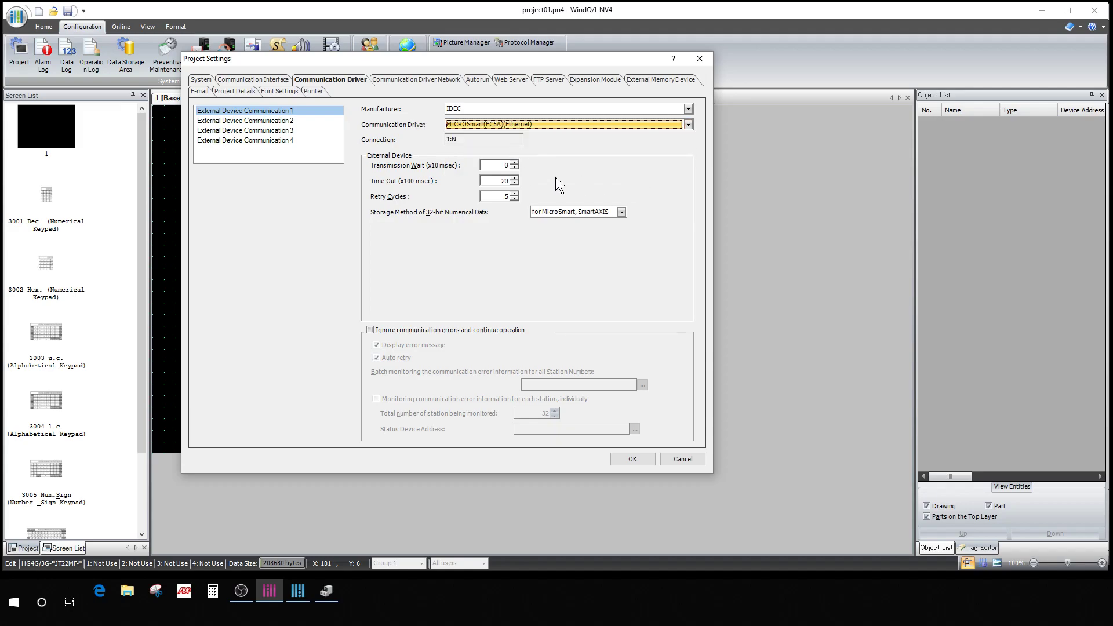
mouse_move(537, 146)
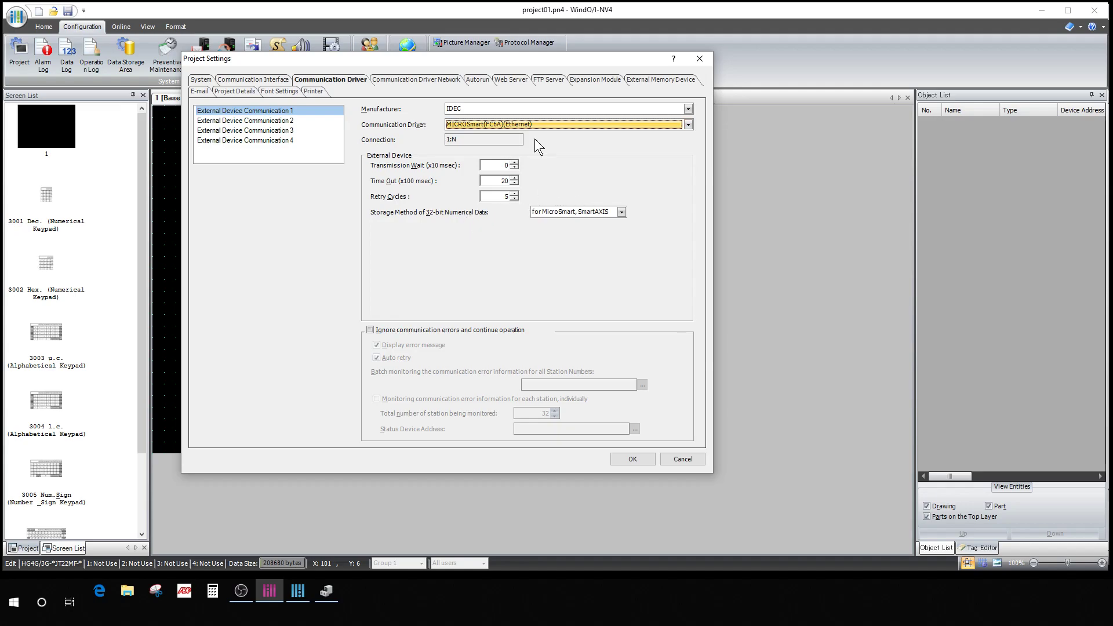
mouse_move(627, 162)
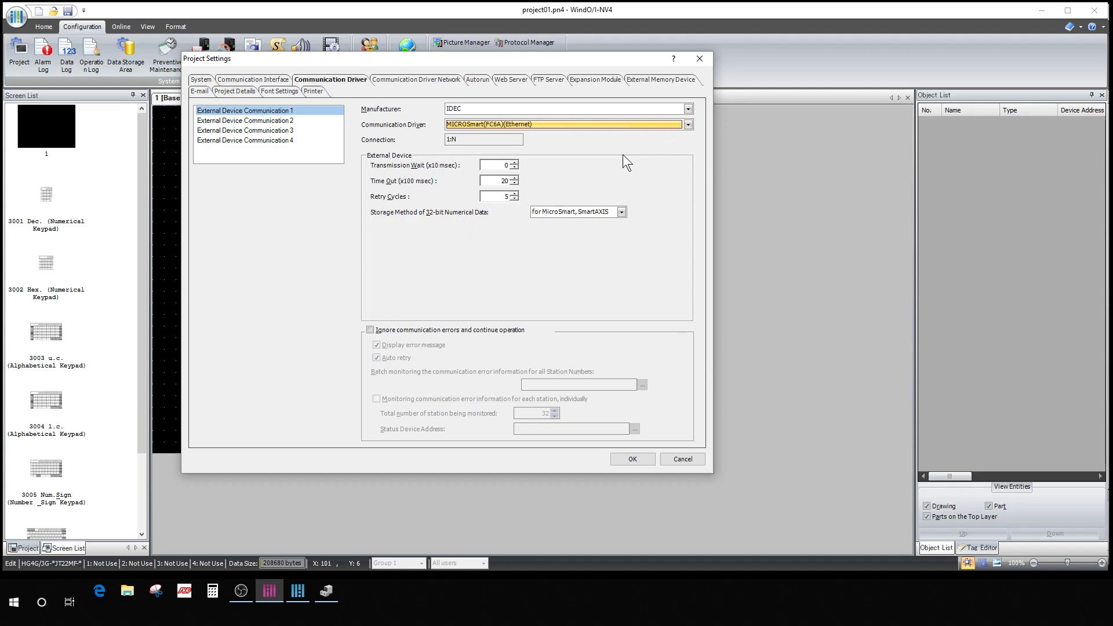
mouse_move(416, 79)
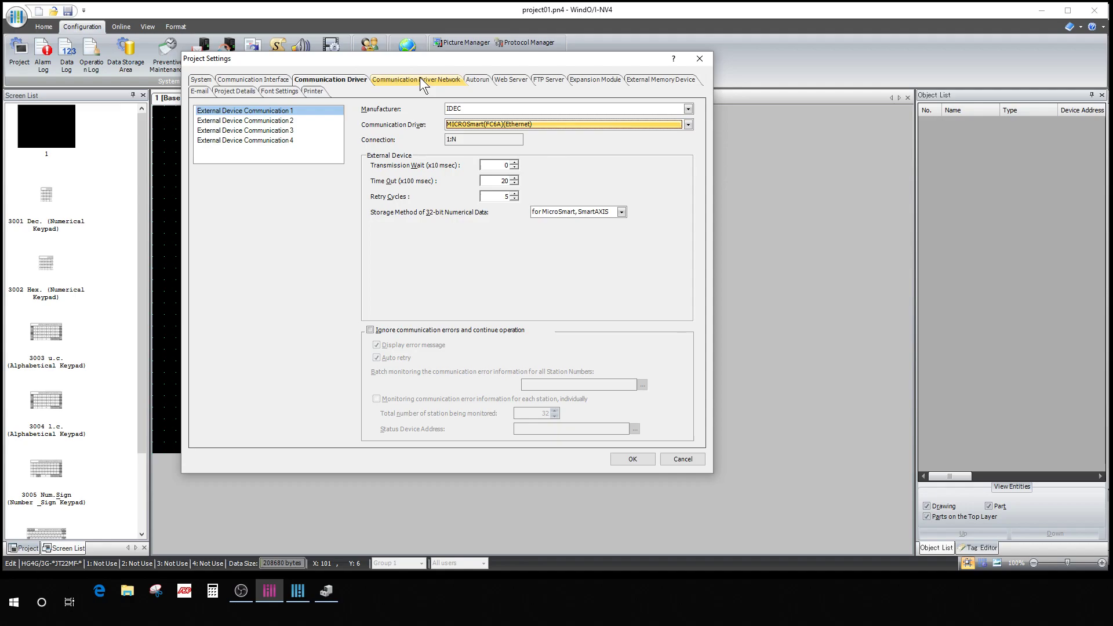
Step: Assign External Device Communication 1 (MICROSmart Ethernet, 192.168.1.5, port 2101) to external device 0
click(415, 80)
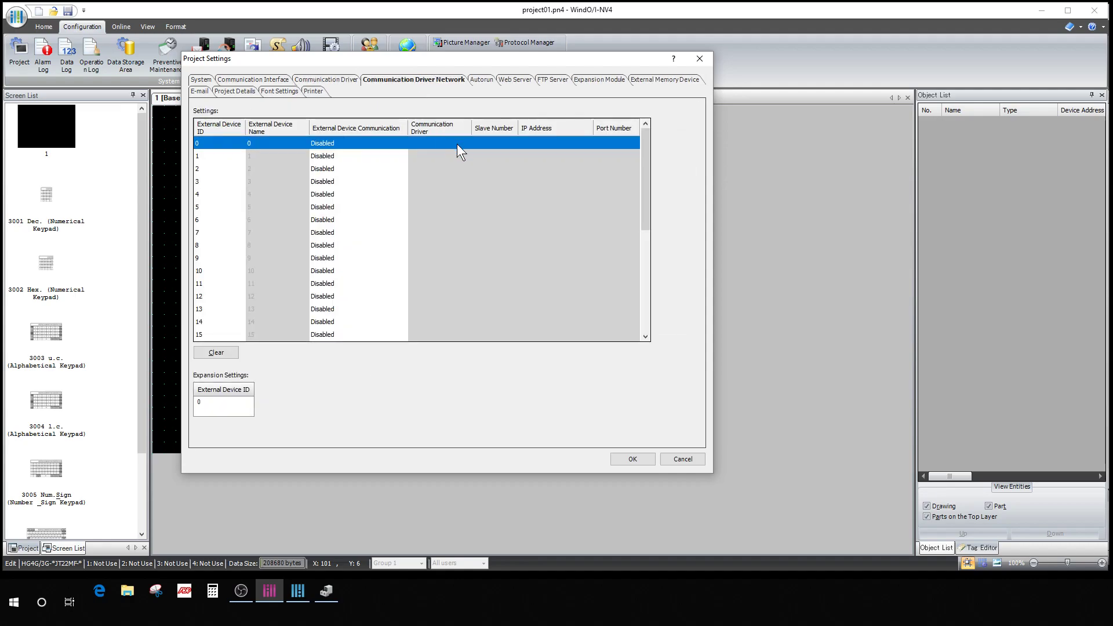
mouse_move(216, 153)
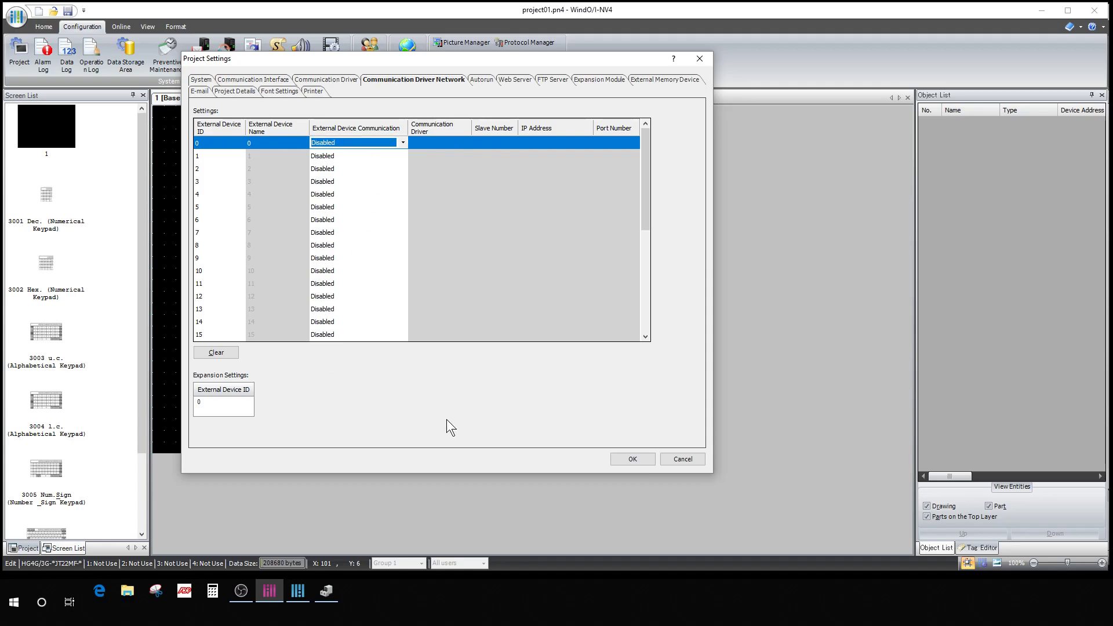
mouse_move(489, 146)
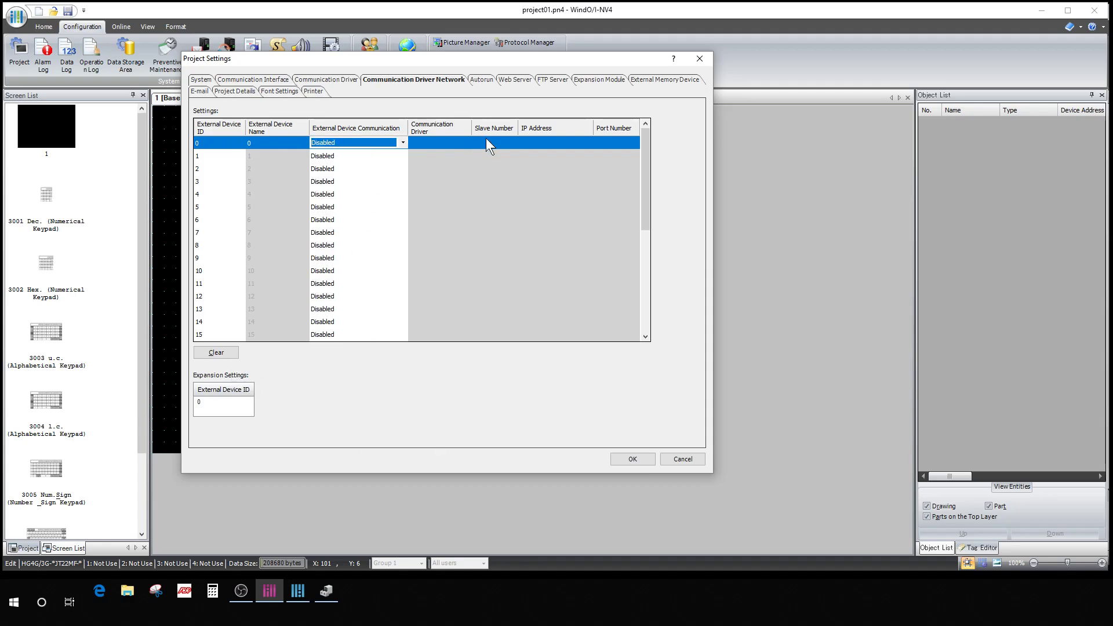
mouse_move(411, 150)
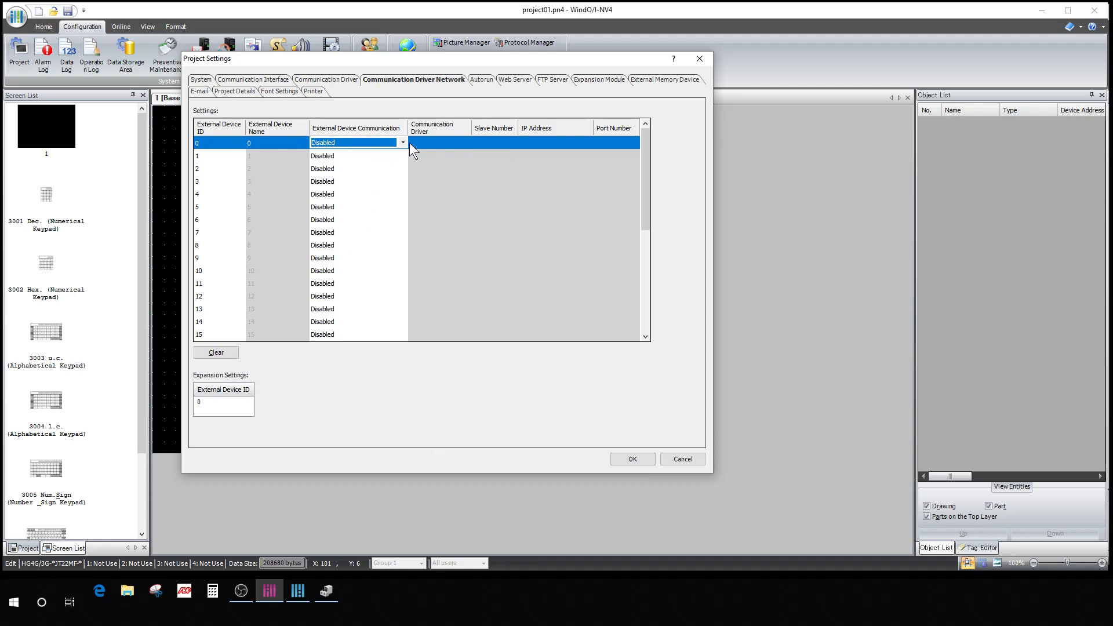
click(356, 141)
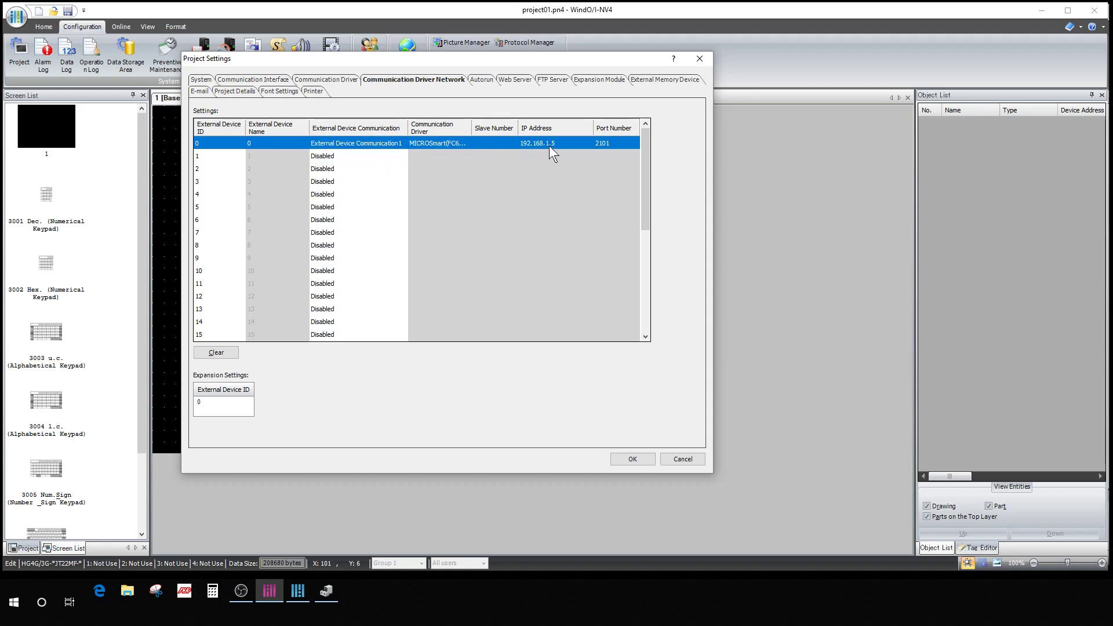
click(404, 143)
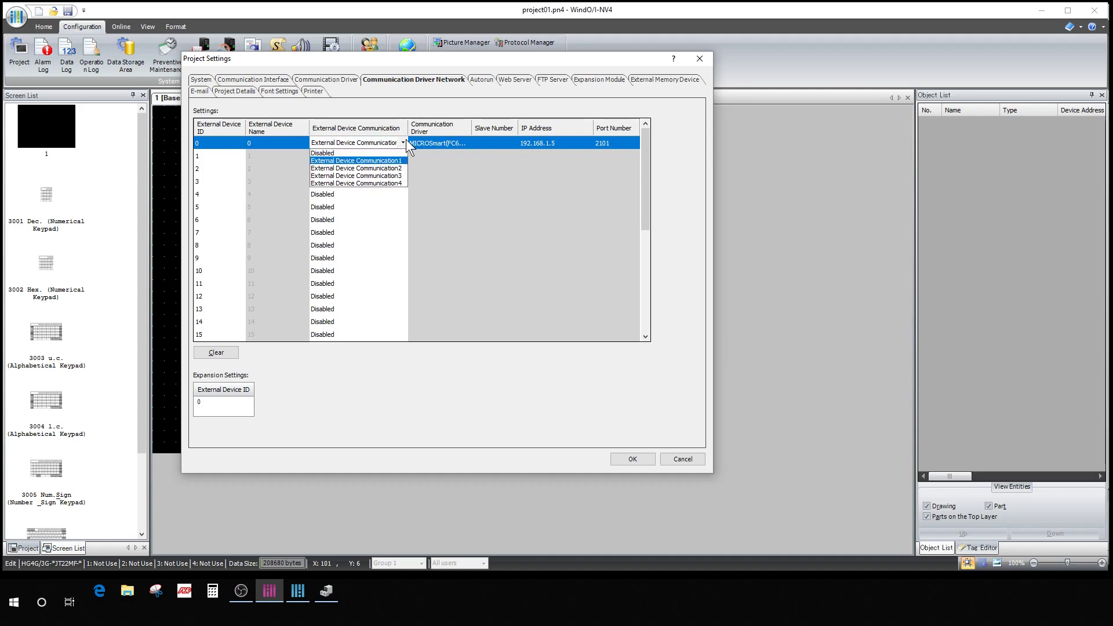
click(356, 160)
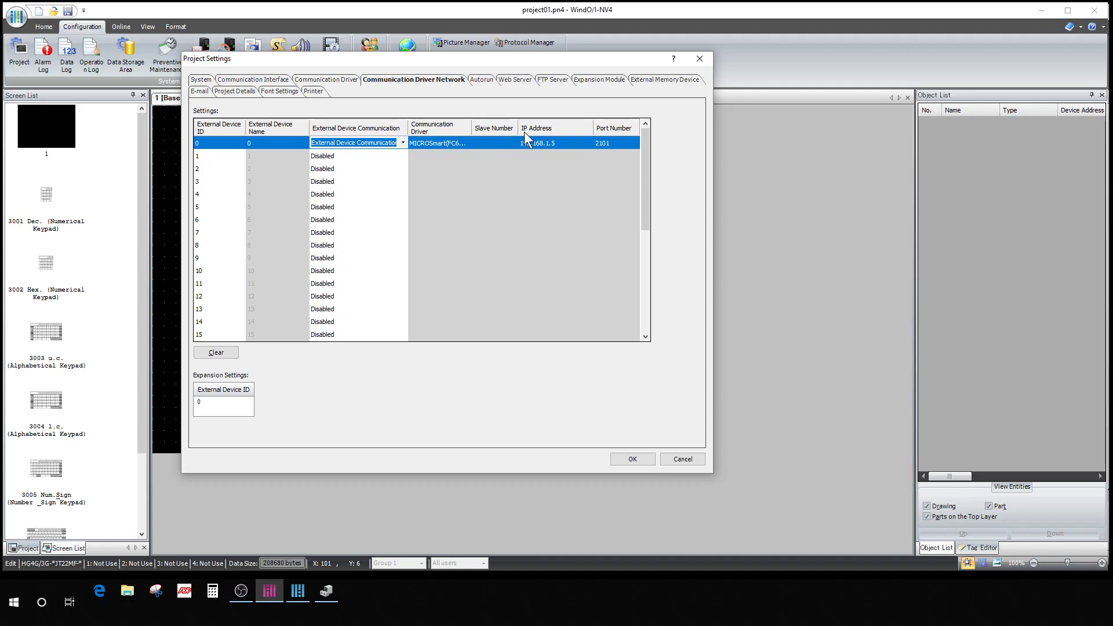
mouse_move(508, 147)
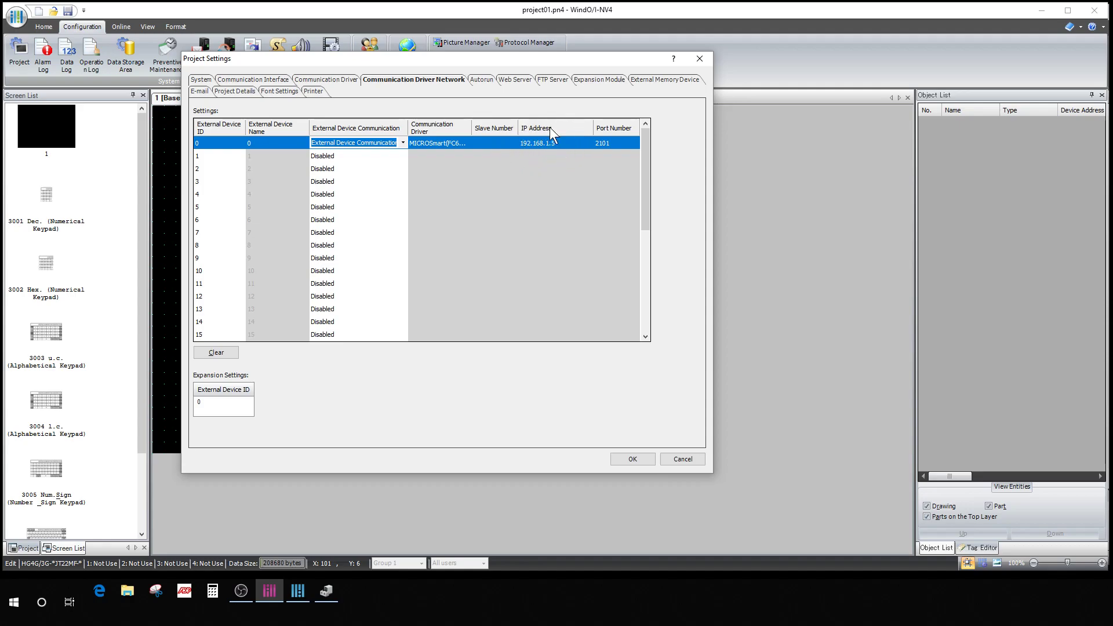
mouse_move(311, 395)
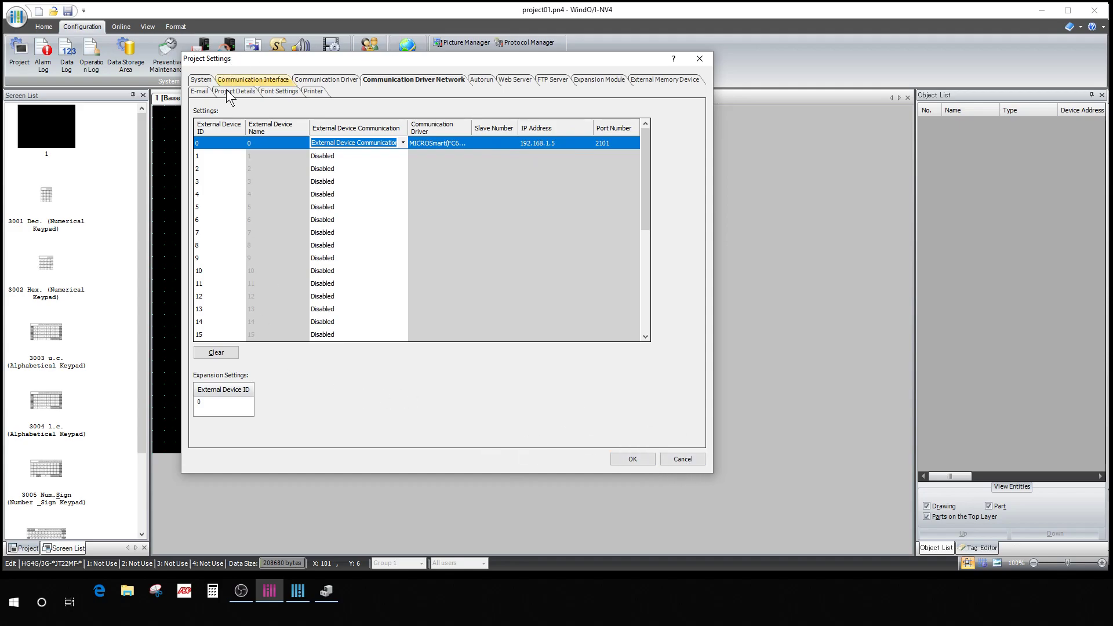
Step: Review the Autorun, FTP Server, Communication Interface, System, Project Details and Driver tabs, then apply with OK
click(470, 80)
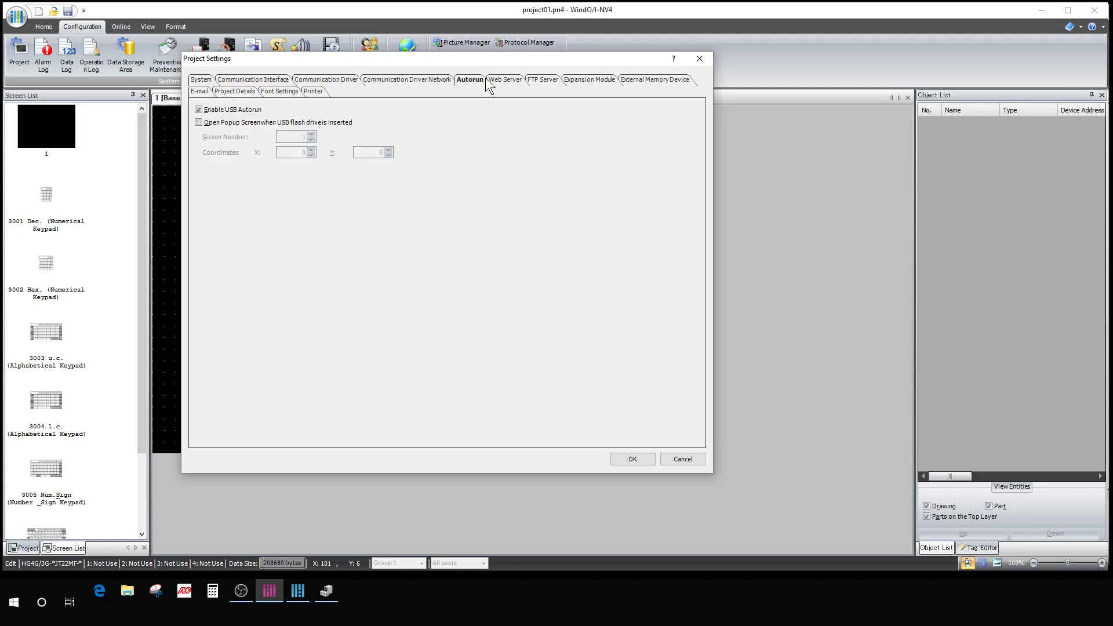
click(542, 79)
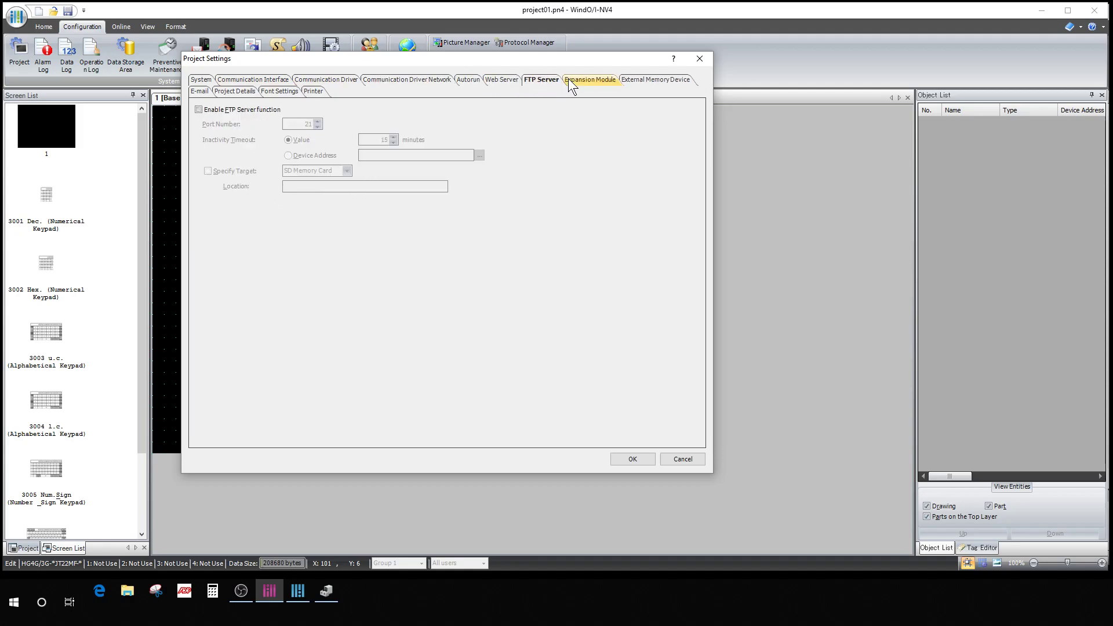
click(200, 79)
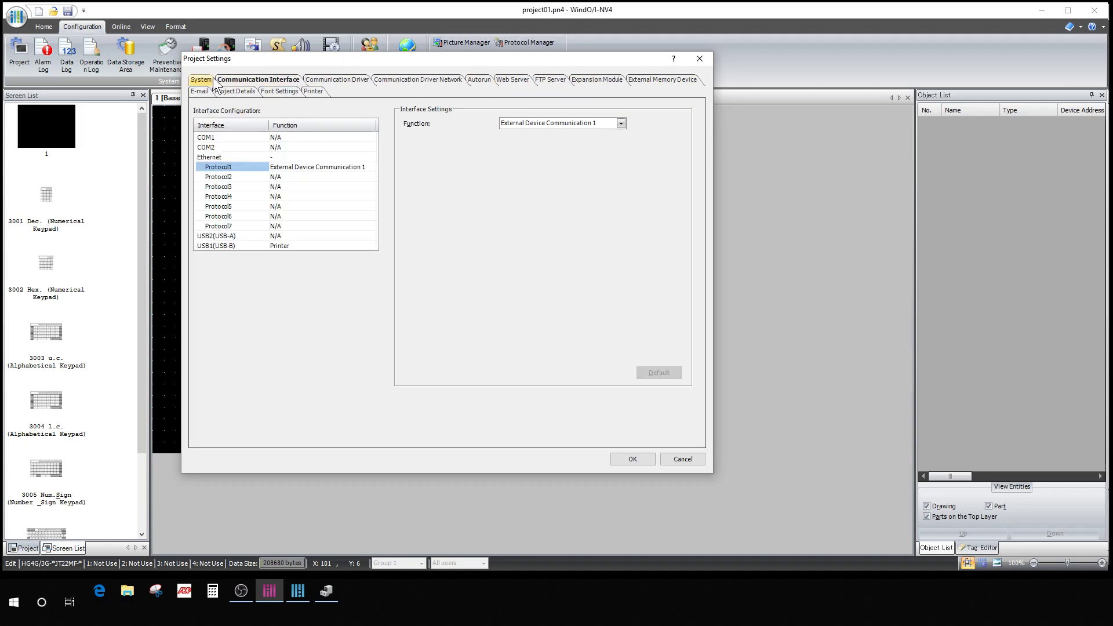
click(202, 80)
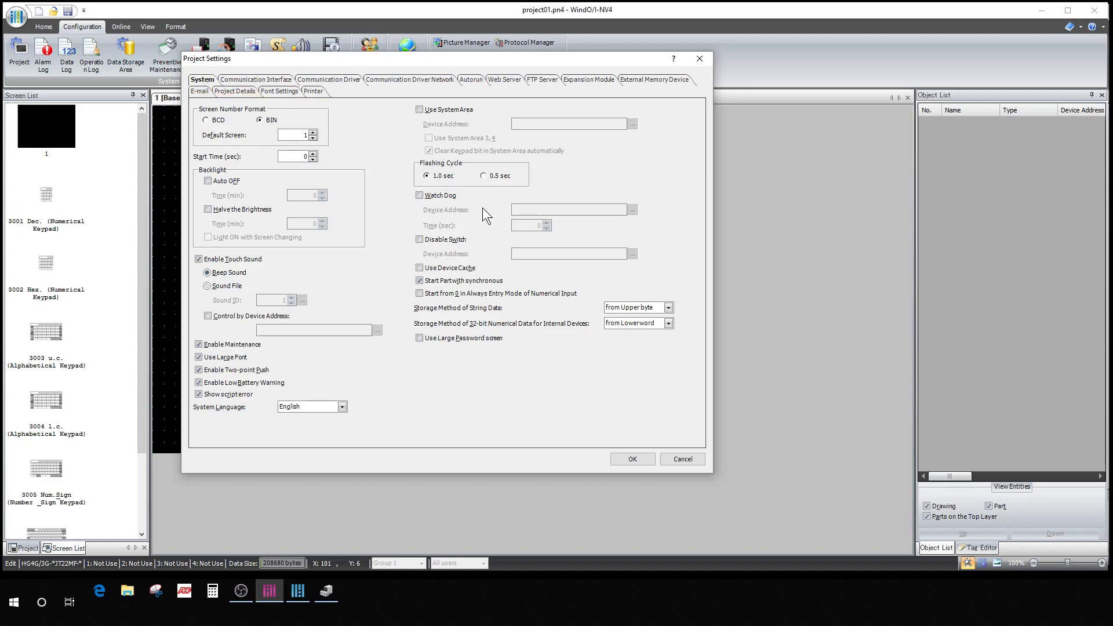
mouse_move(255, 80)
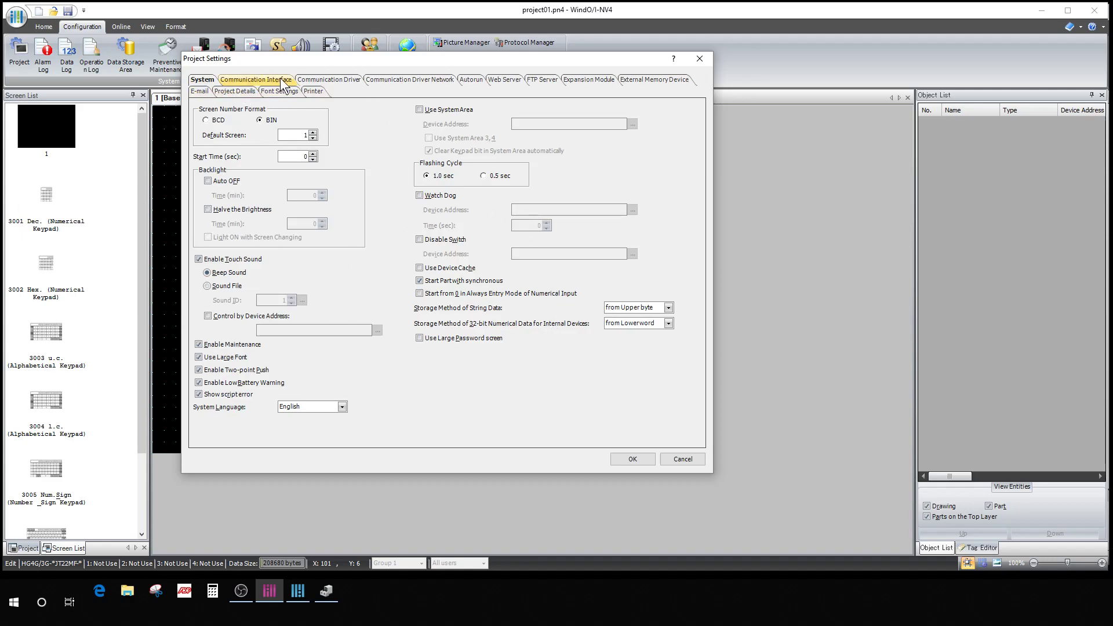
click(235, 91)
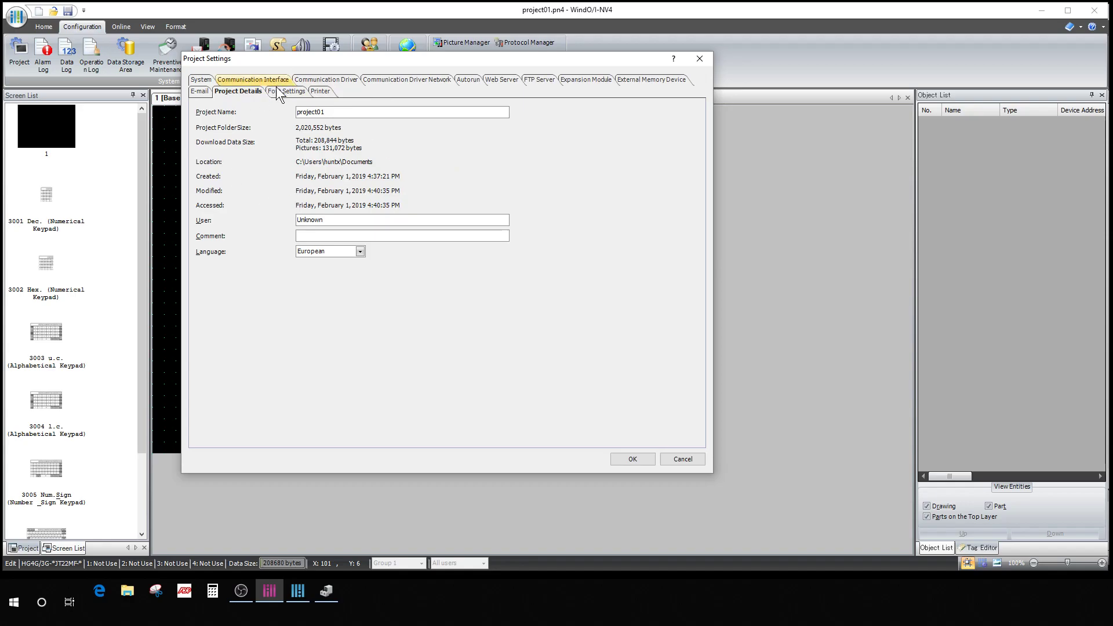
click(330, 79)
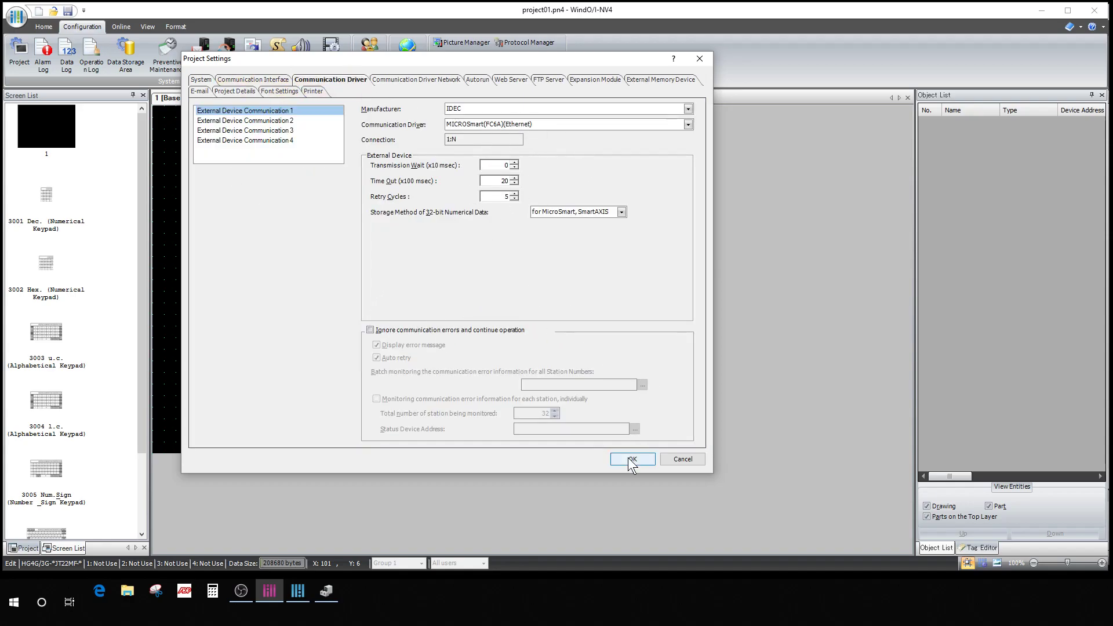
click(631, 459)
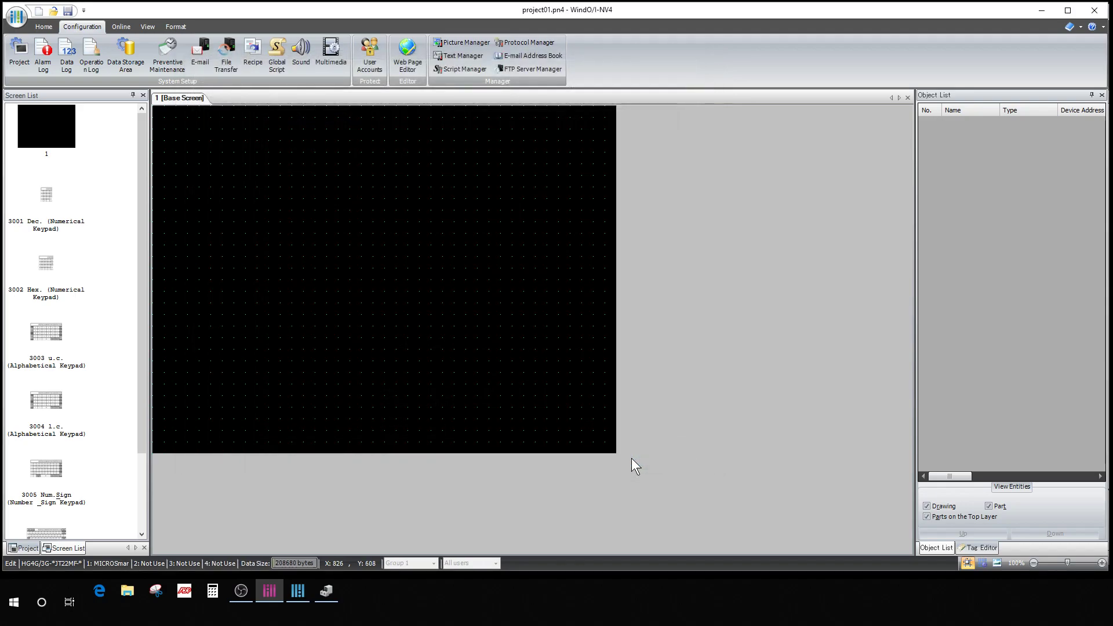
mouse_move(397, 224)
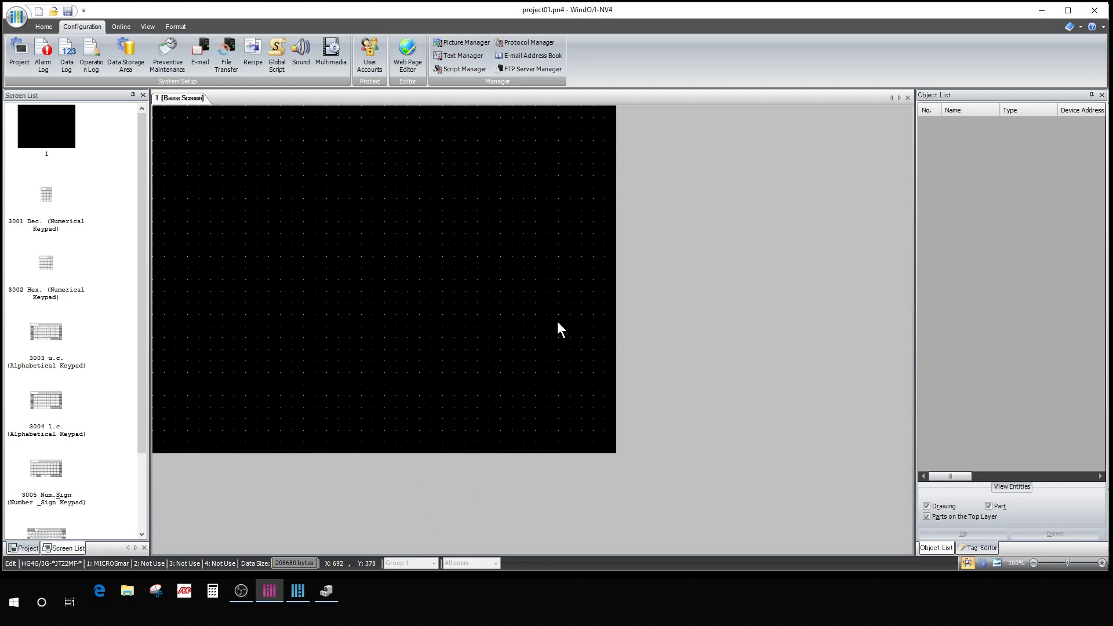
mouse_move(637, 213)
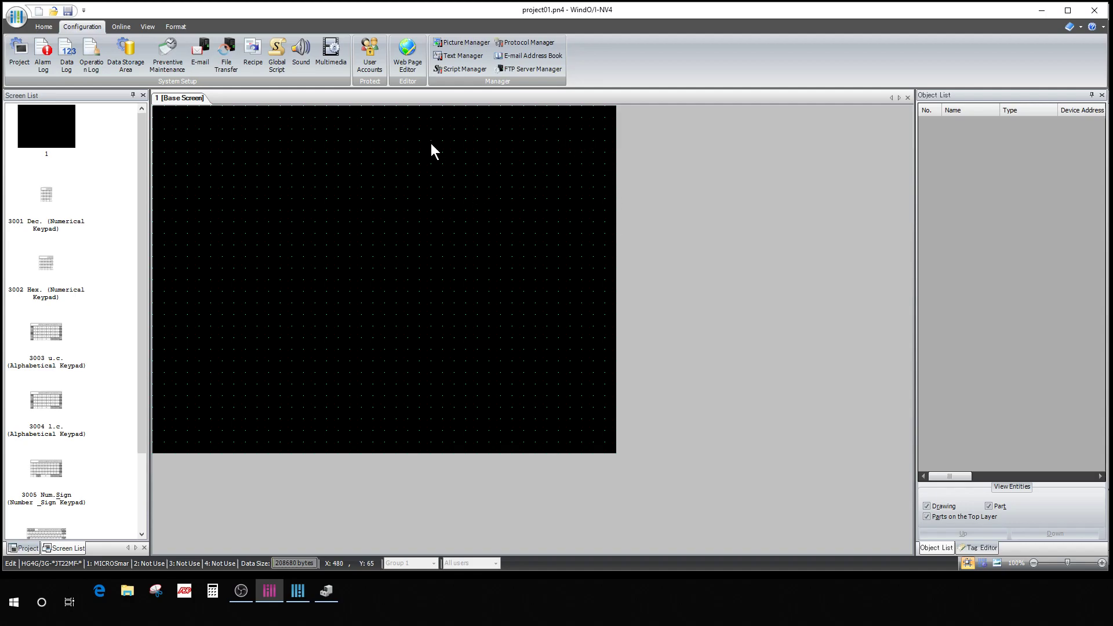
mouse_move(318, 270)
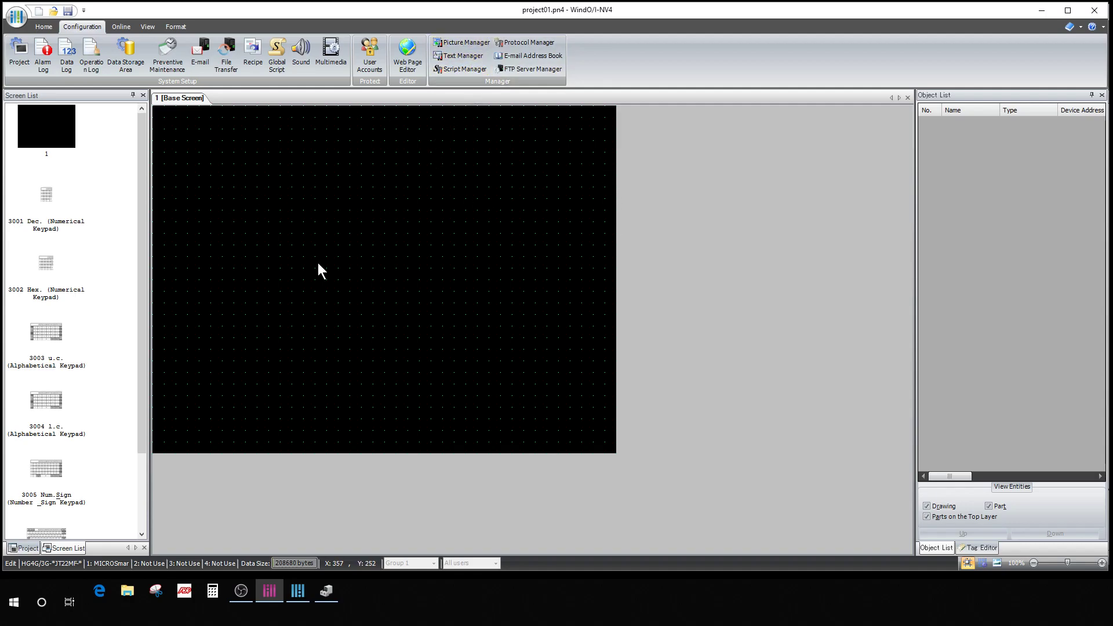
mouse_move(488, 107)
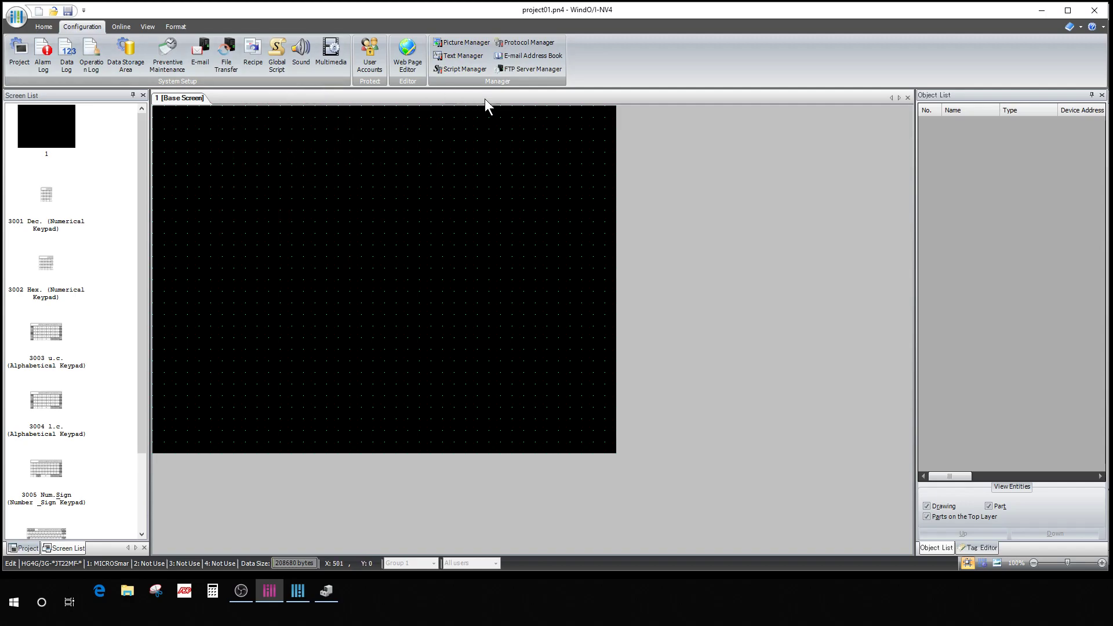
Step: Run Target Info. from the Home tab, dismiss the USB device-not-found error and close the report
click(43, 27)
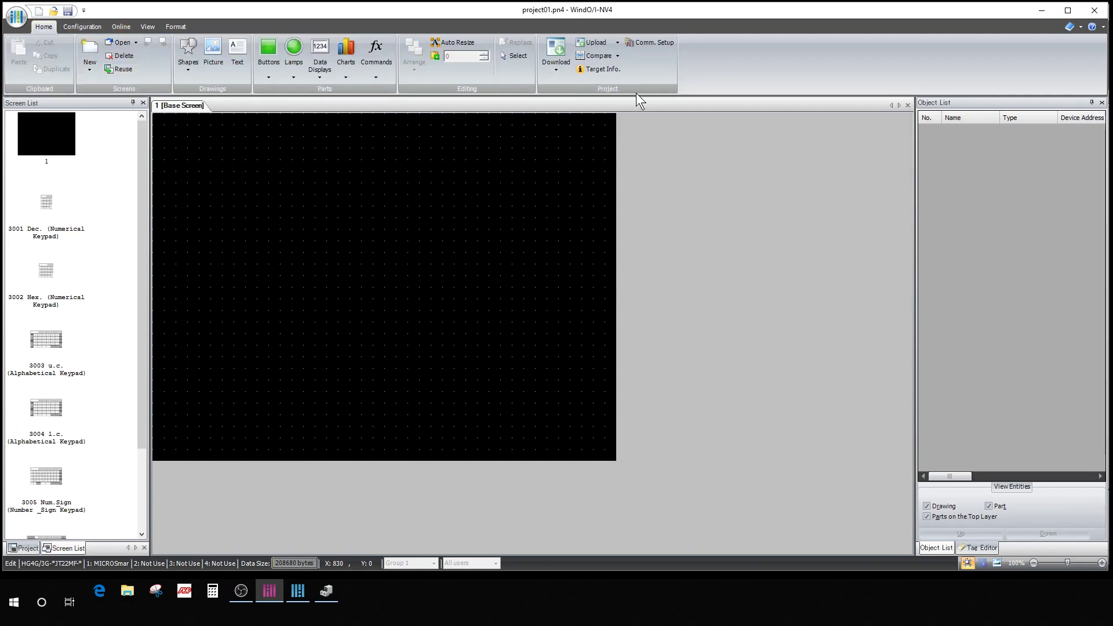
mouse_move(561, 136)
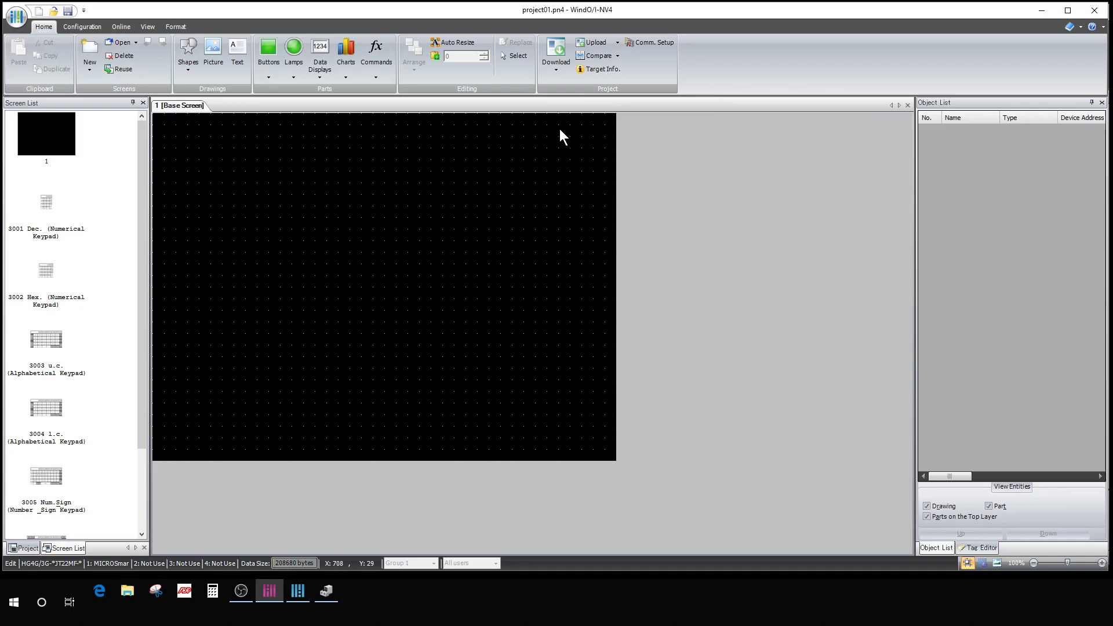
click(602, 69)
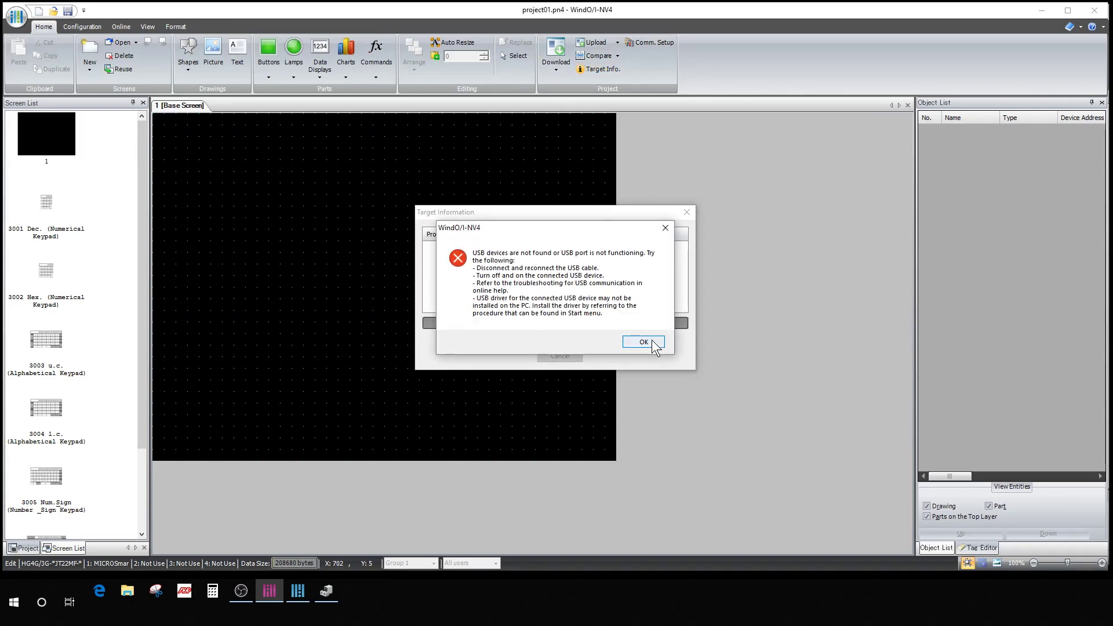
mouse_move(664, 228)
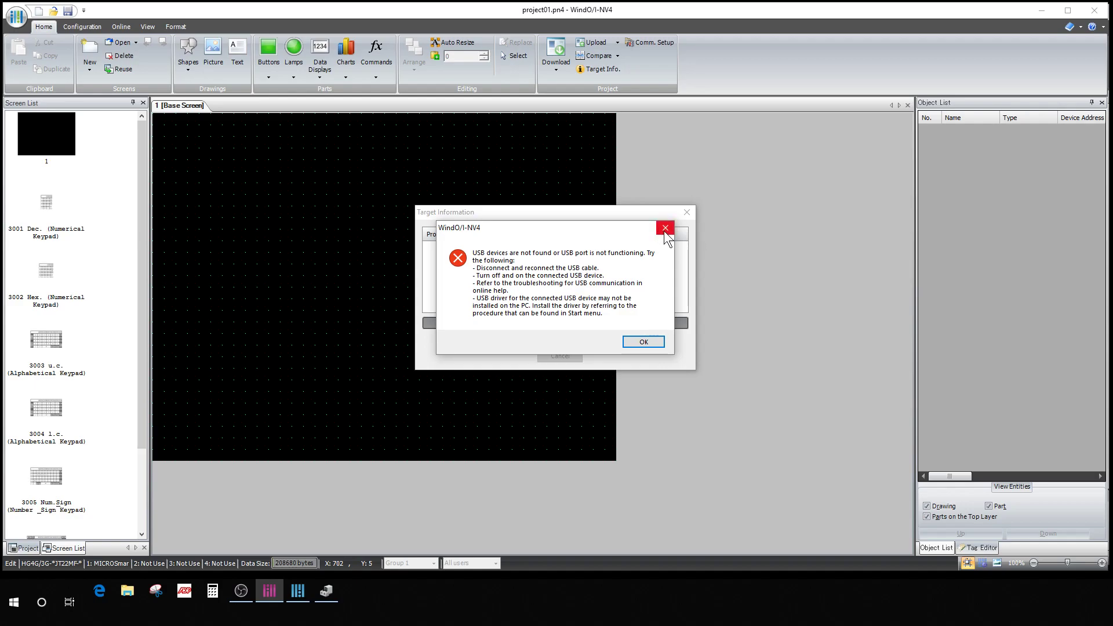
click(642, 341)
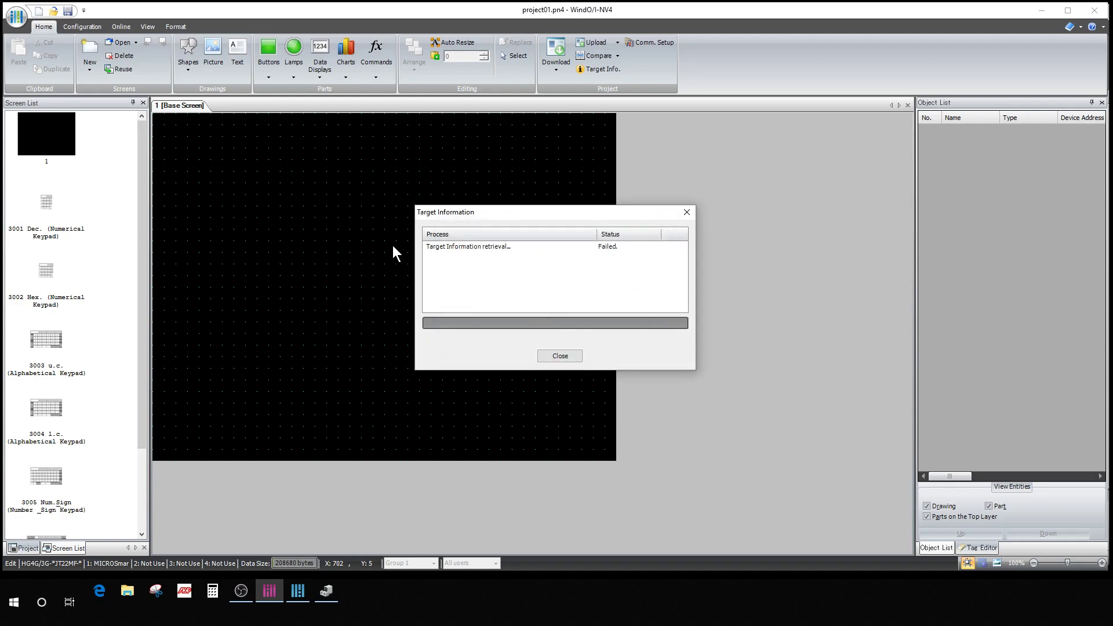
mouse_move(372, 201)
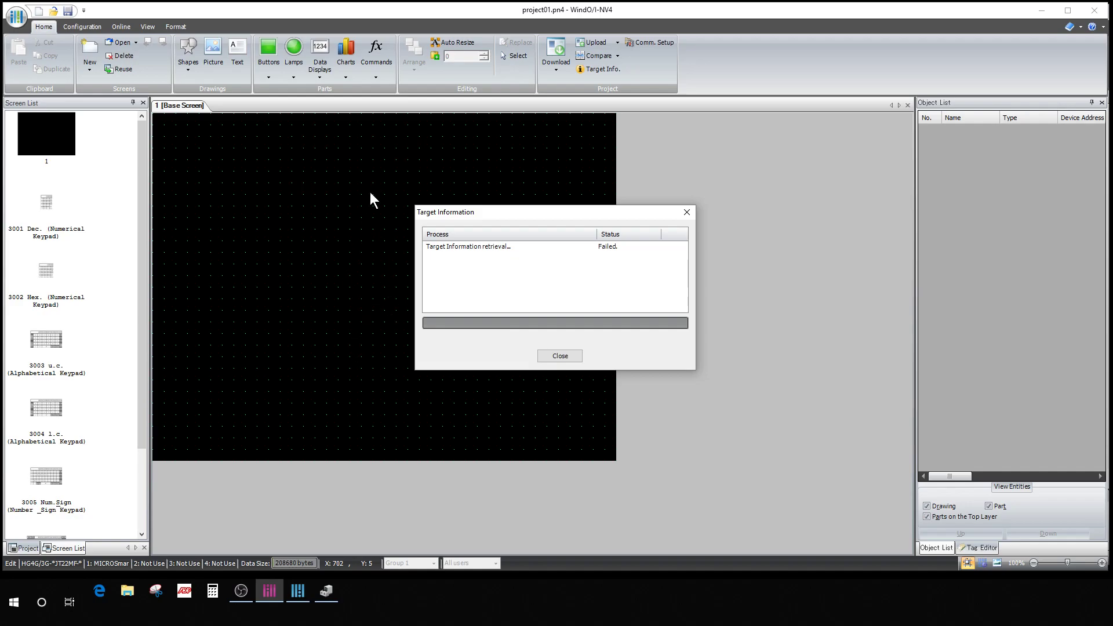
mouse_move(294, 391)
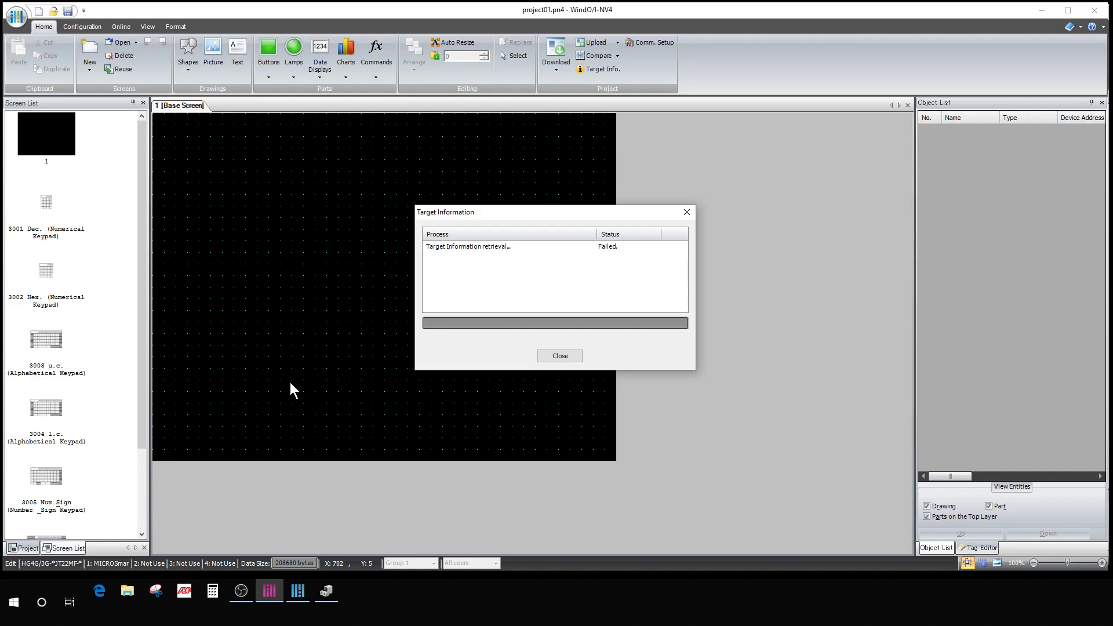
mouse_move(547, 177)
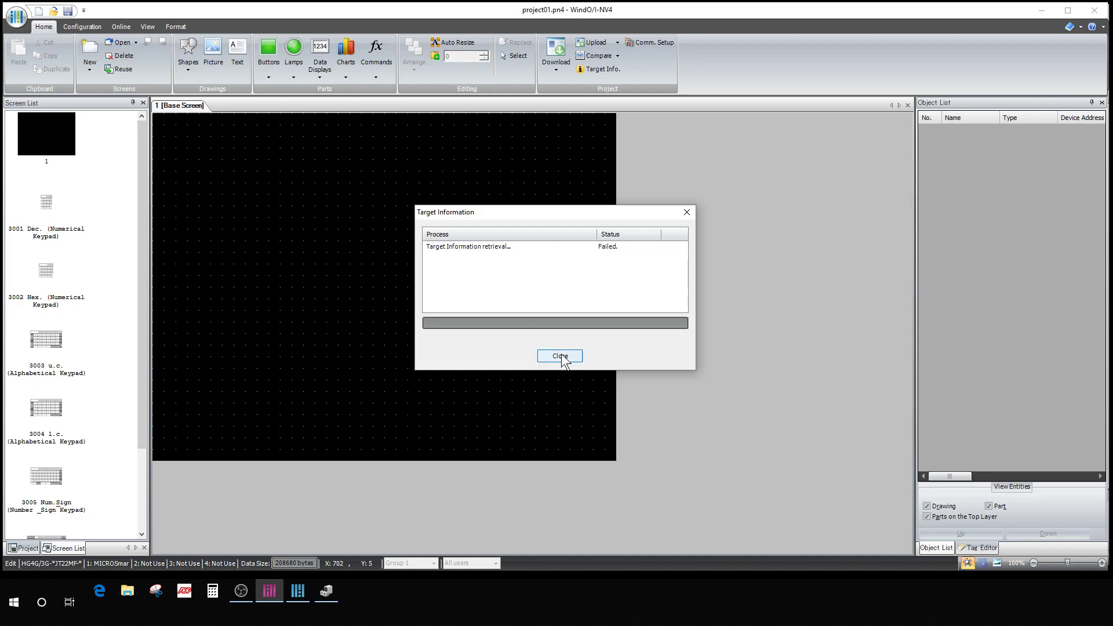
click(559, 356)
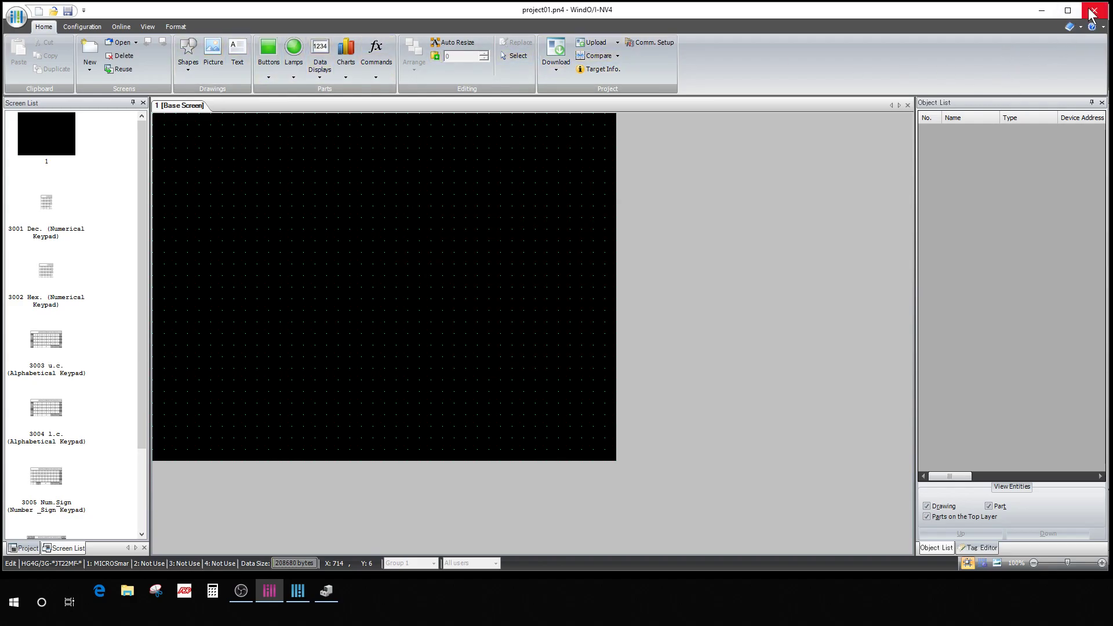
mouse_move(81, 416)
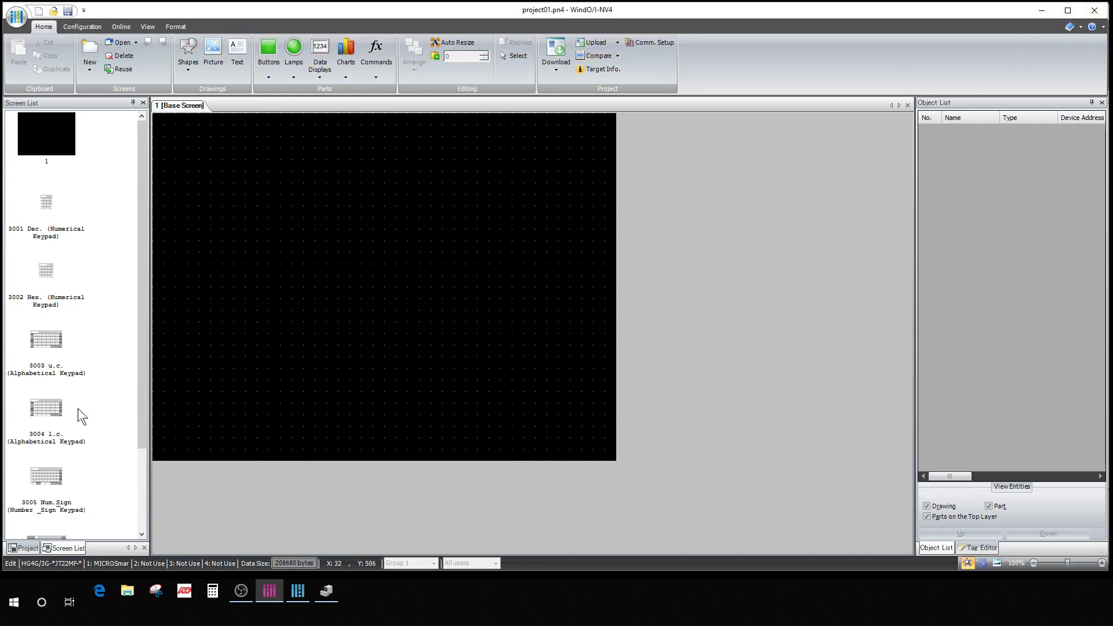
mouse_move(745, 343)
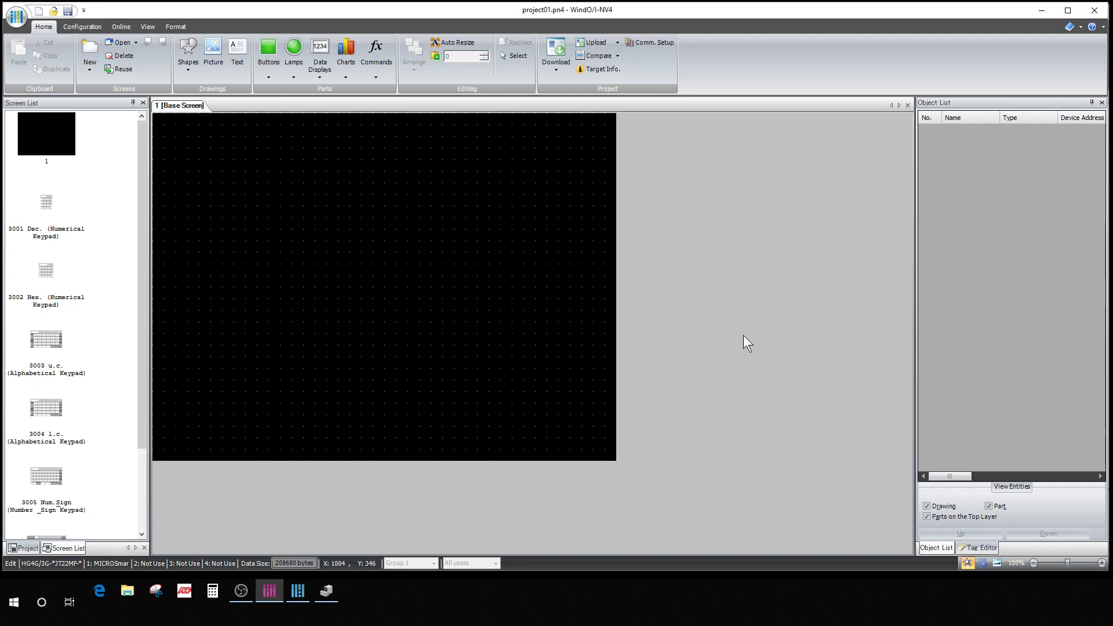
mouse_move(460, 215)
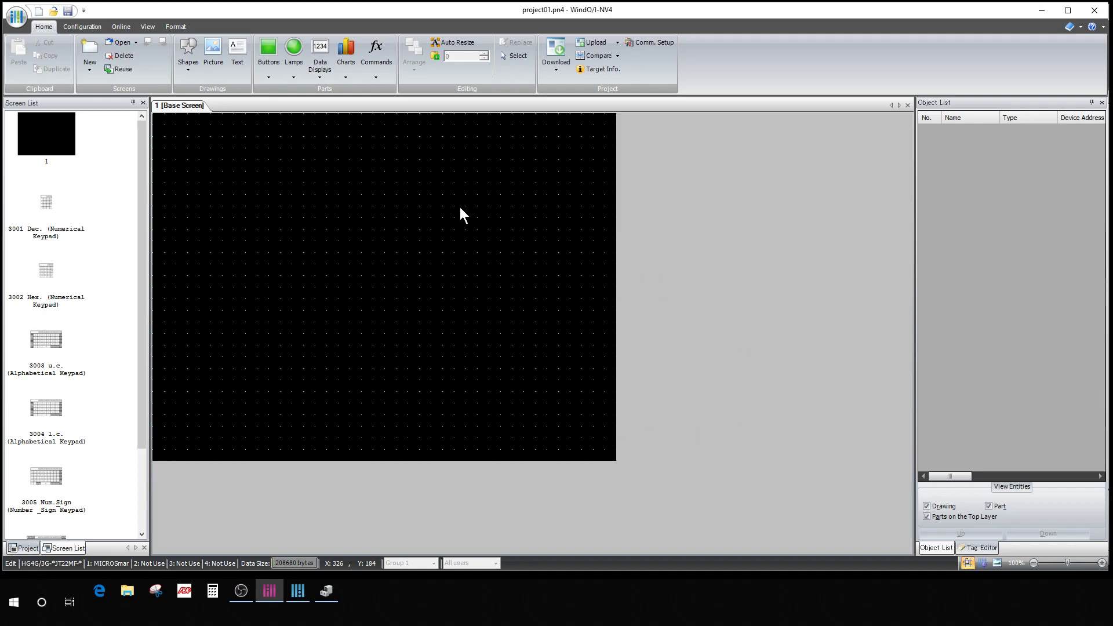
mouse_move(356, 456)
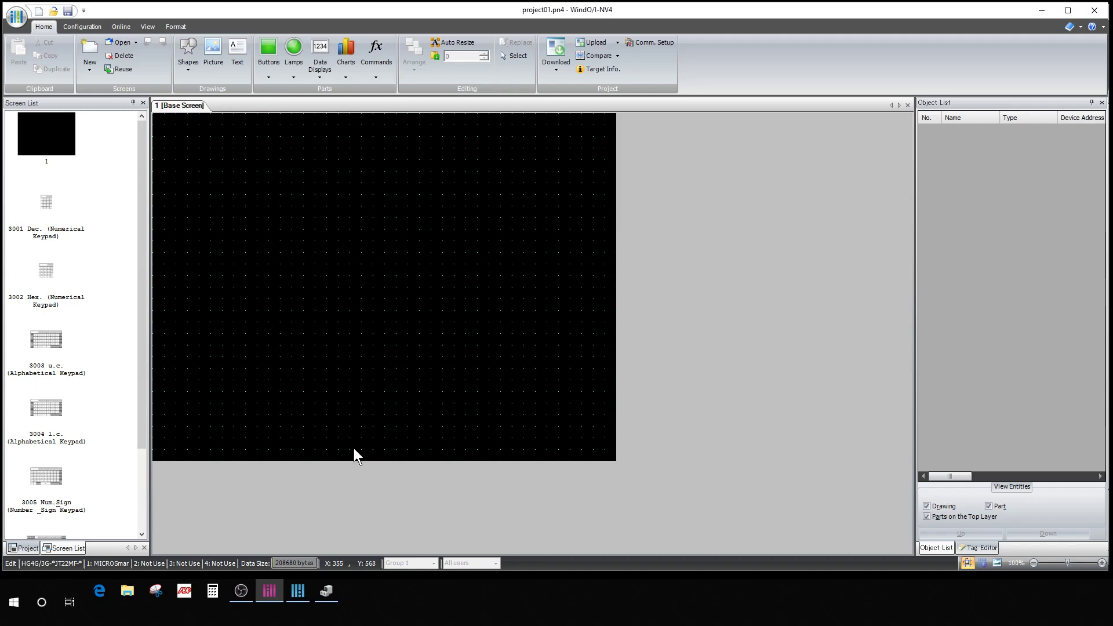
mouse_move(175, 556)
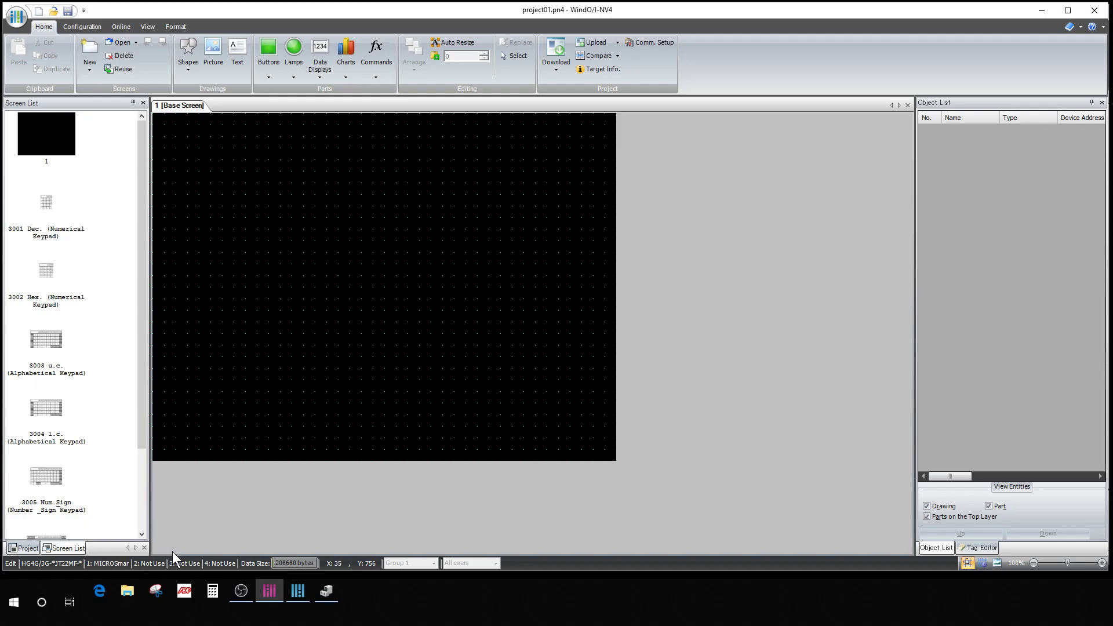
mouse_move(232, 457)
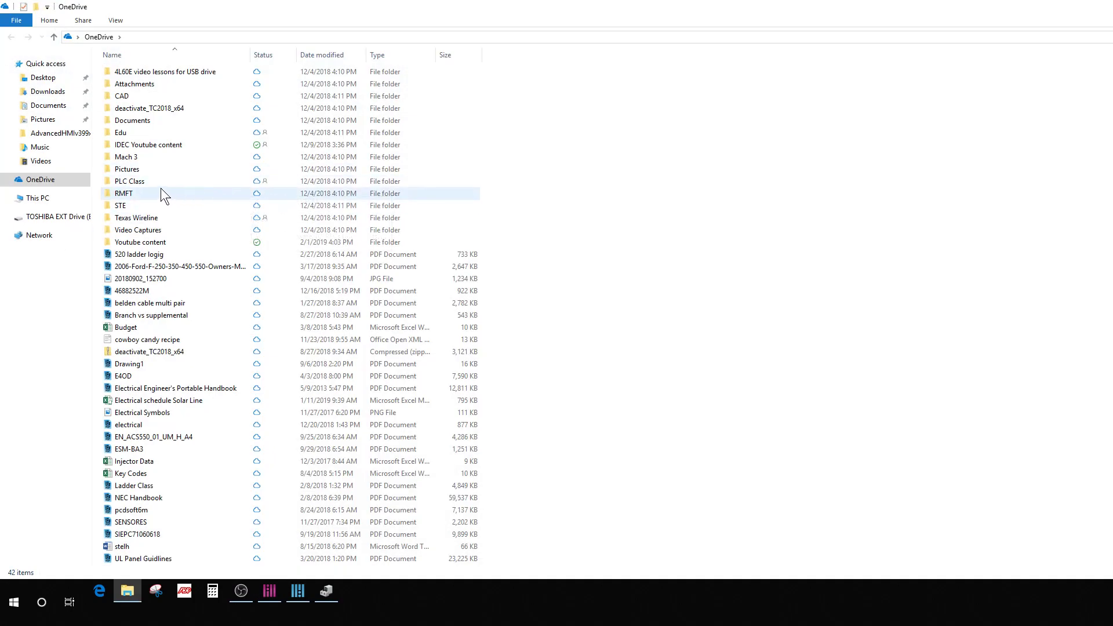
Step: Browse into OneDrive Pictures and then the Camera Roll folder
double_click(127, 169)
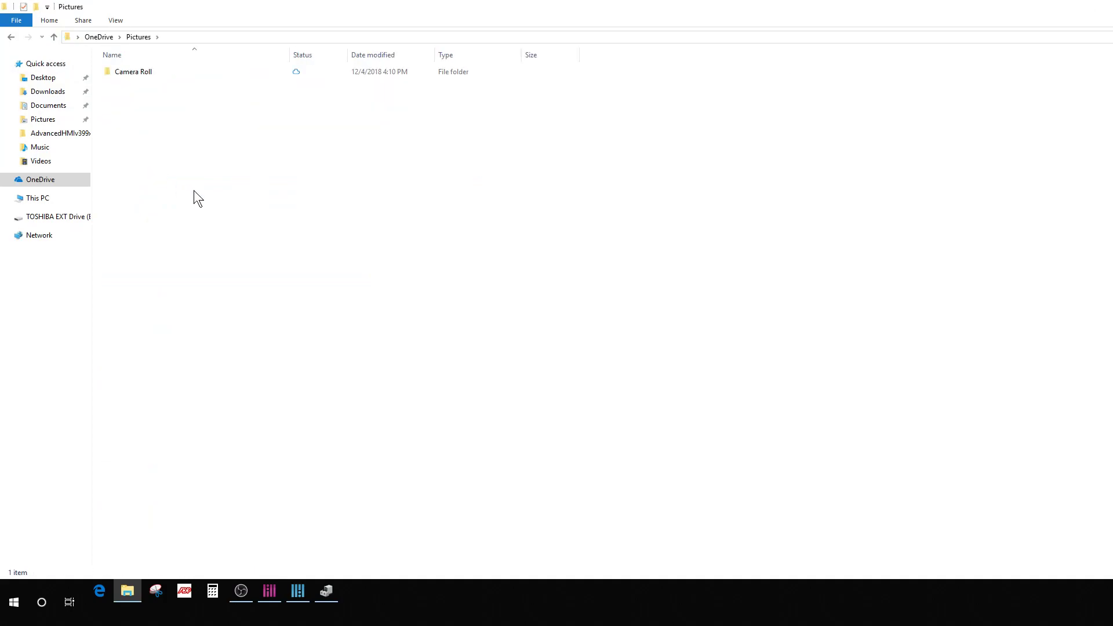
double_click(132, 71)
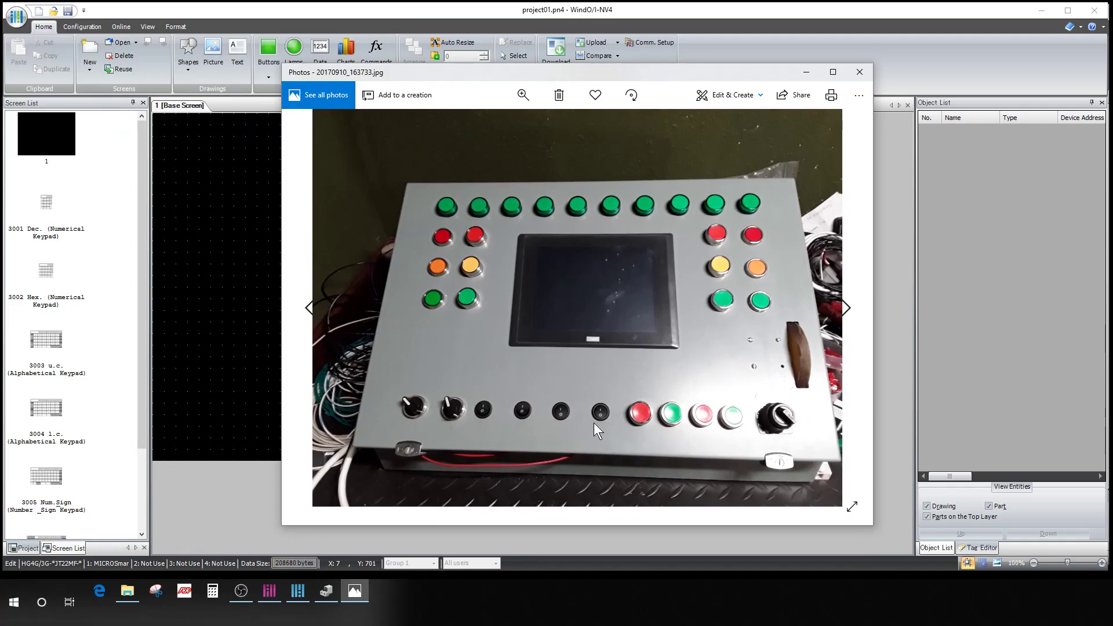
mouse_move(630, 352)
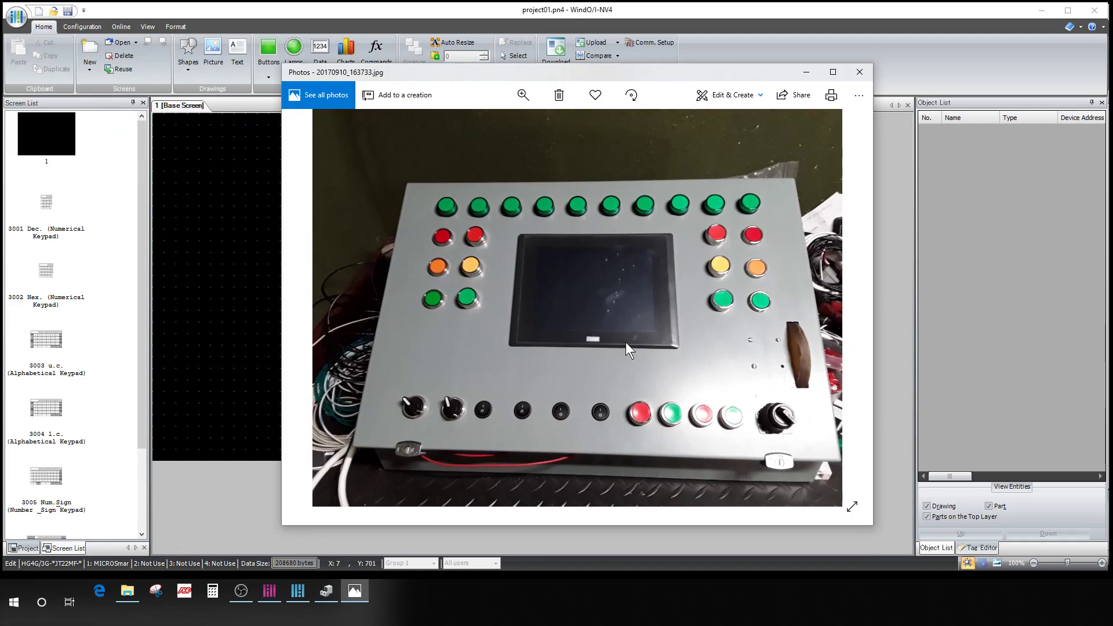
mouse_move(735, 325)
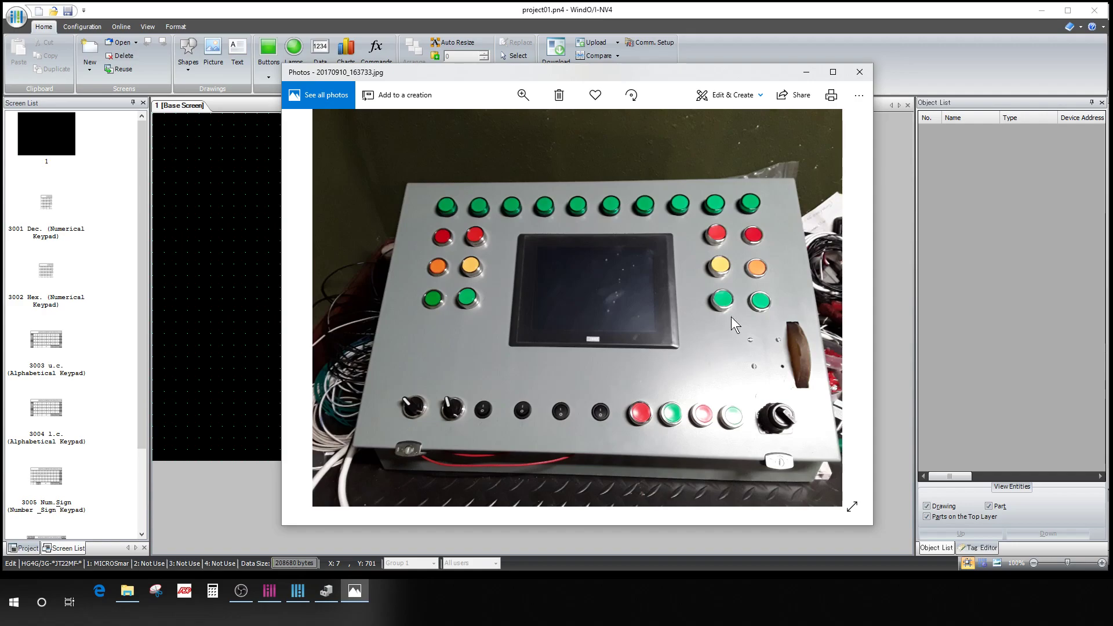
mouse_move(582, 402)
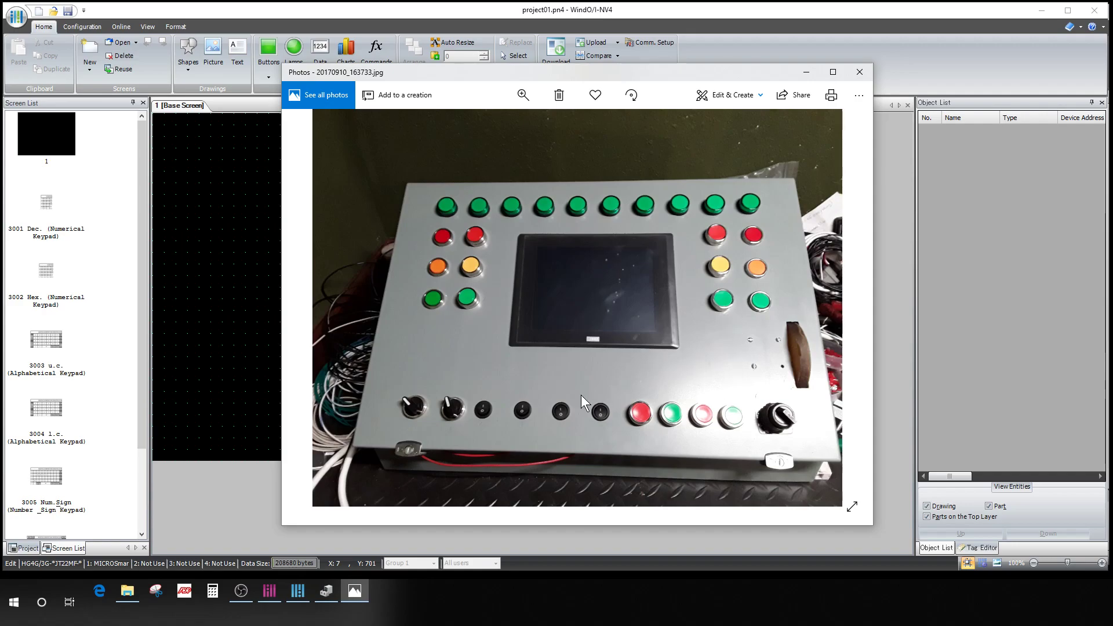
mouse_move(555, 285)
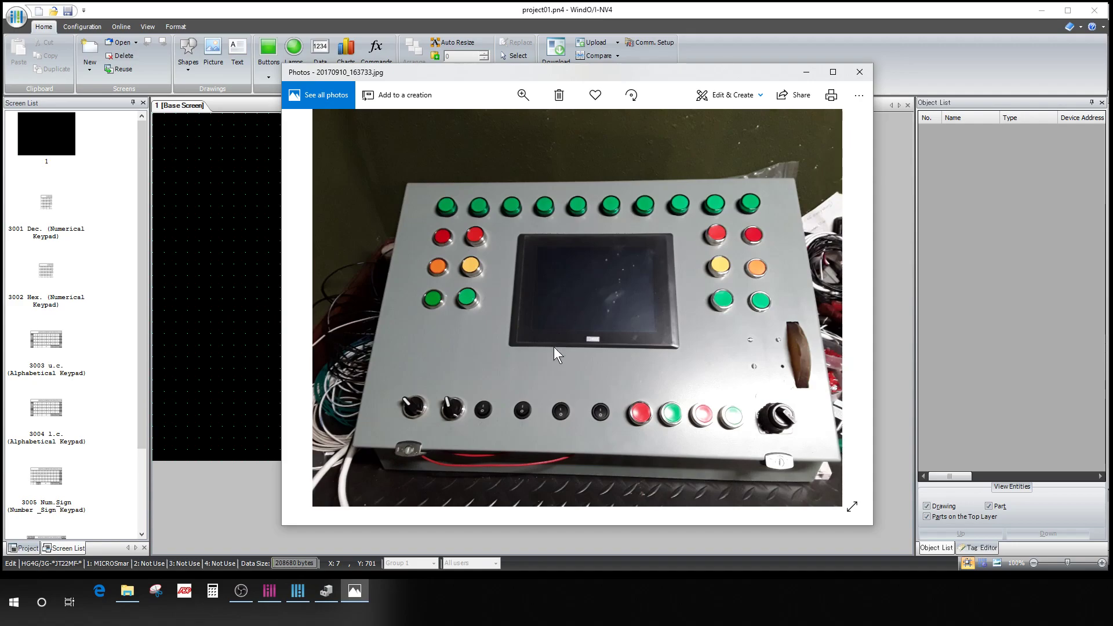
mouse_move(625, 213)
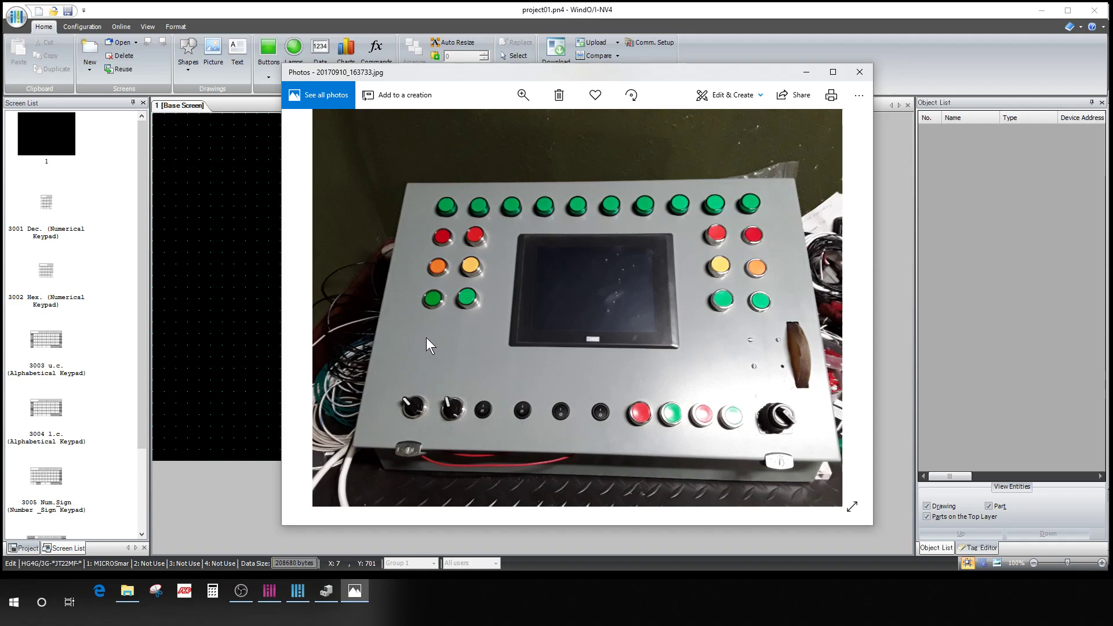
mouse_move(733, 234)
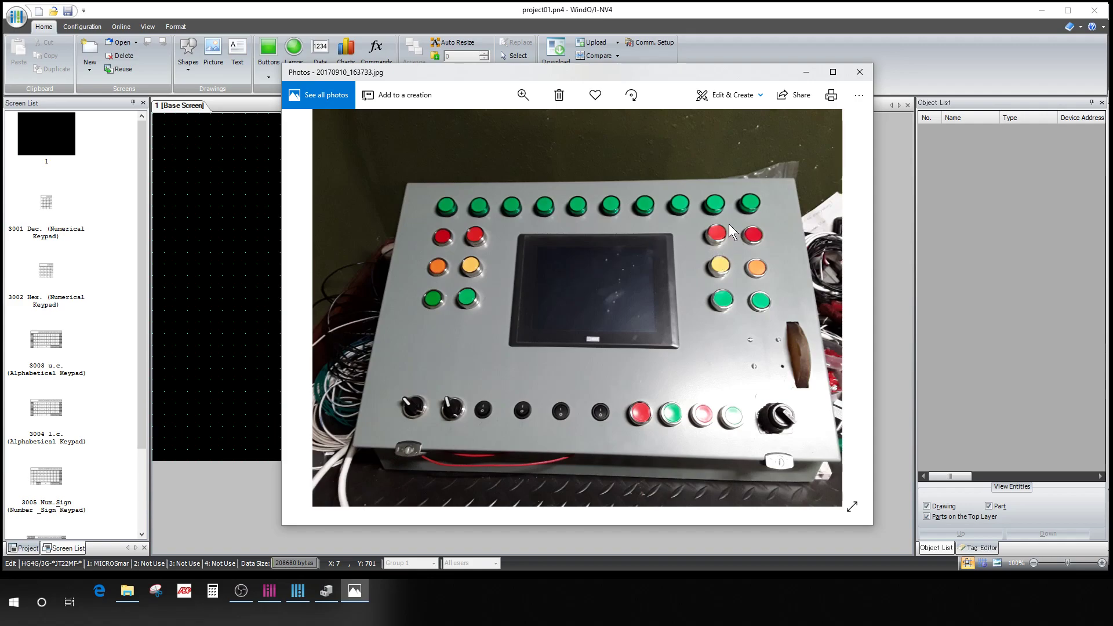
mouse_move(485, 411)
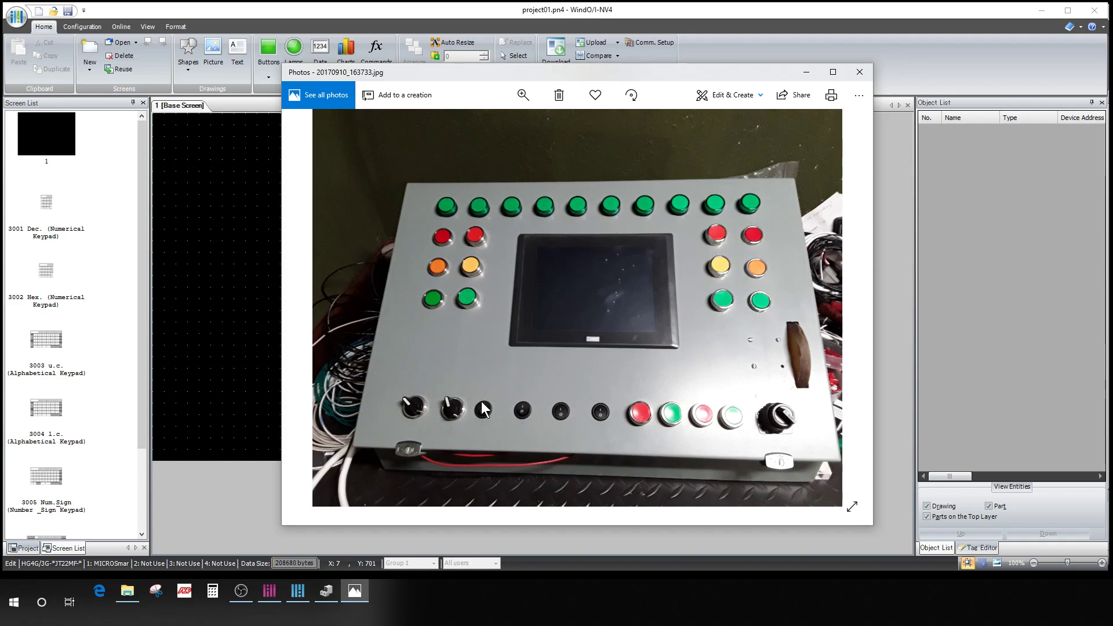
mouse_move(707, 431)
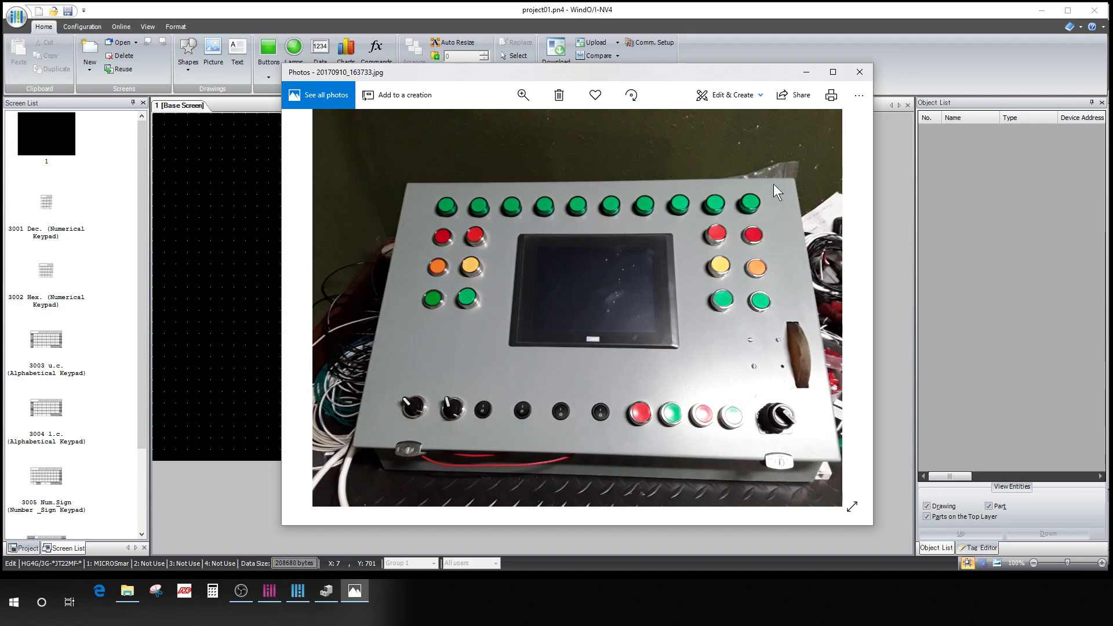
mouse_move(441, 305)
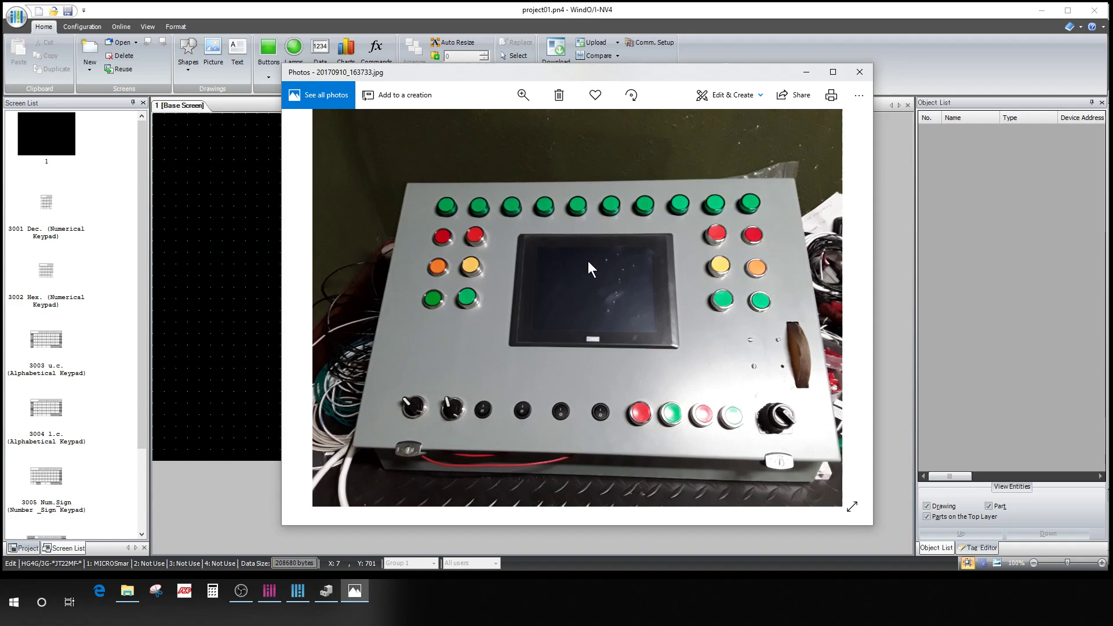
mouse_move(31, 273)
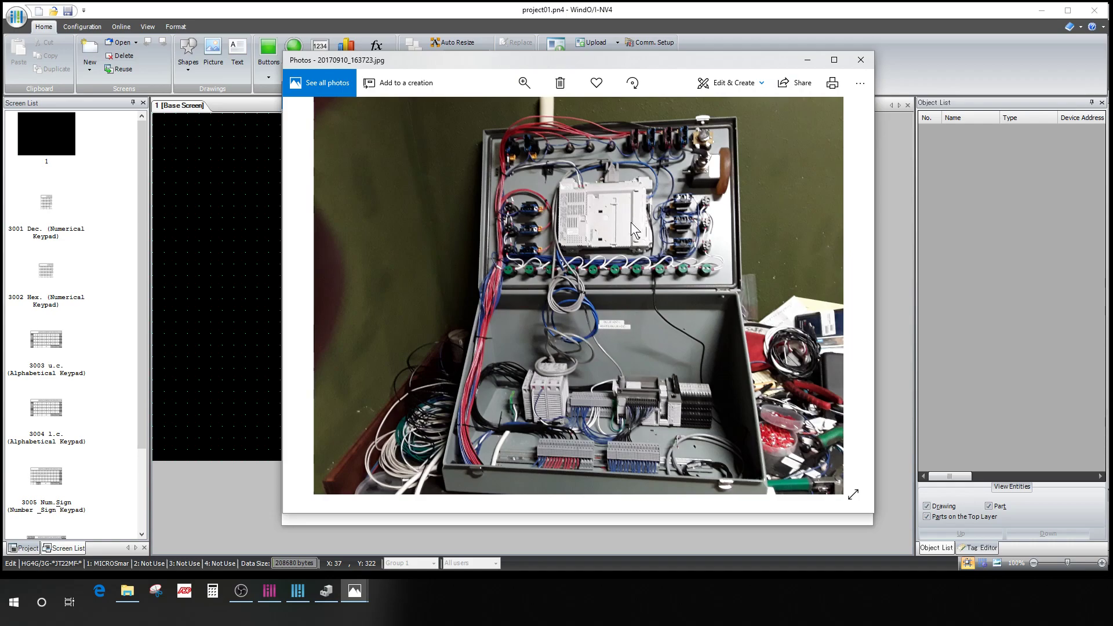
mouse_move(569, 302)
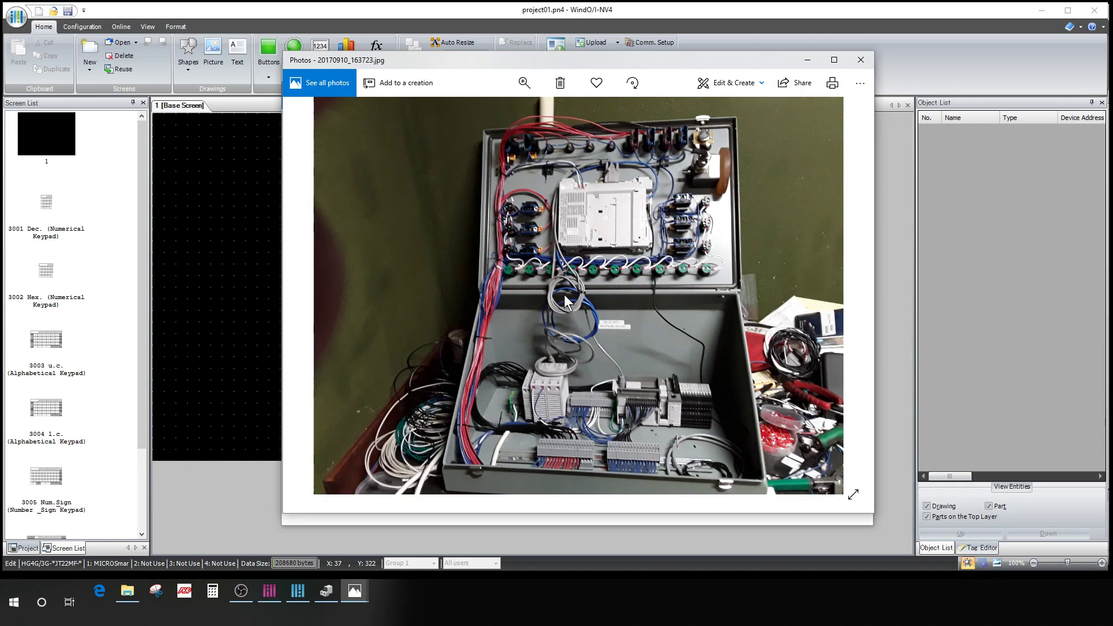
mouse_move(512, 376)
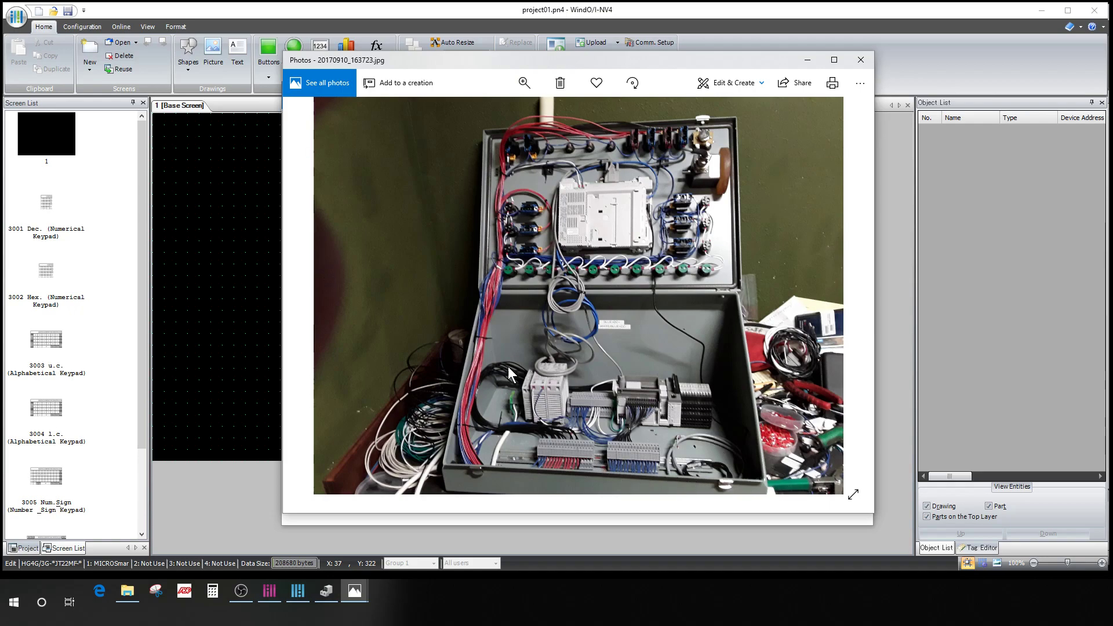
mouse_move(636, 175)
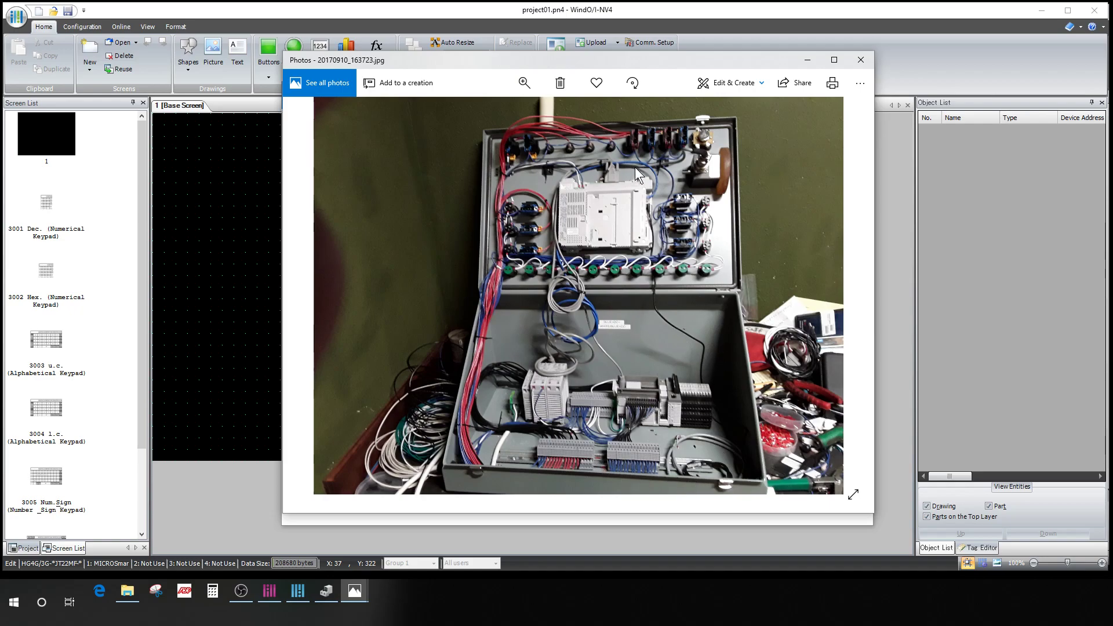
mouse_move(606, 174)
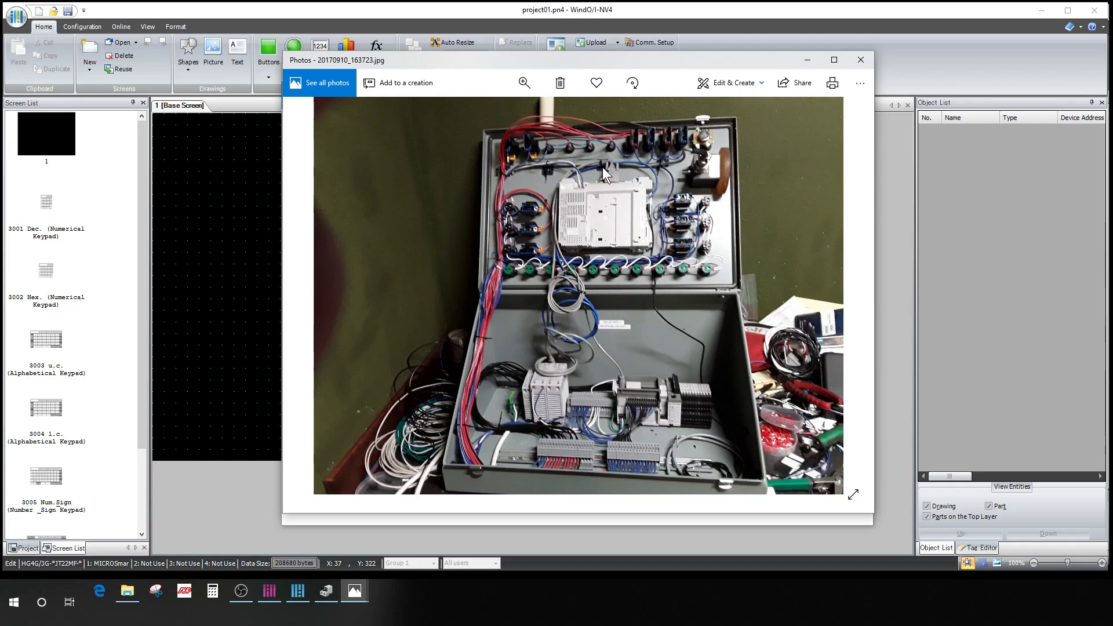
mouse_move(622, 207)
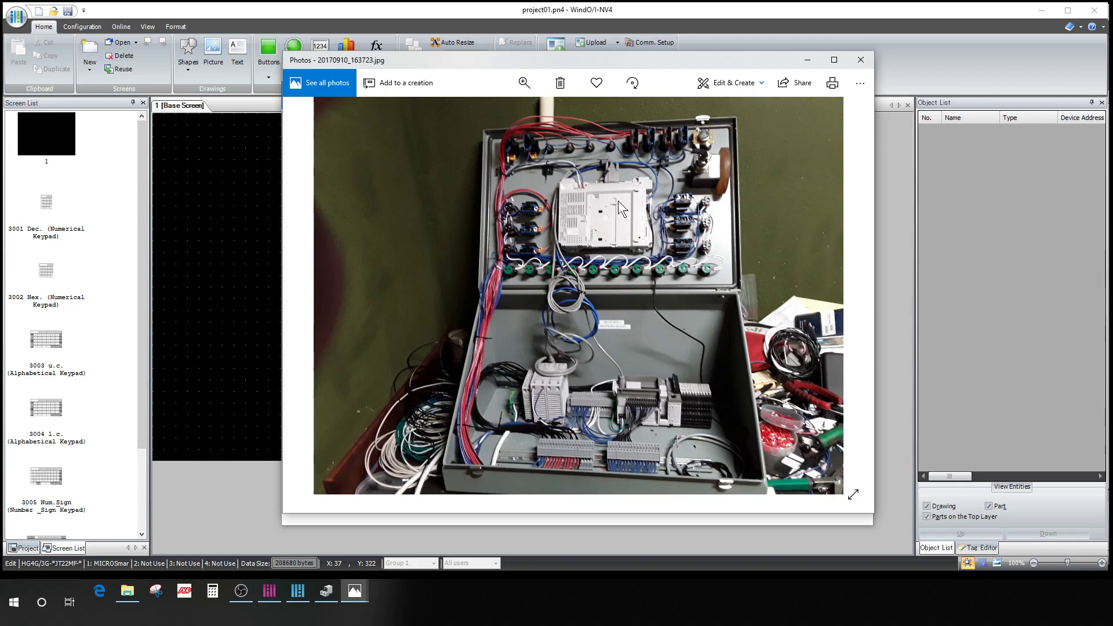
mouse_move(722, 418)
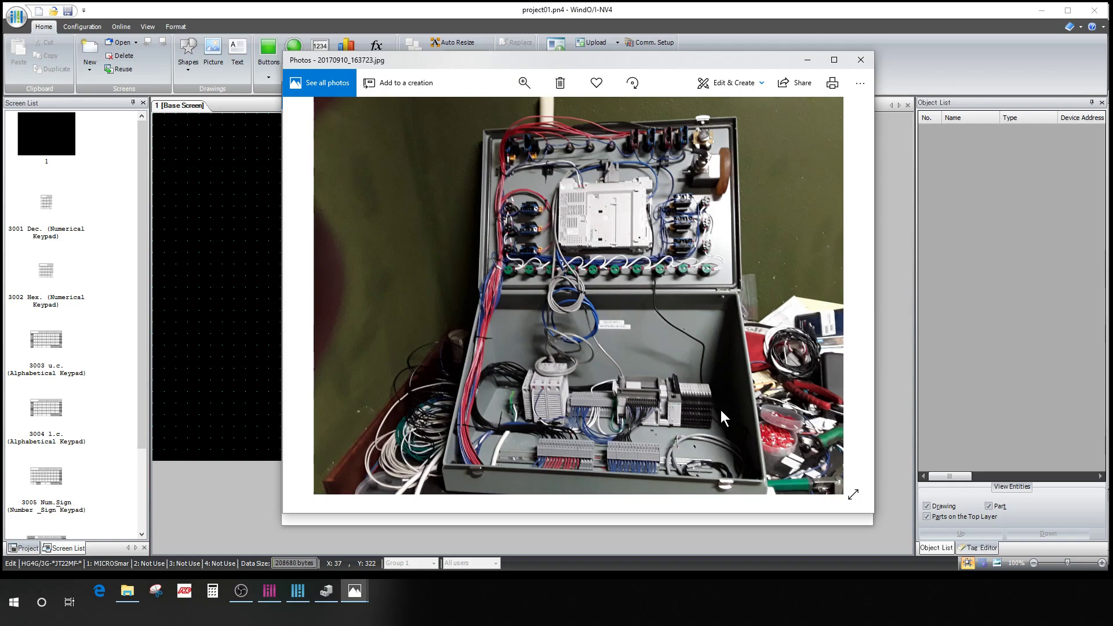
mouse_move(588, 181)
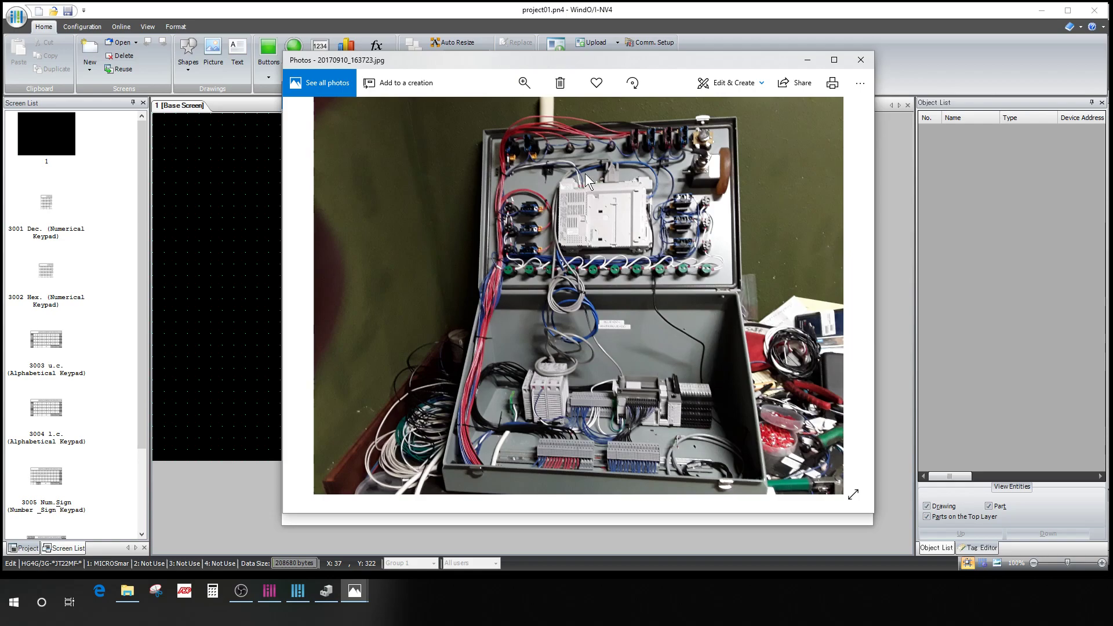
mouse_move(634, 415)
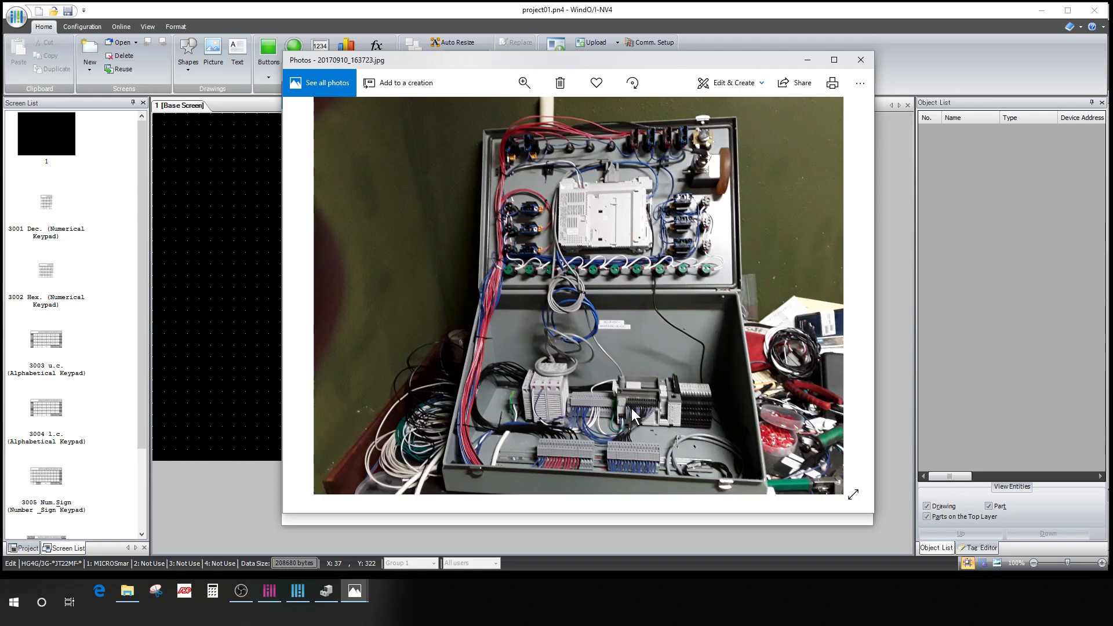
mouse_move(624, 241)
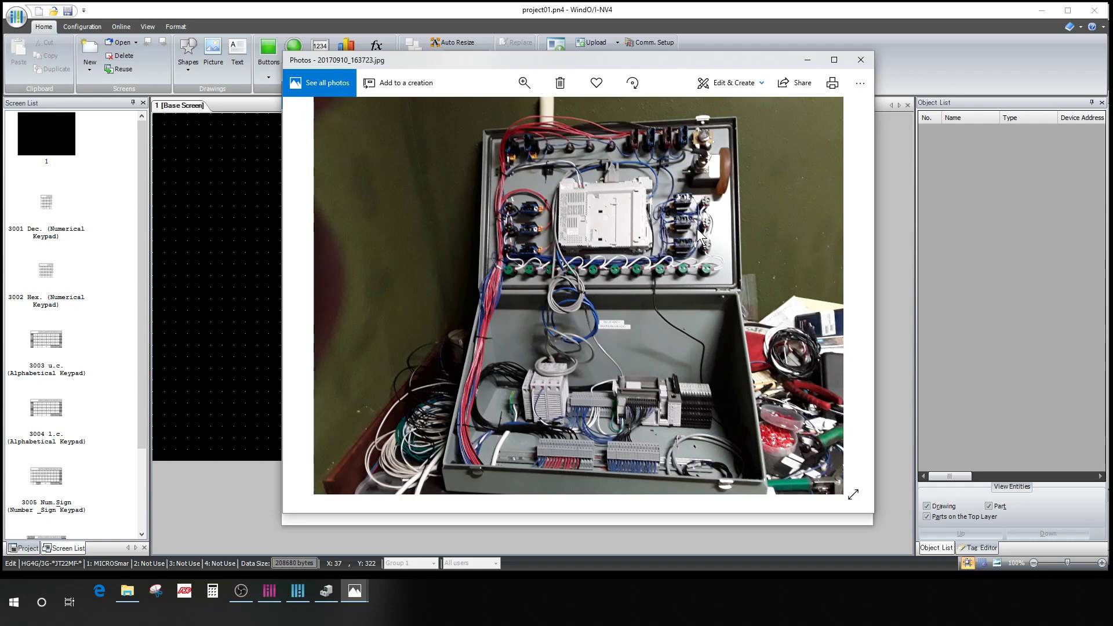
mouse_move(625, 270)
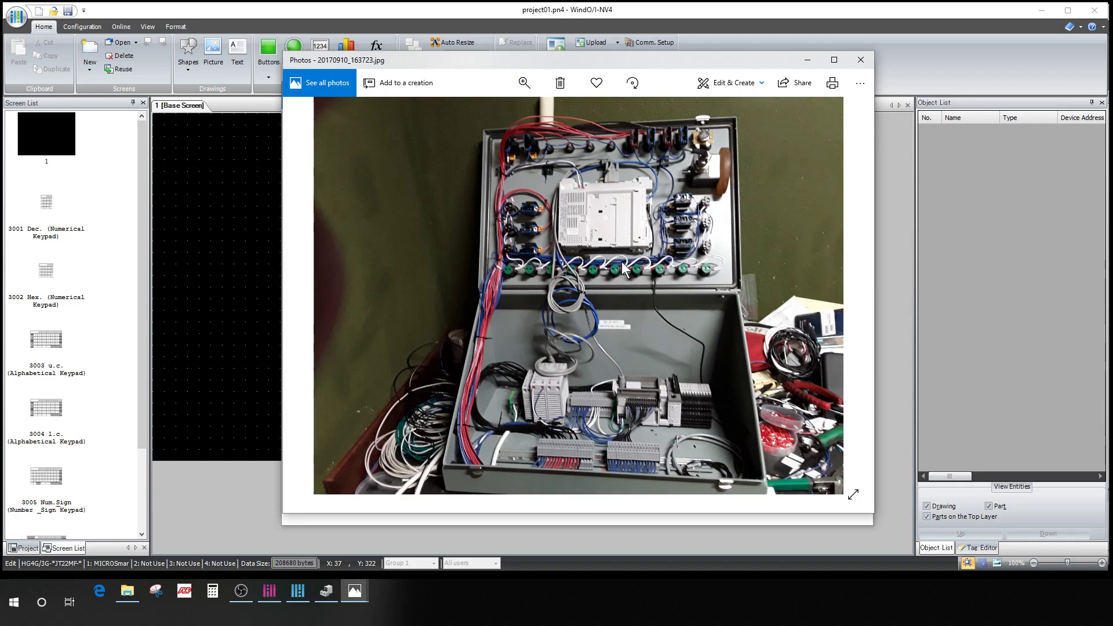
mouse_move(719, 288)
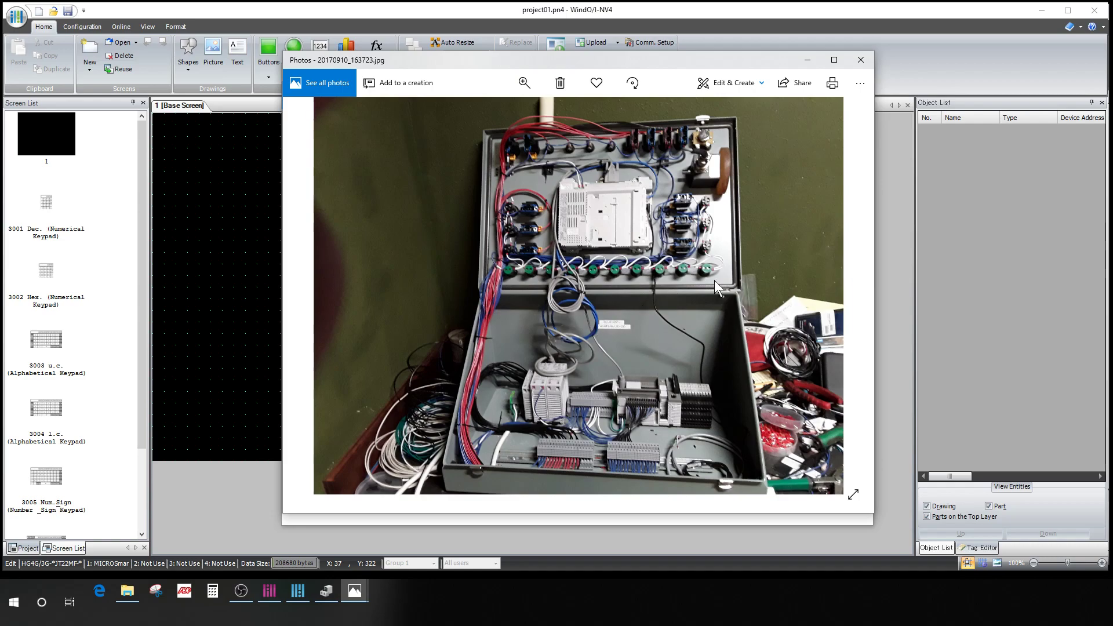
mouse_move(785, 157)
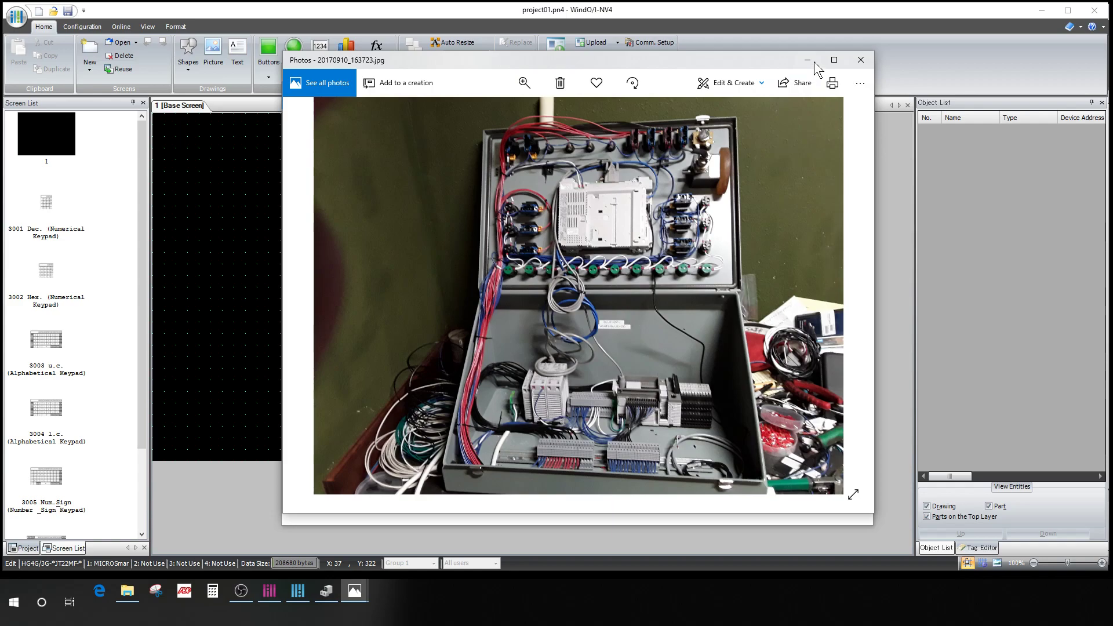
Step: Minimize the Photos viewer to return to the project01 editor
click(860, 59)
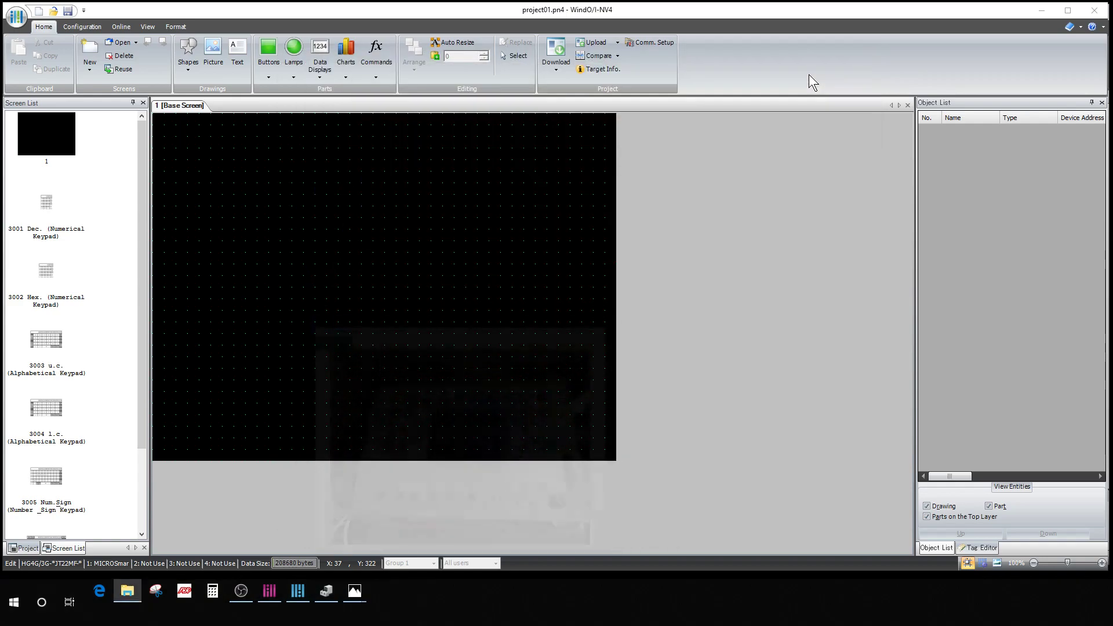